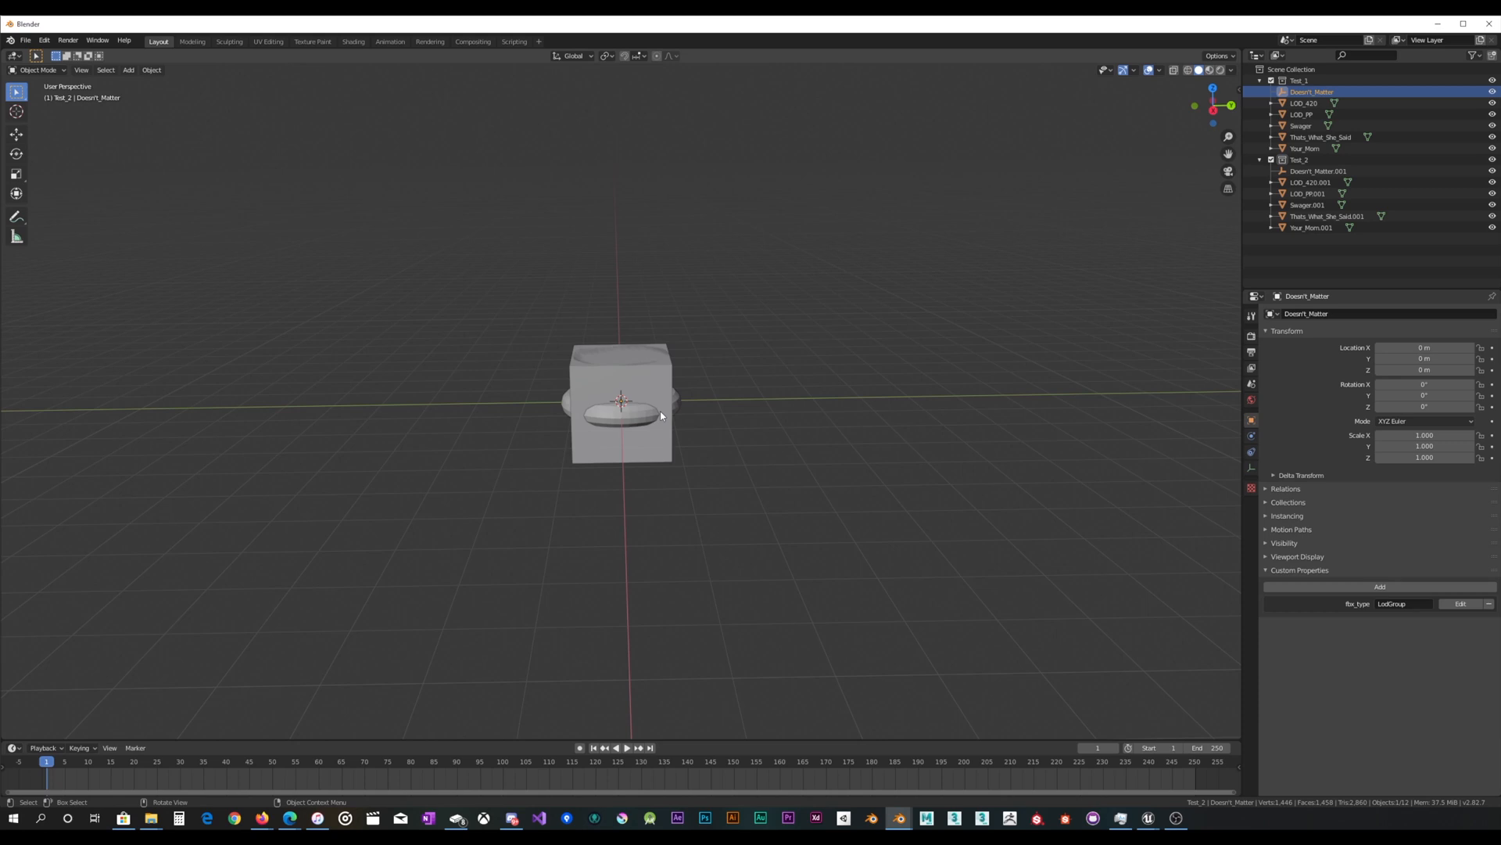
pyautogui.moveTo(759, 327)
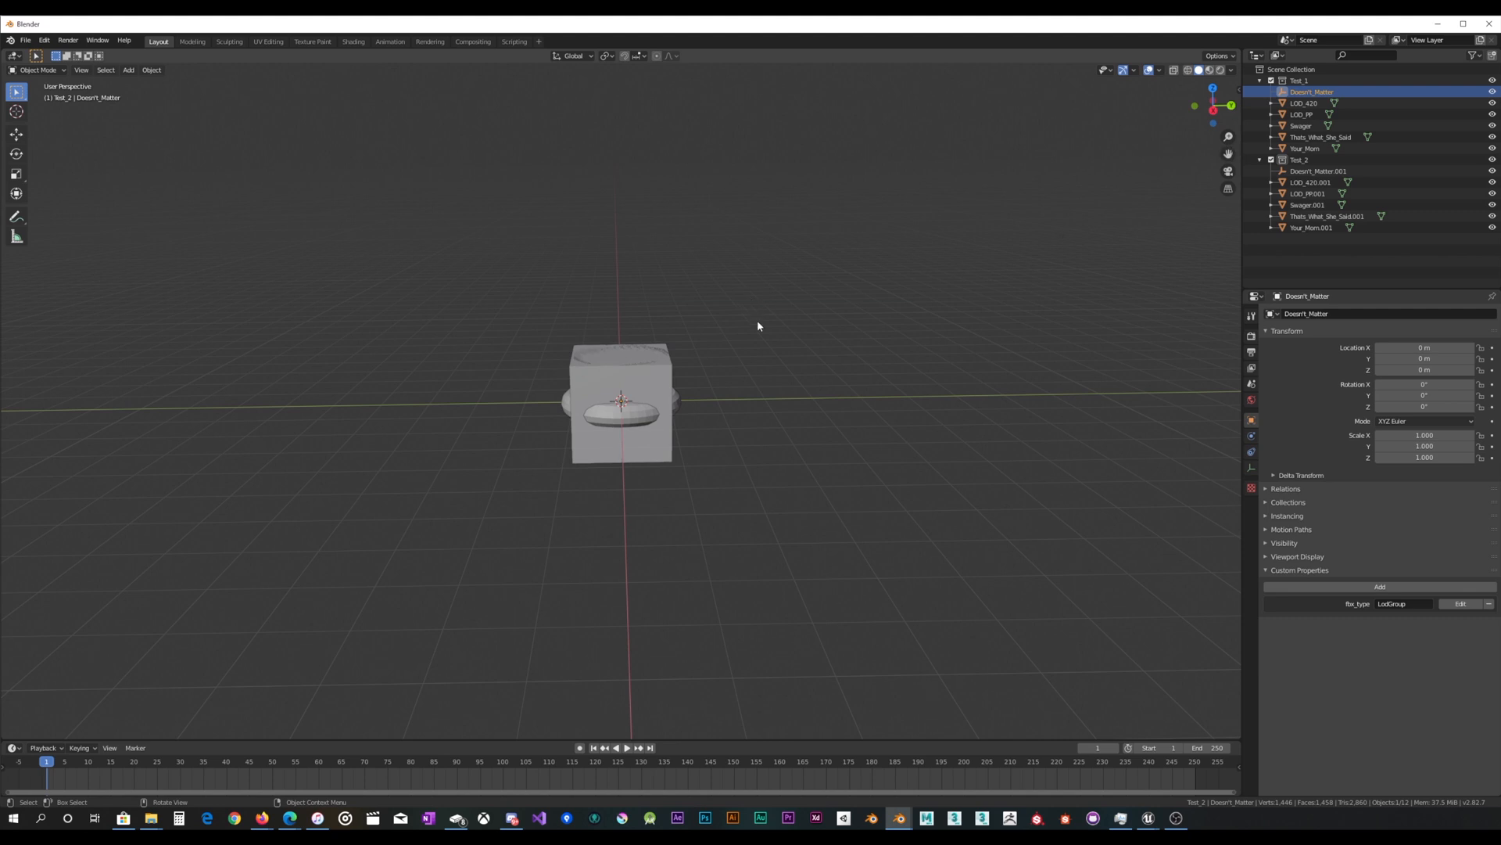
pyautogui.moveTo(743, 308)
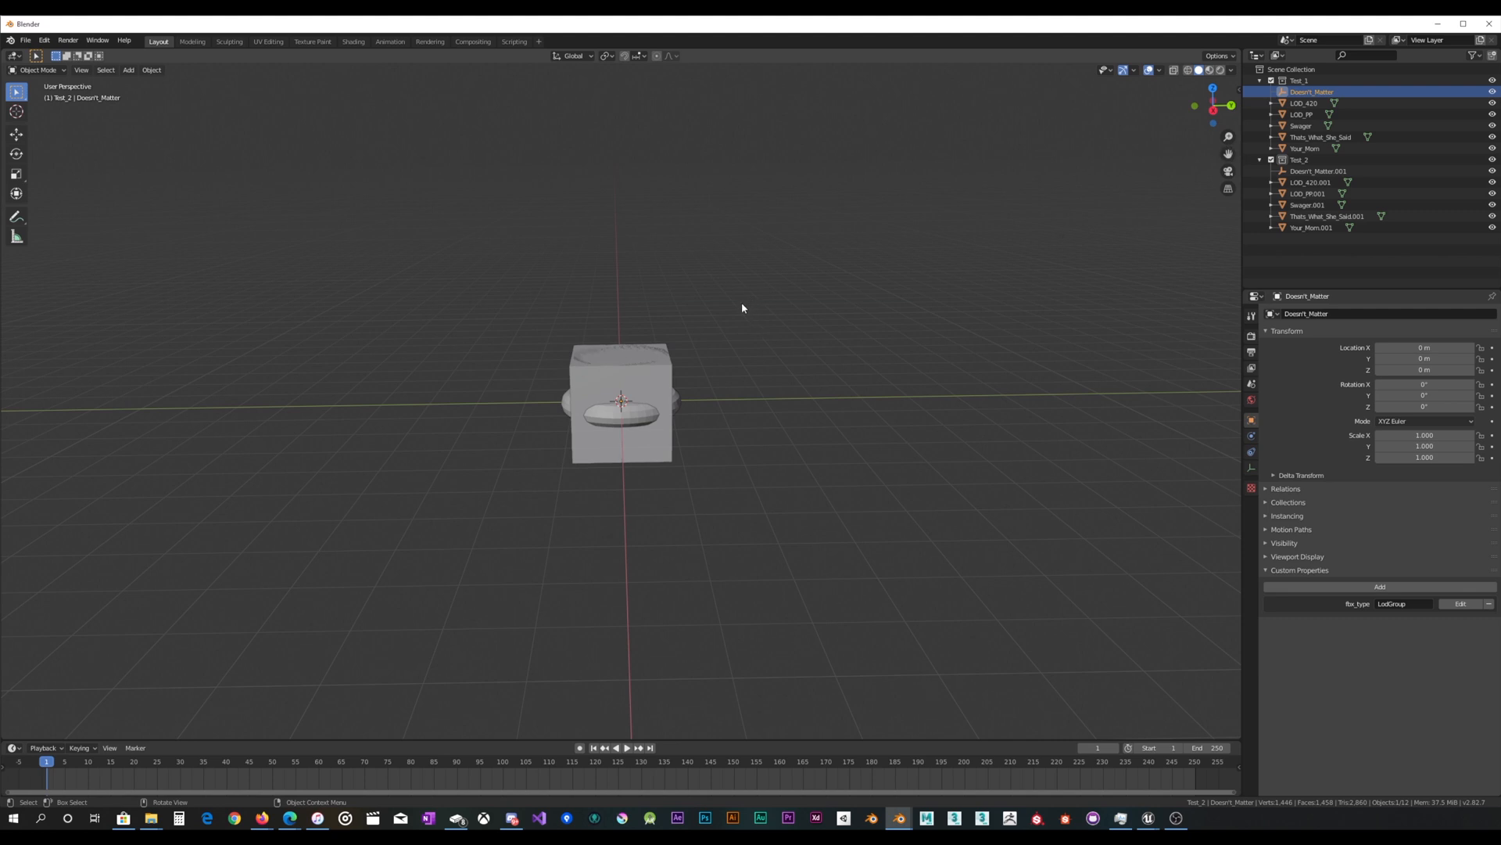
pyautogui.moveTo(736, 319)
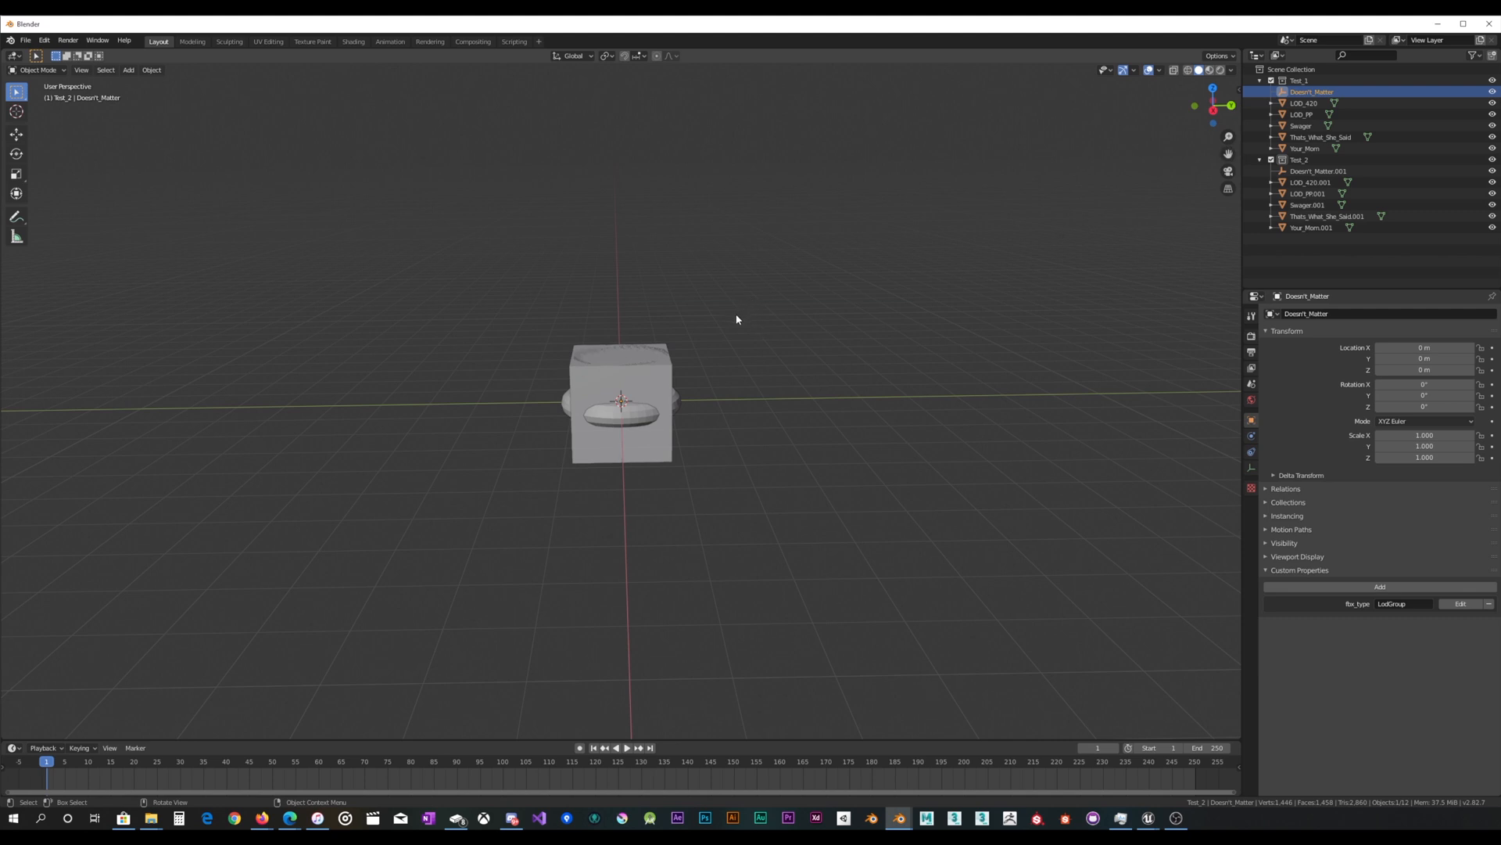
pyautogui.moveTo(866, 355)
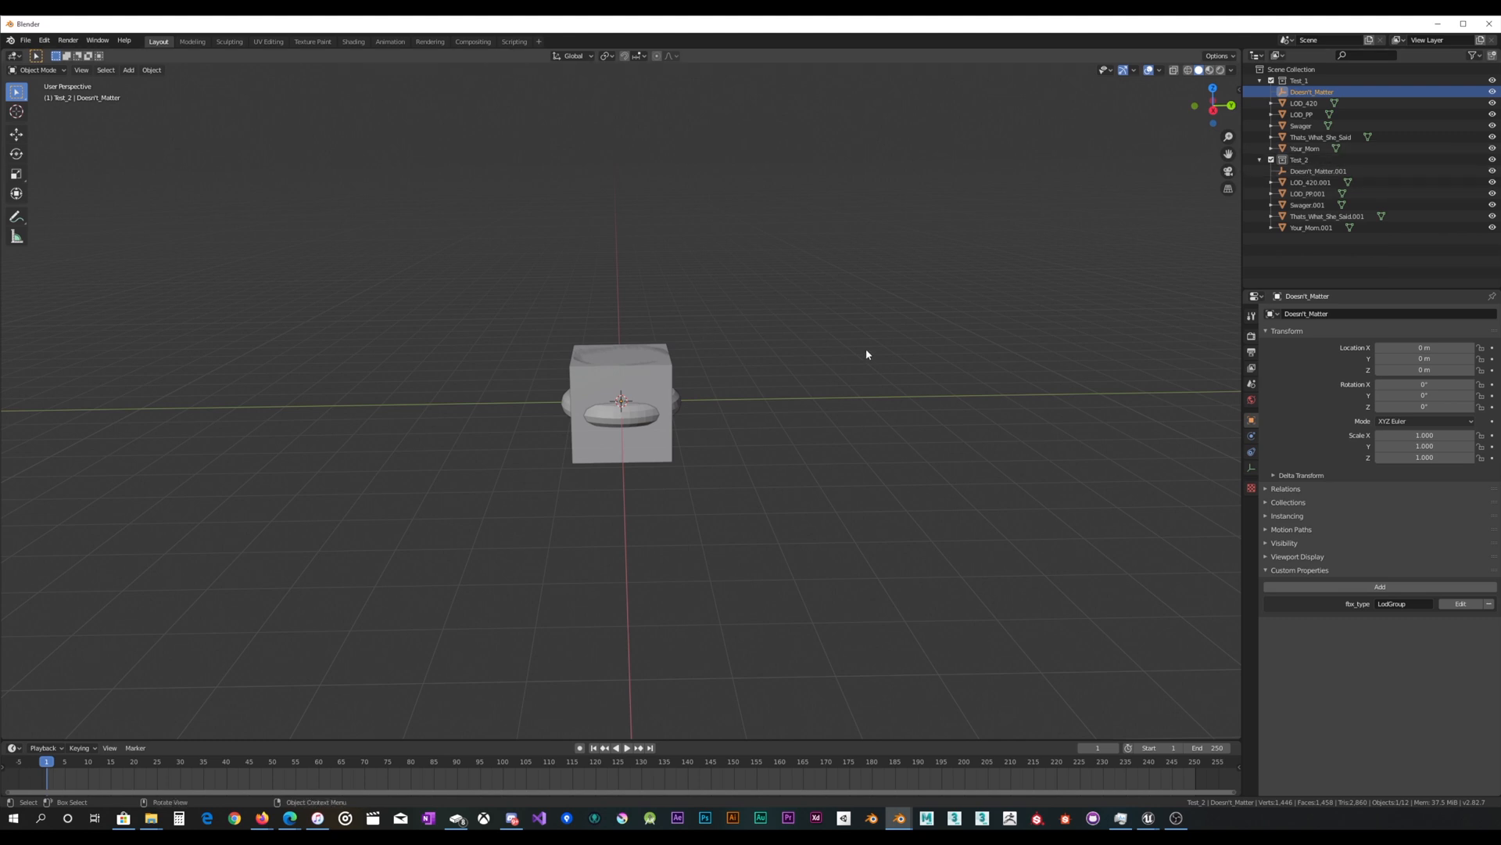
pyautogui.moveTo(1116, 291)
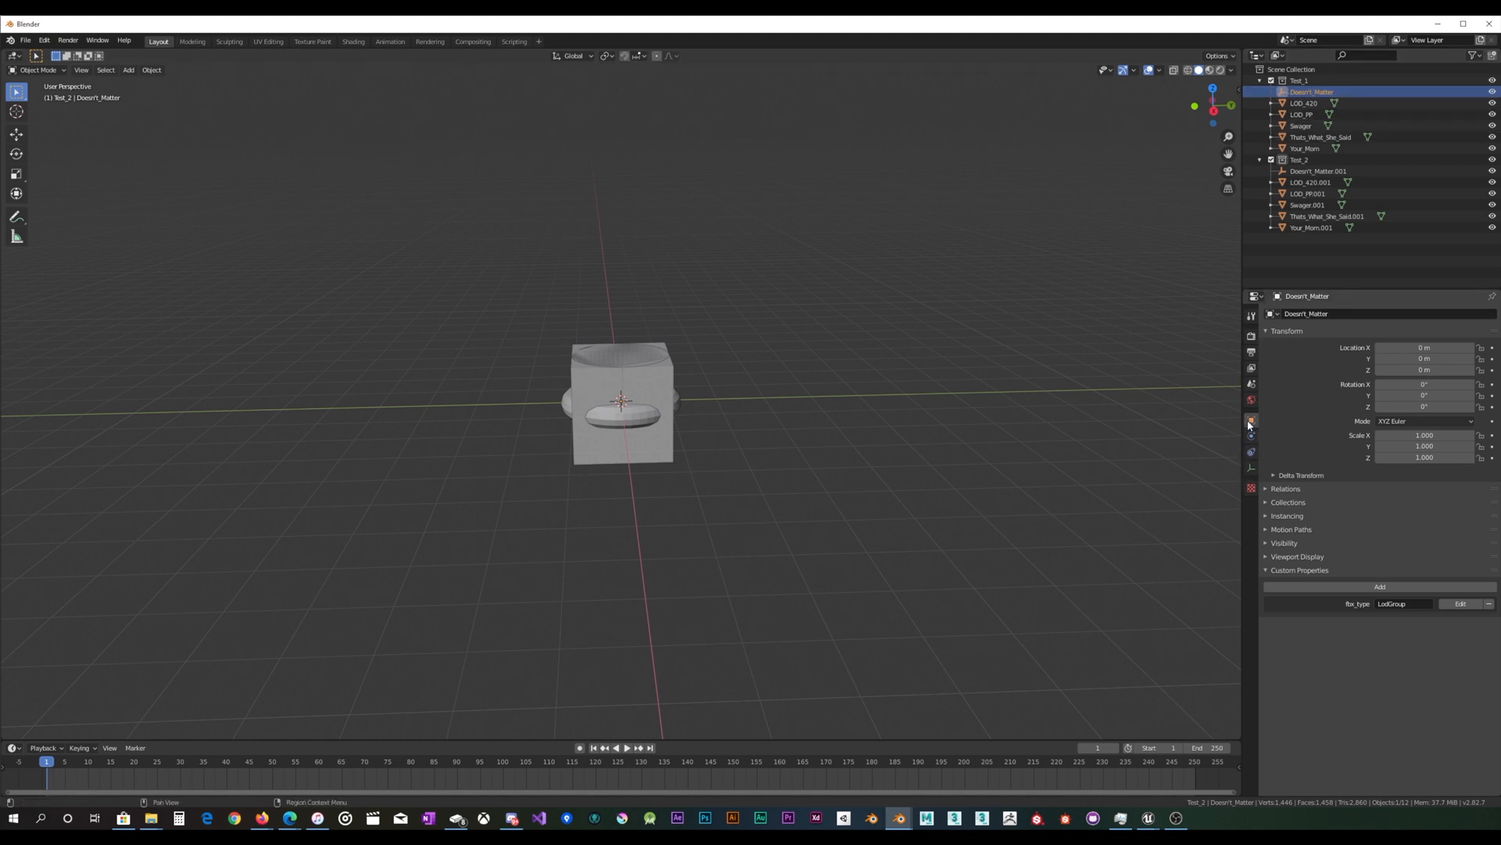
pyautogui.moveTo(1252, 422)
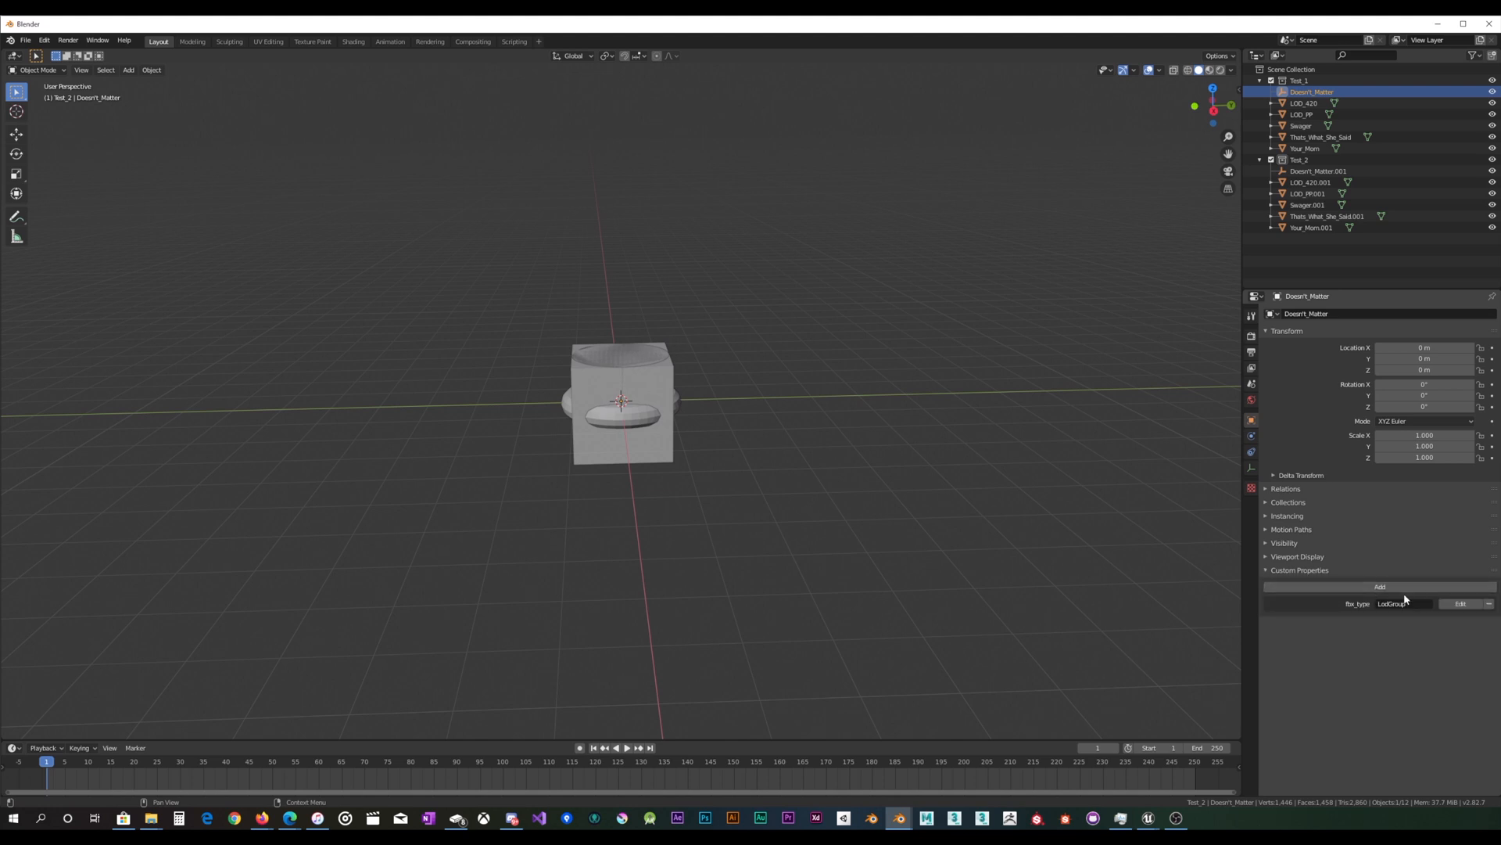
pyautogui.moveTo(1398, 604)
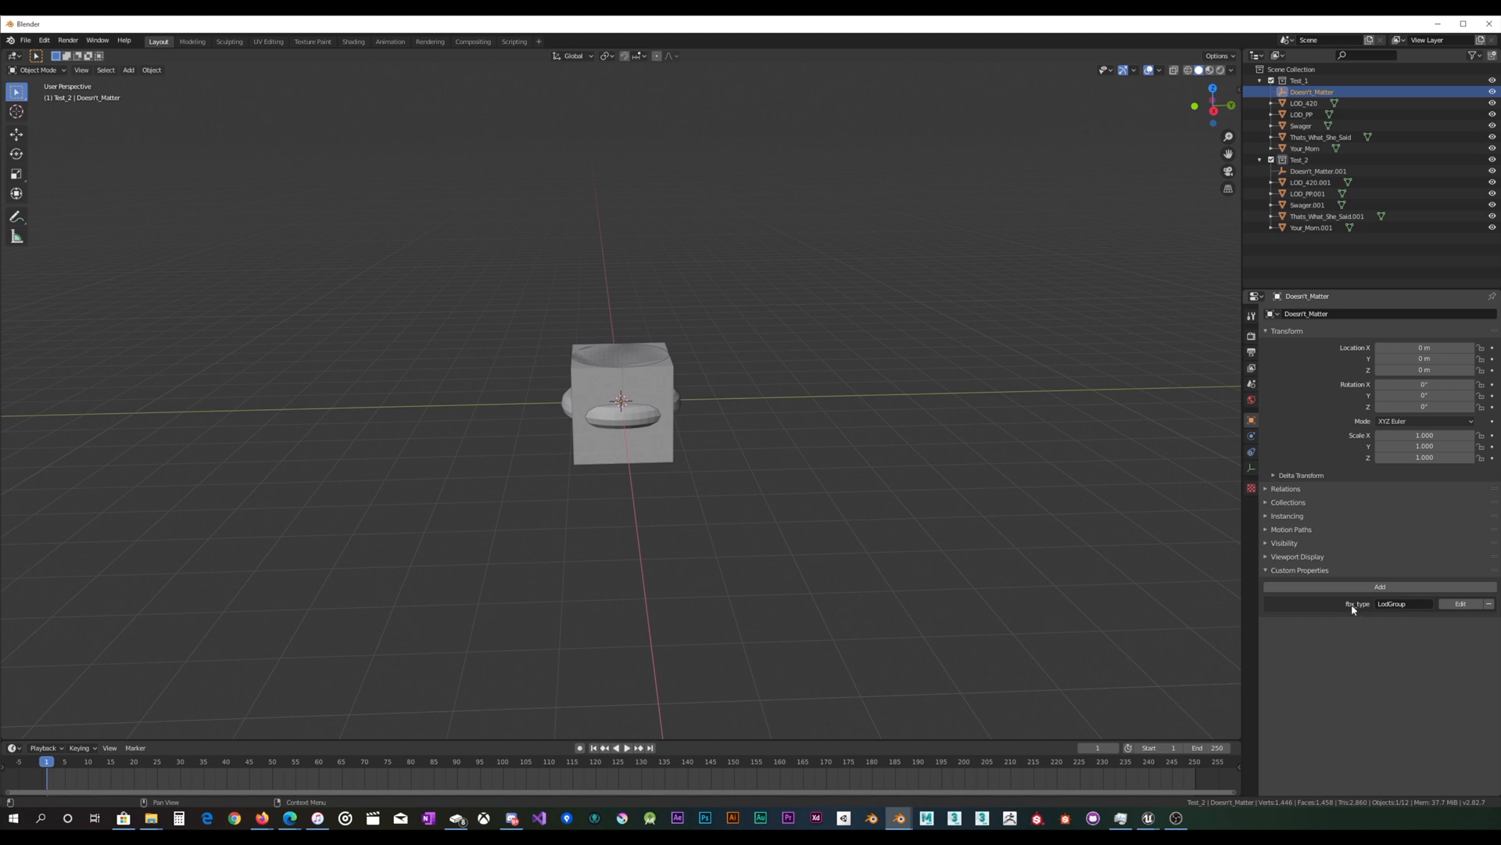
# Remove the extra test custom property from the empty and exclude the Test_2 collection from the view layer.
pyautogui.click(1380, 587)
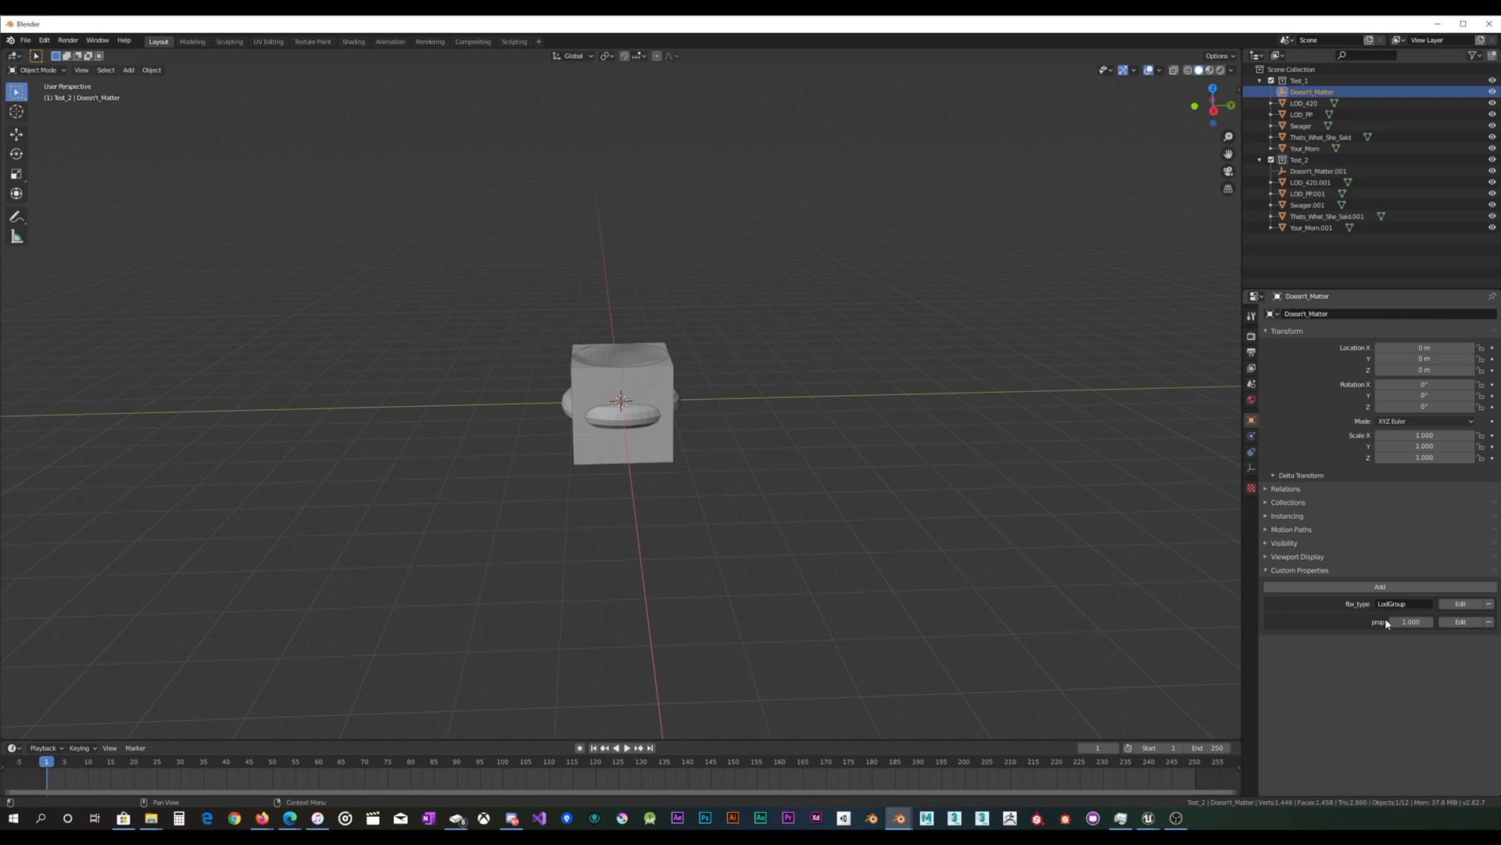
pyautogui.moveTo(1386, 627)
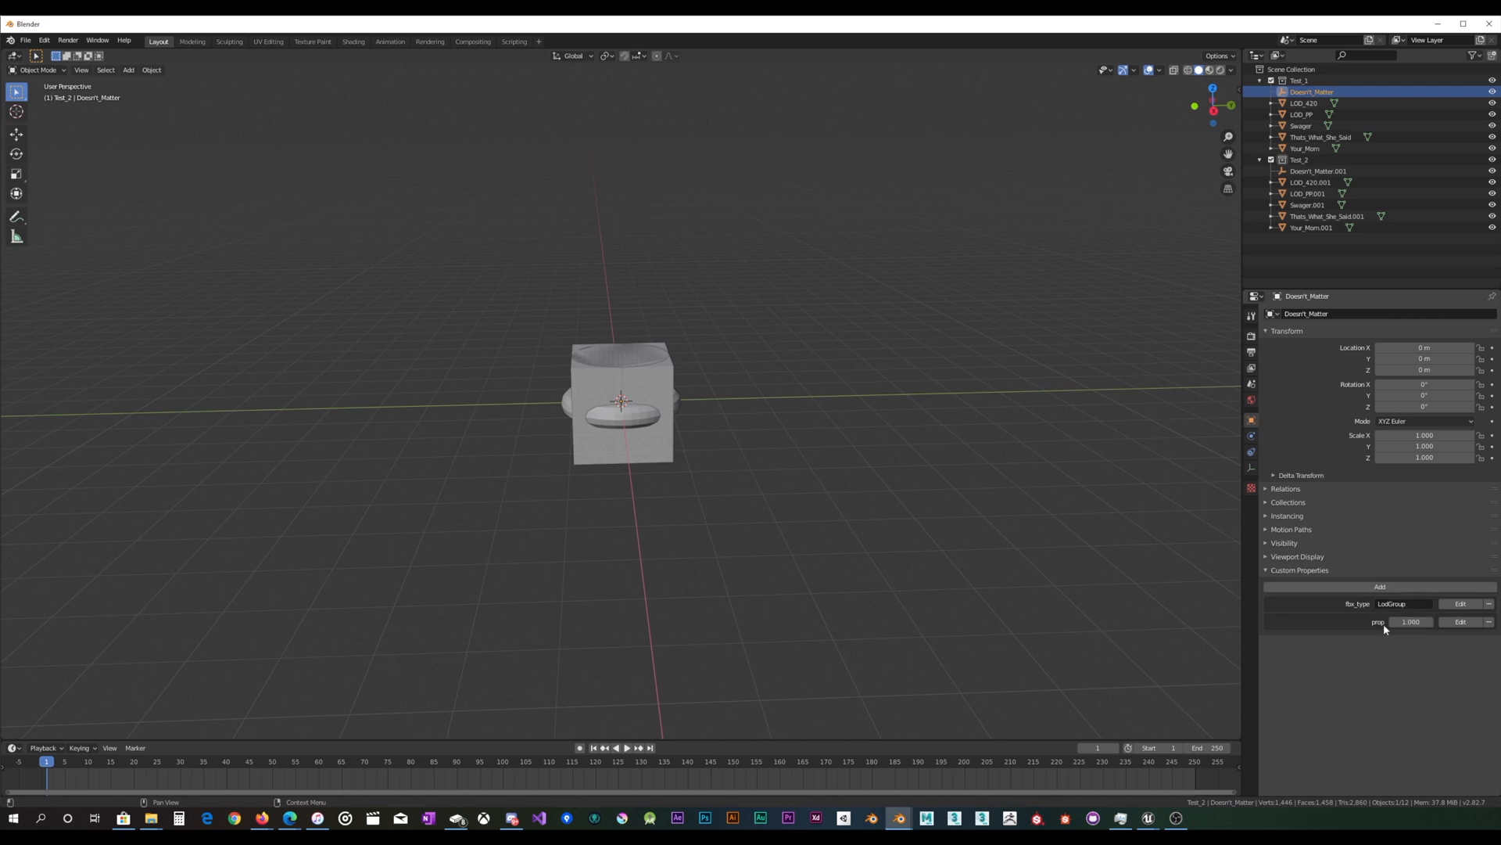
pyautogui.moveTo(1410, 621)
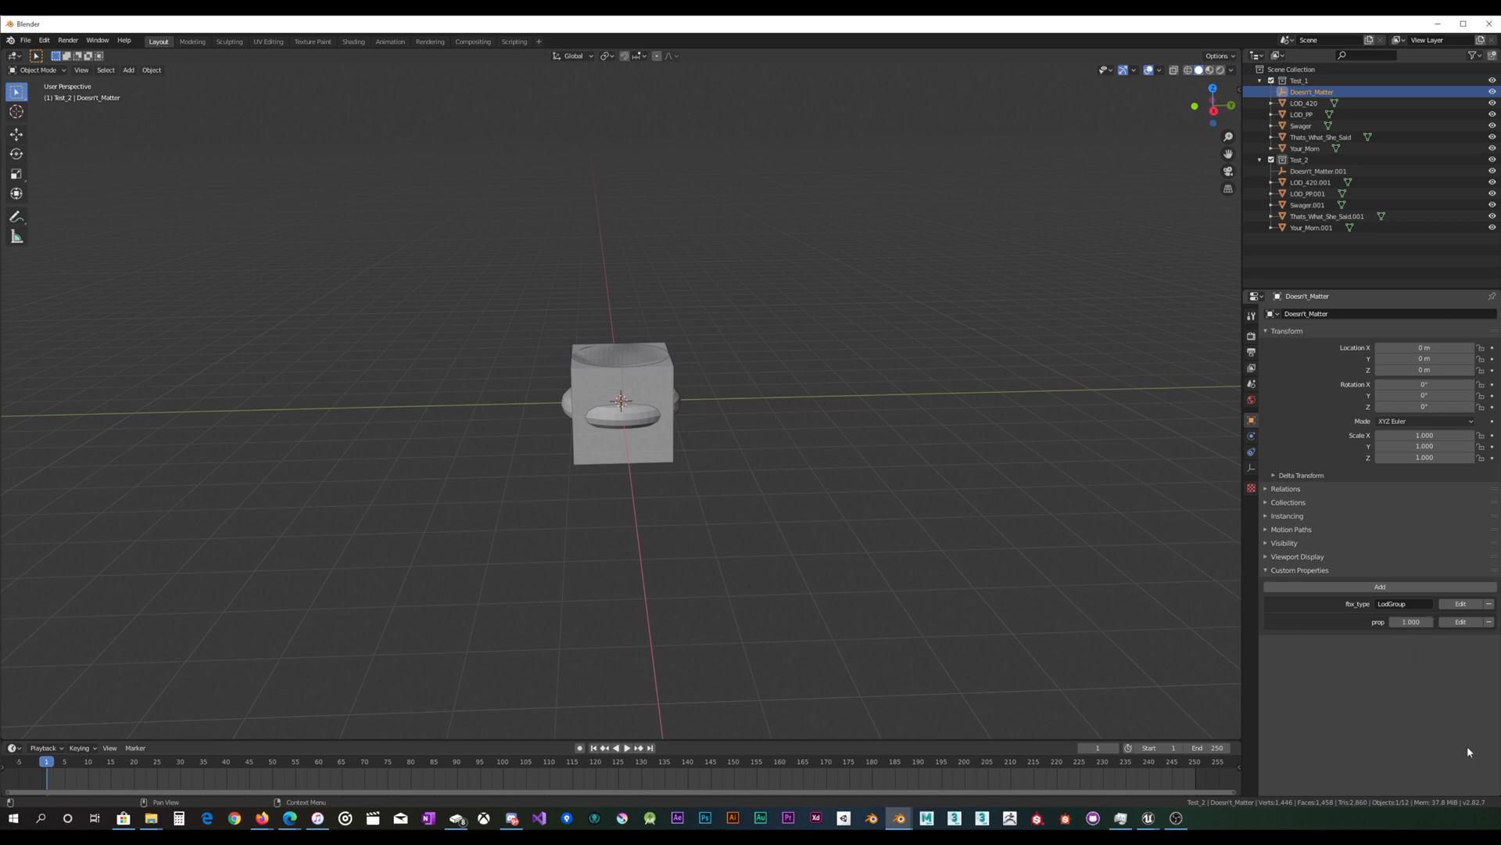
pyautogui.moveTo(1468, 807)
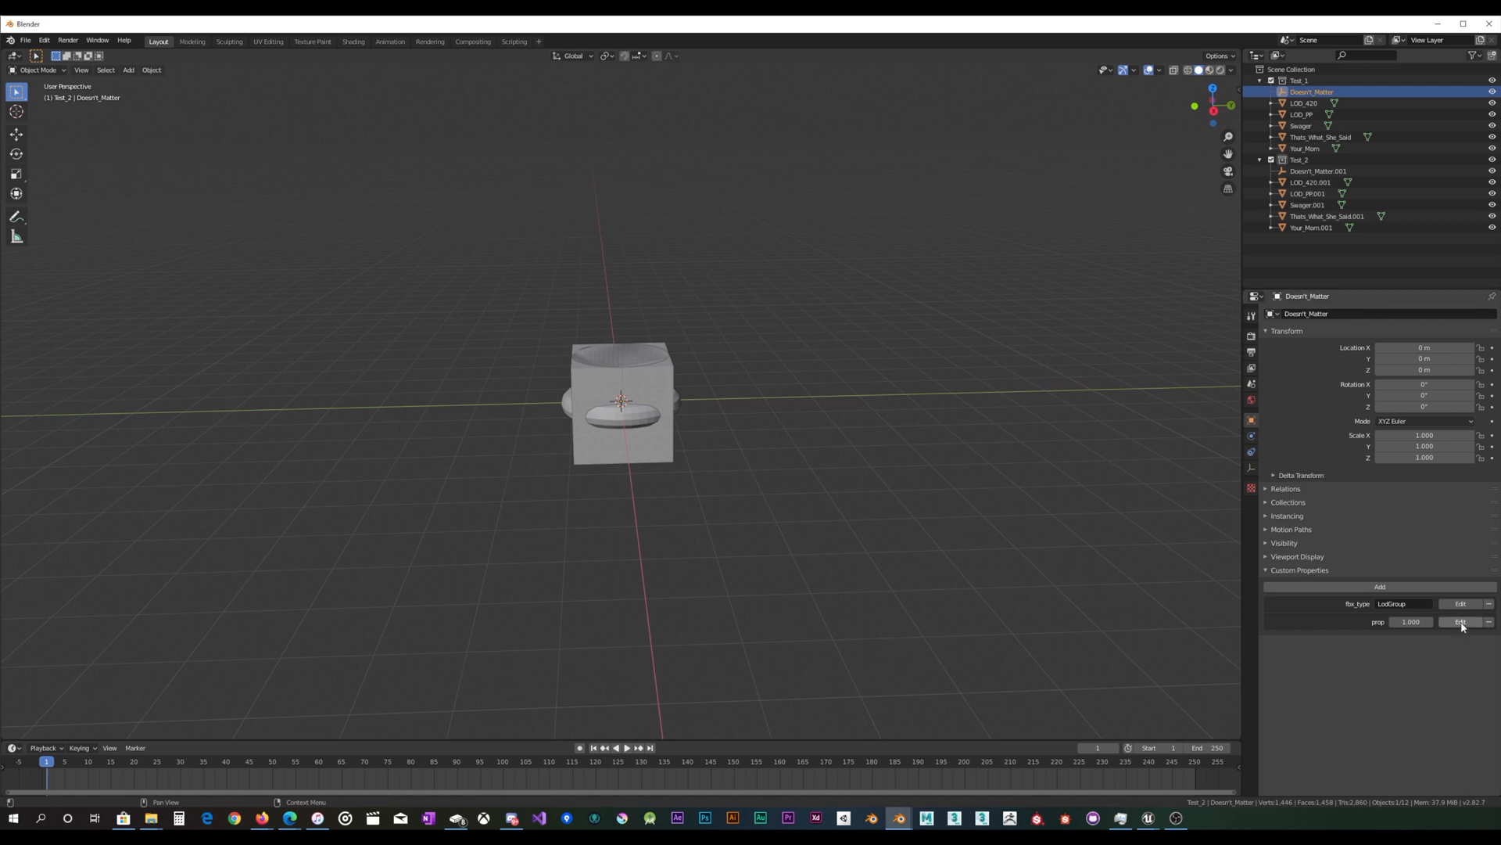
pyautogui.click(1461, 621)
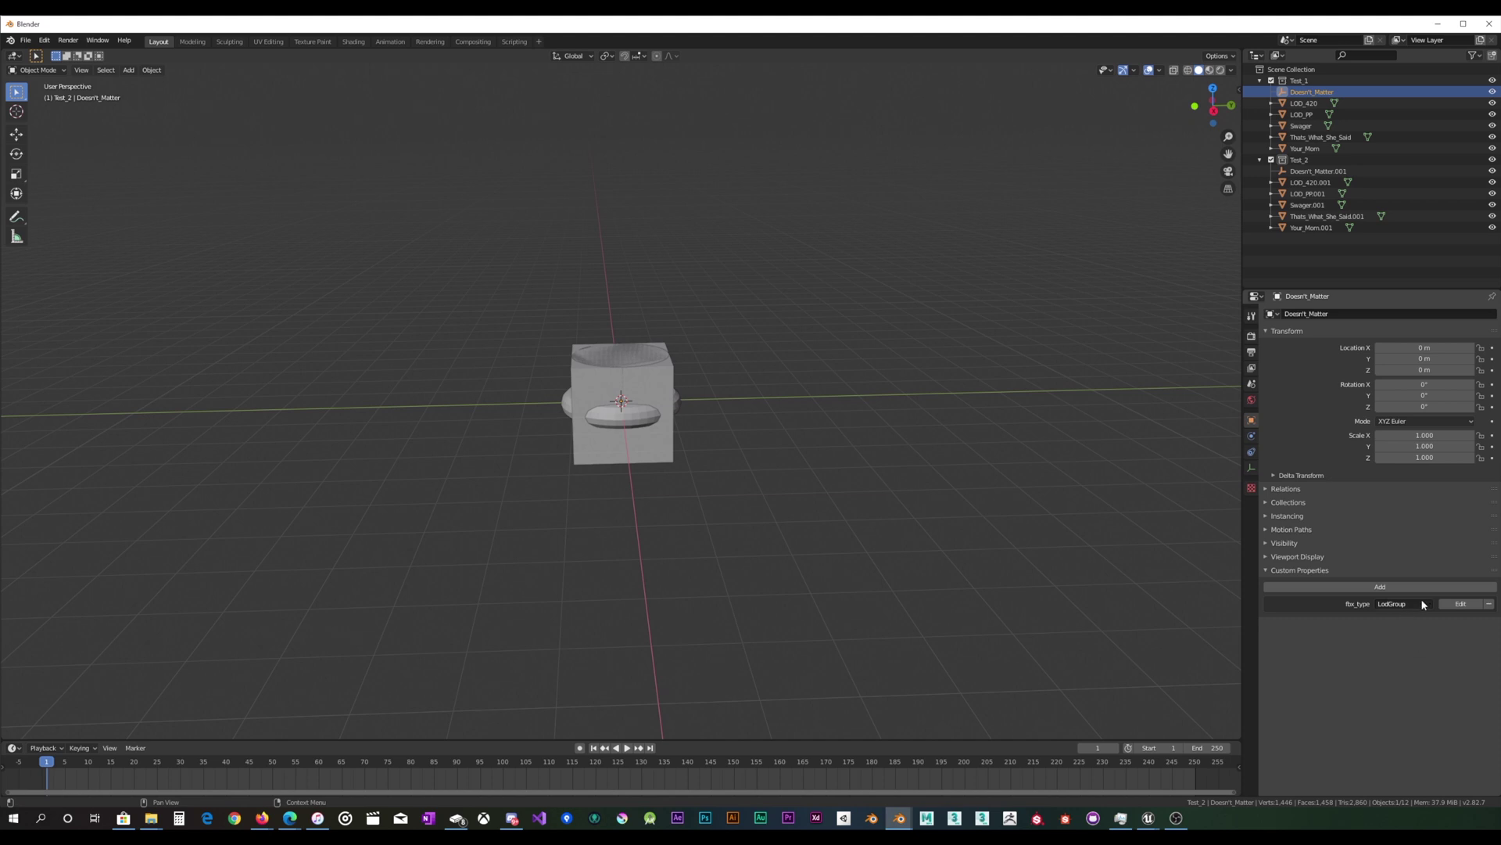
pyautogui.moveTo(1350, 613)
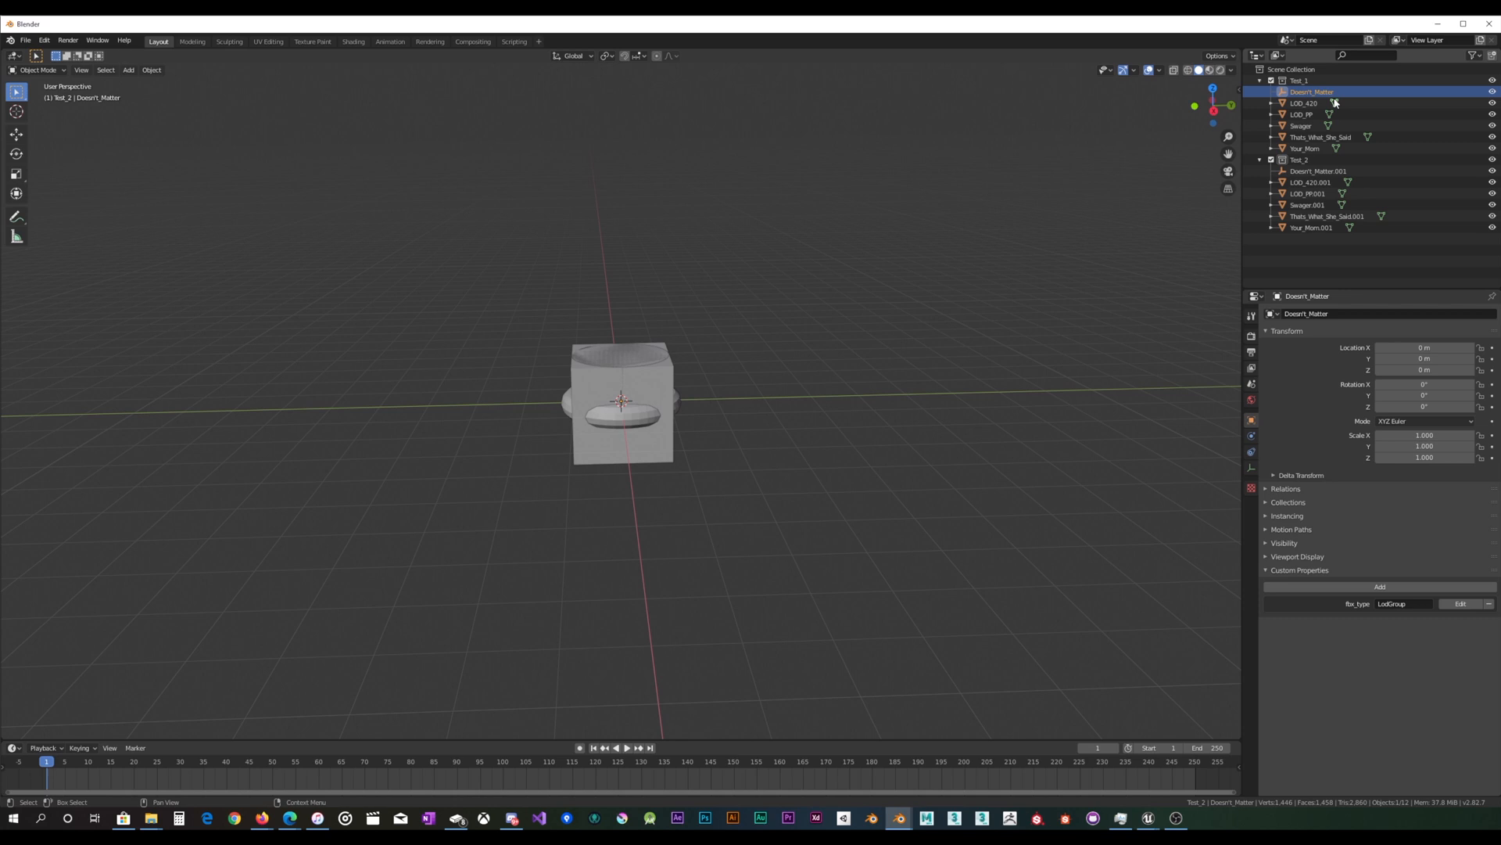
pyautogui.click(1303, 104)
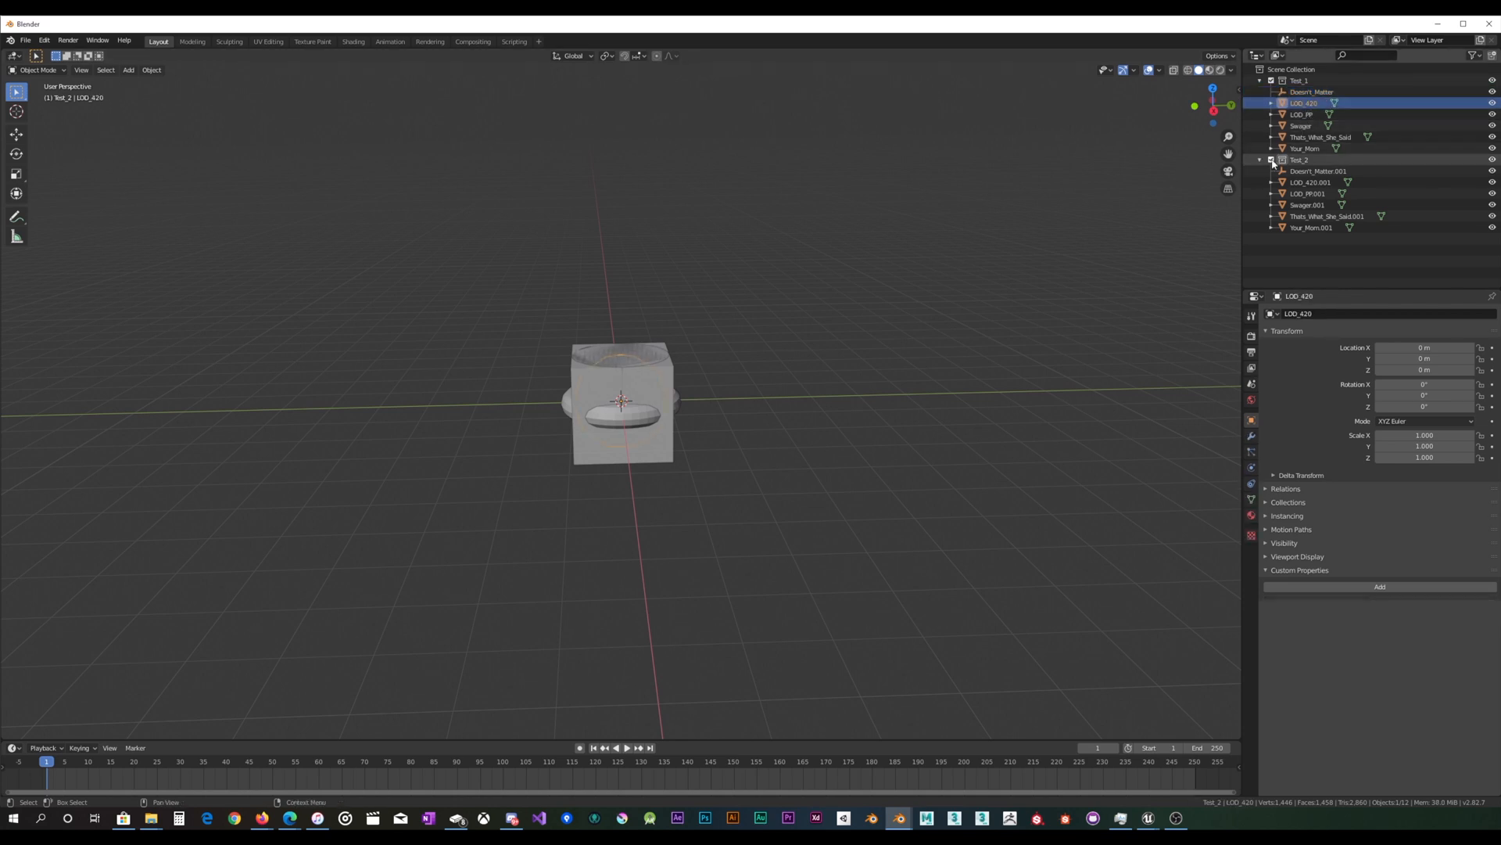
pyautogui.click(1272, 160)
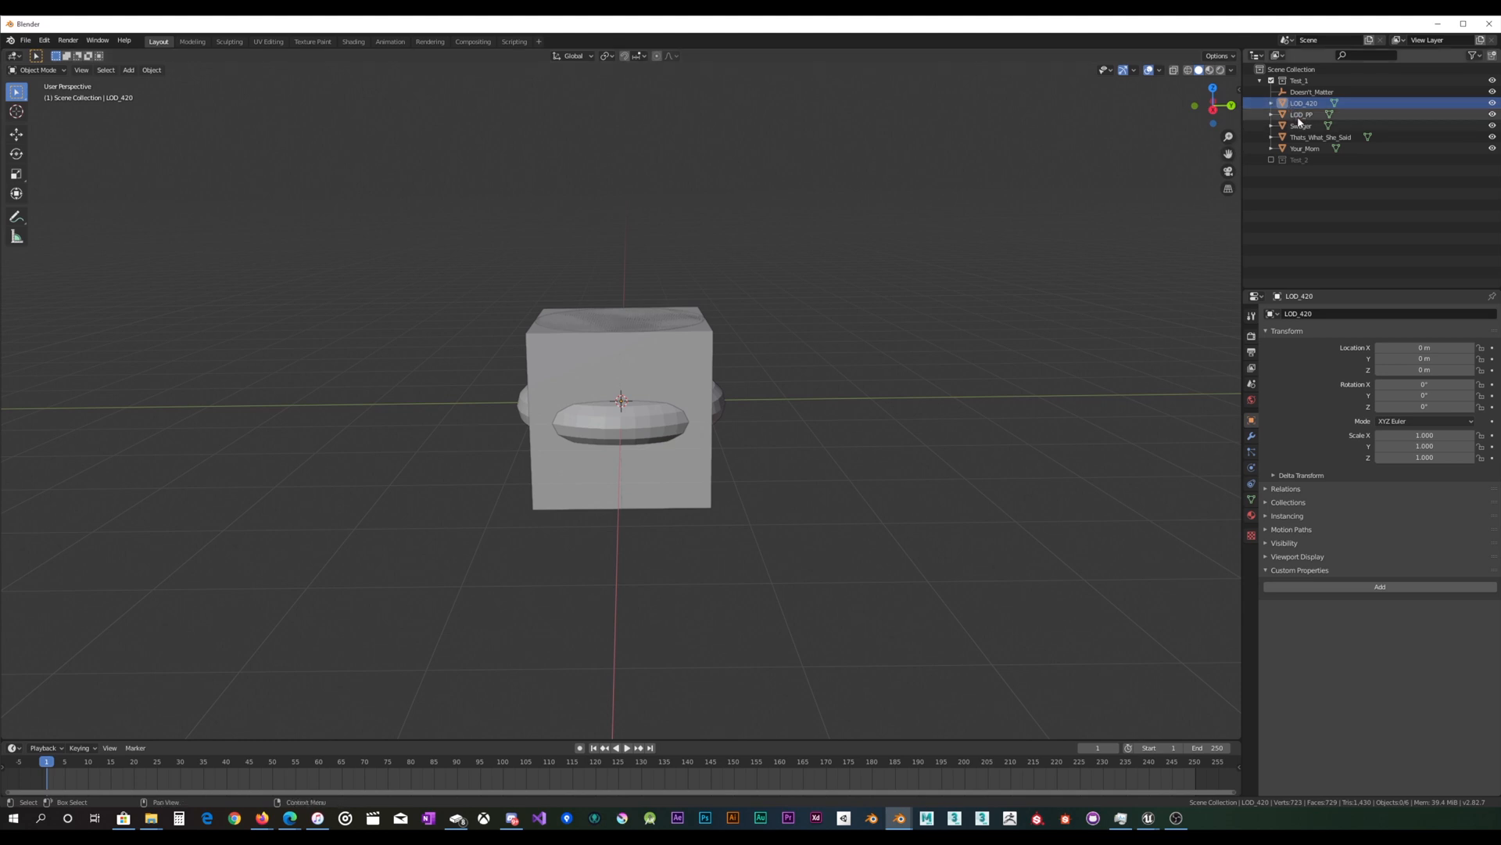
# Inspect Test_1's objects in the Outliner, then select LOD_420 with LOD_PP added to the selection.
pyautogui.click(1303, 114)
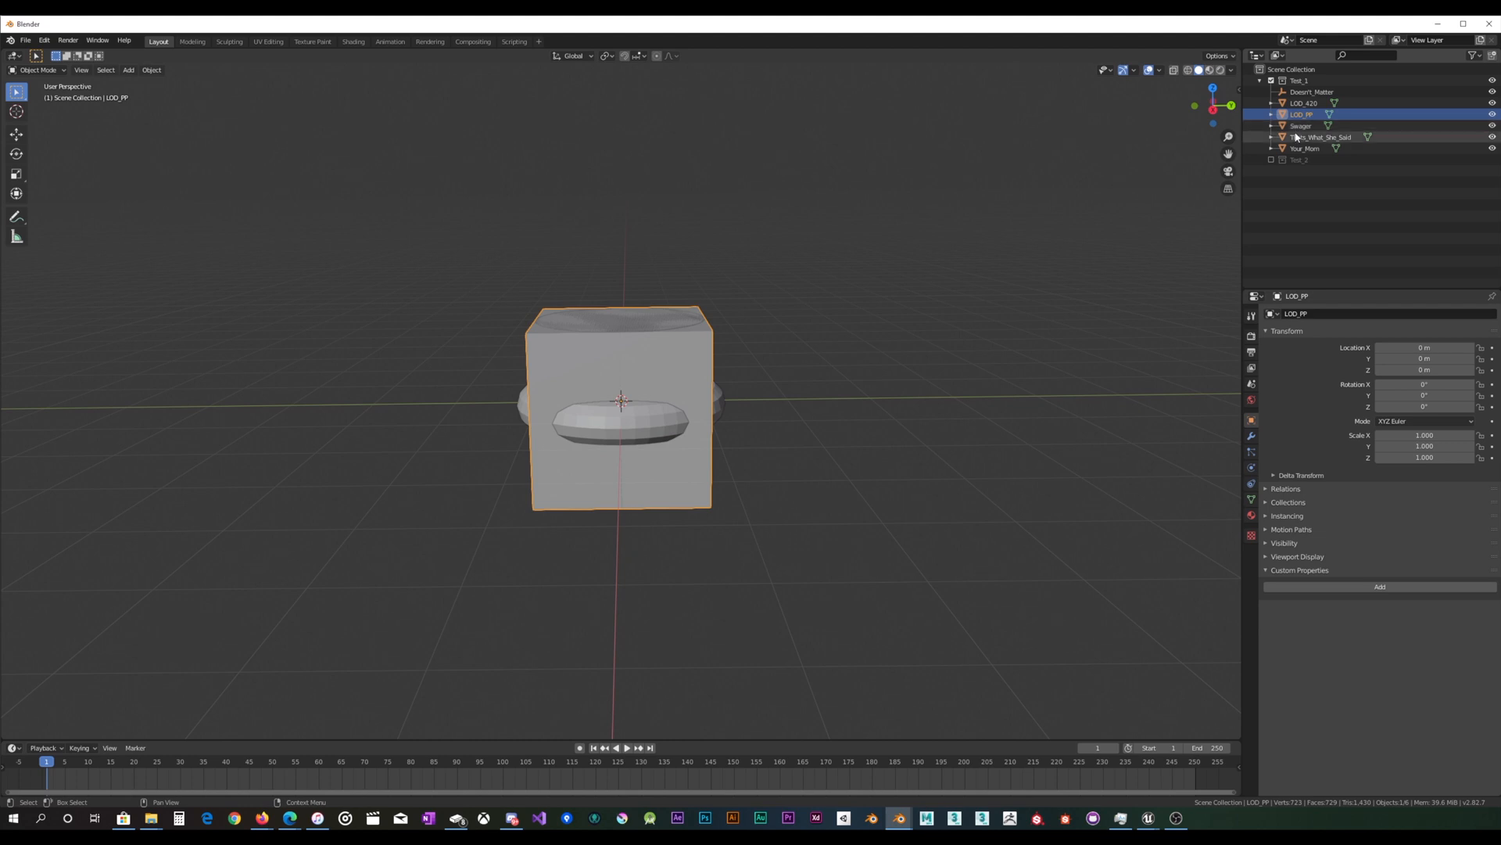
pyautogui.click(1322, 138)
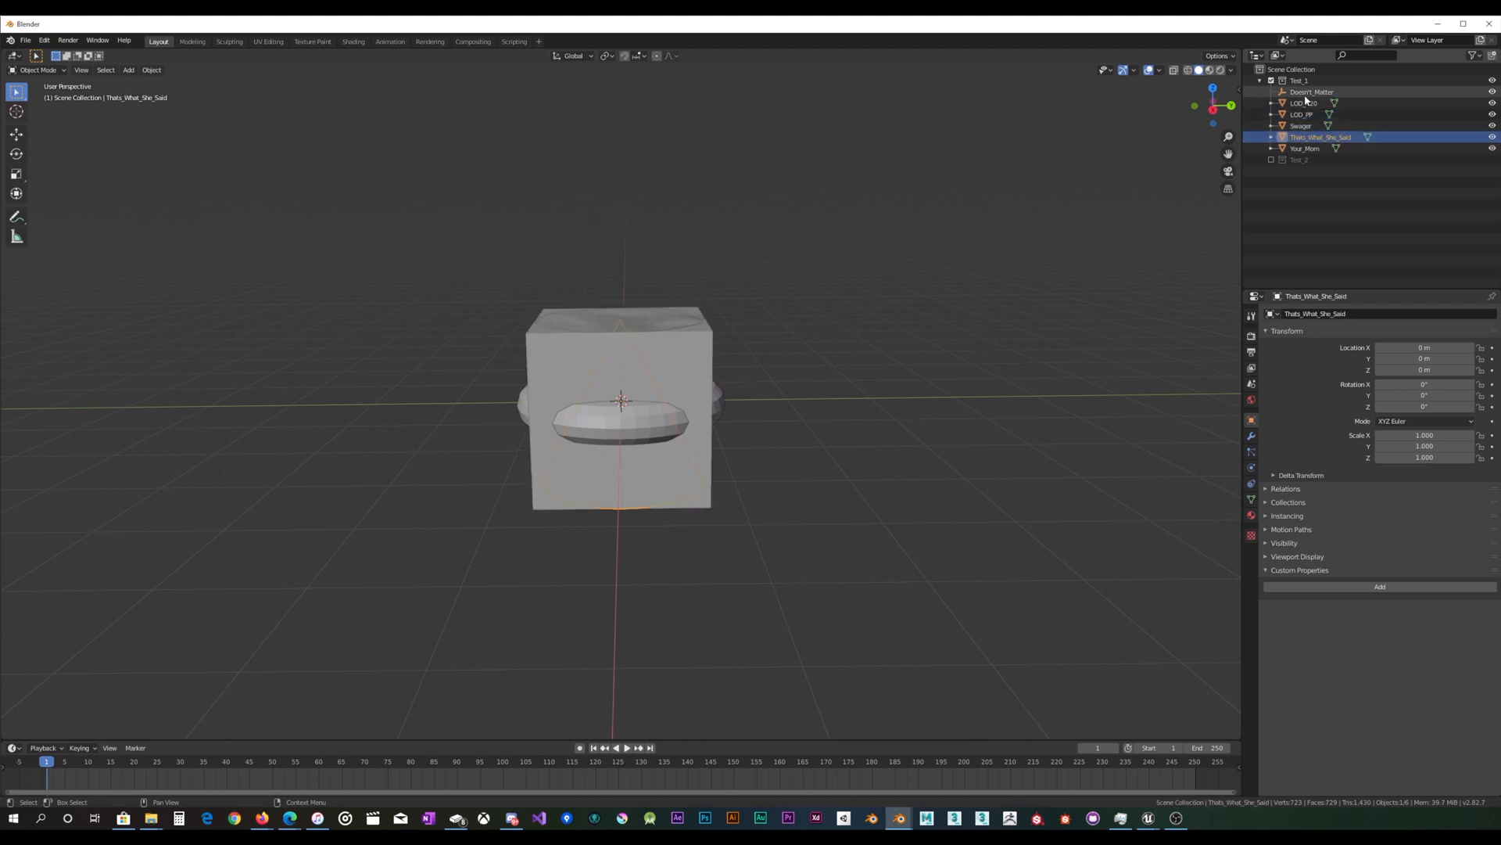
pyautogui.click(1304, 103)
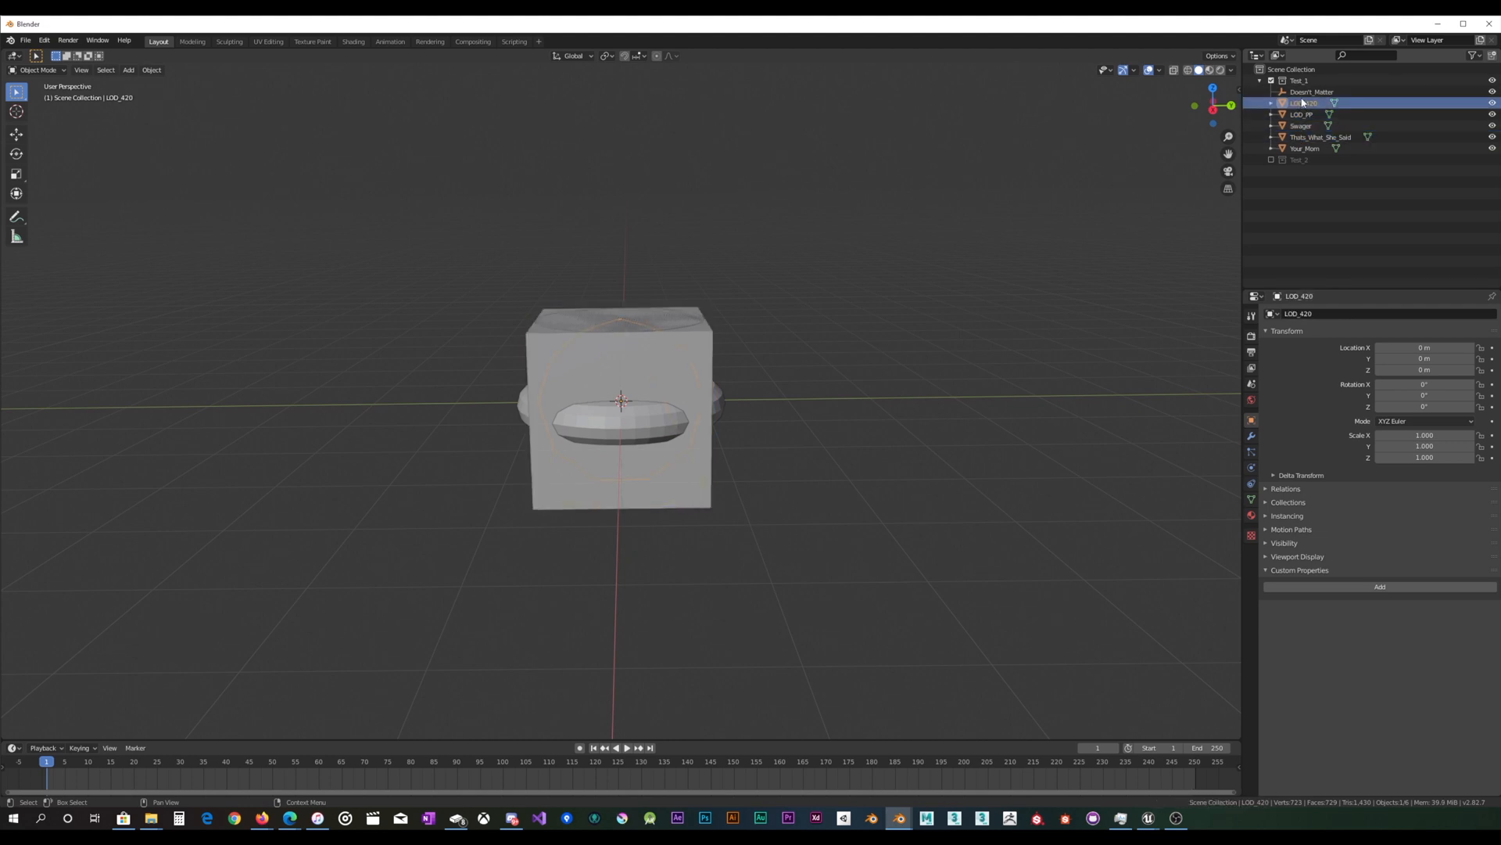
pyautogui.click(1312, 91)
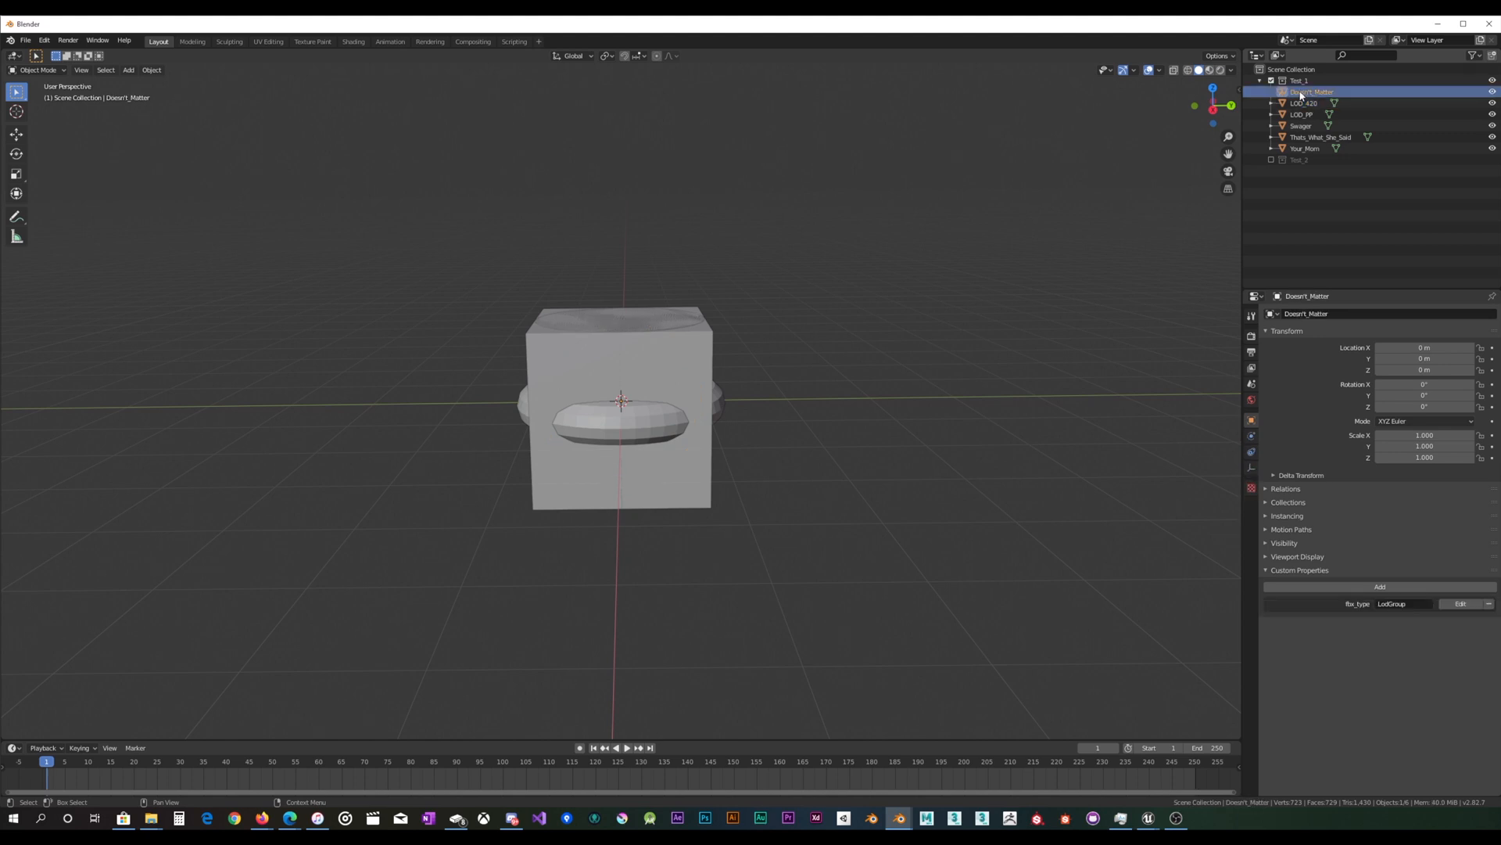
pyautogui.click(1303, 103)
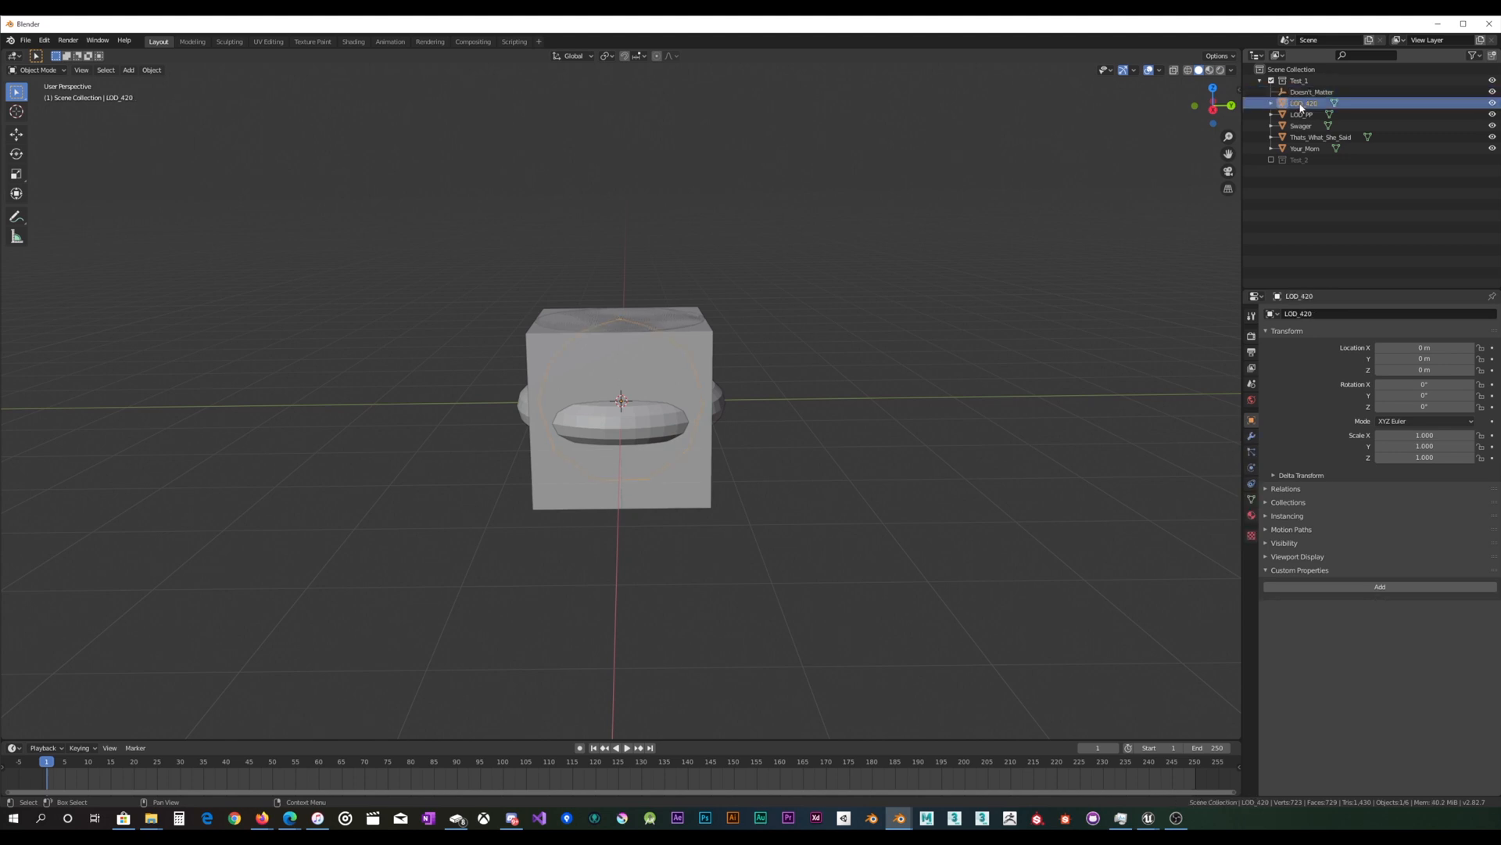
pyautogui.click(1303, 103)
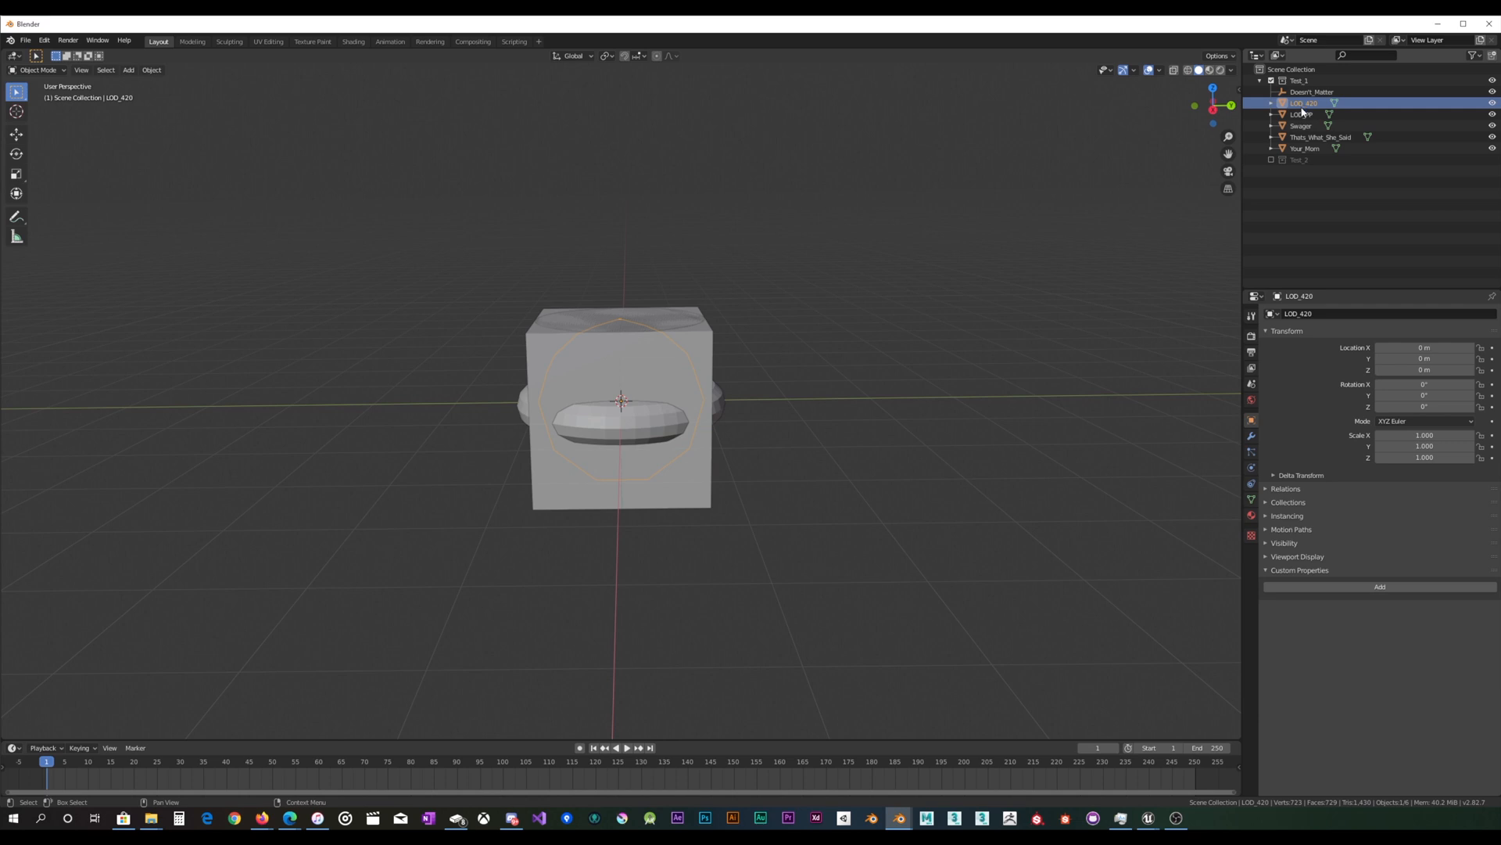
pyautogui.click(1303, 114)
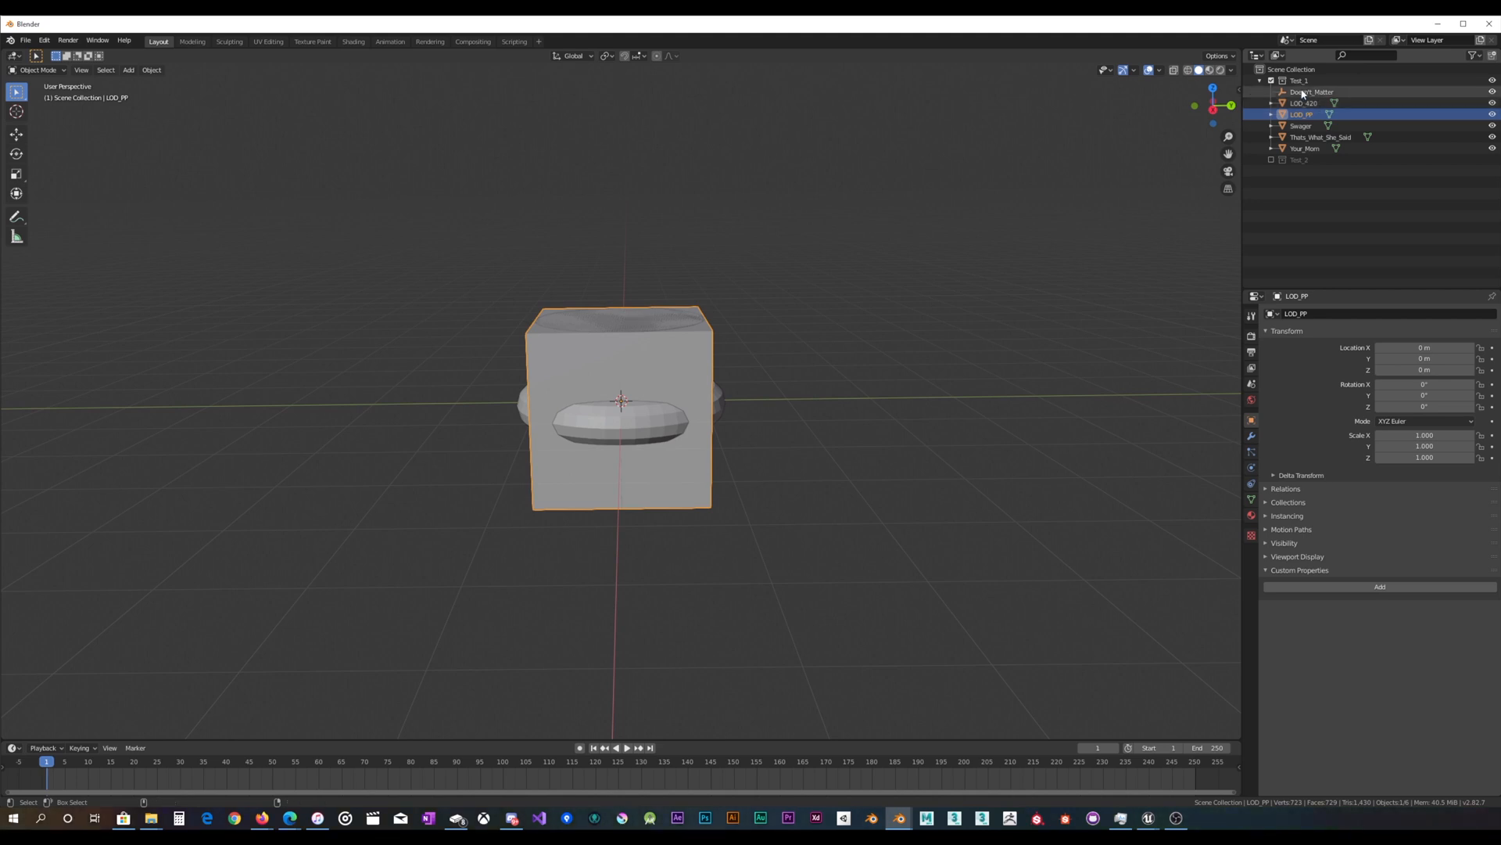
# Parent LOD_PP to the Doesn't_Matter empty via Ctrl+P > Object and expand the empty to show it.
pyautogui.click(1312, 93)
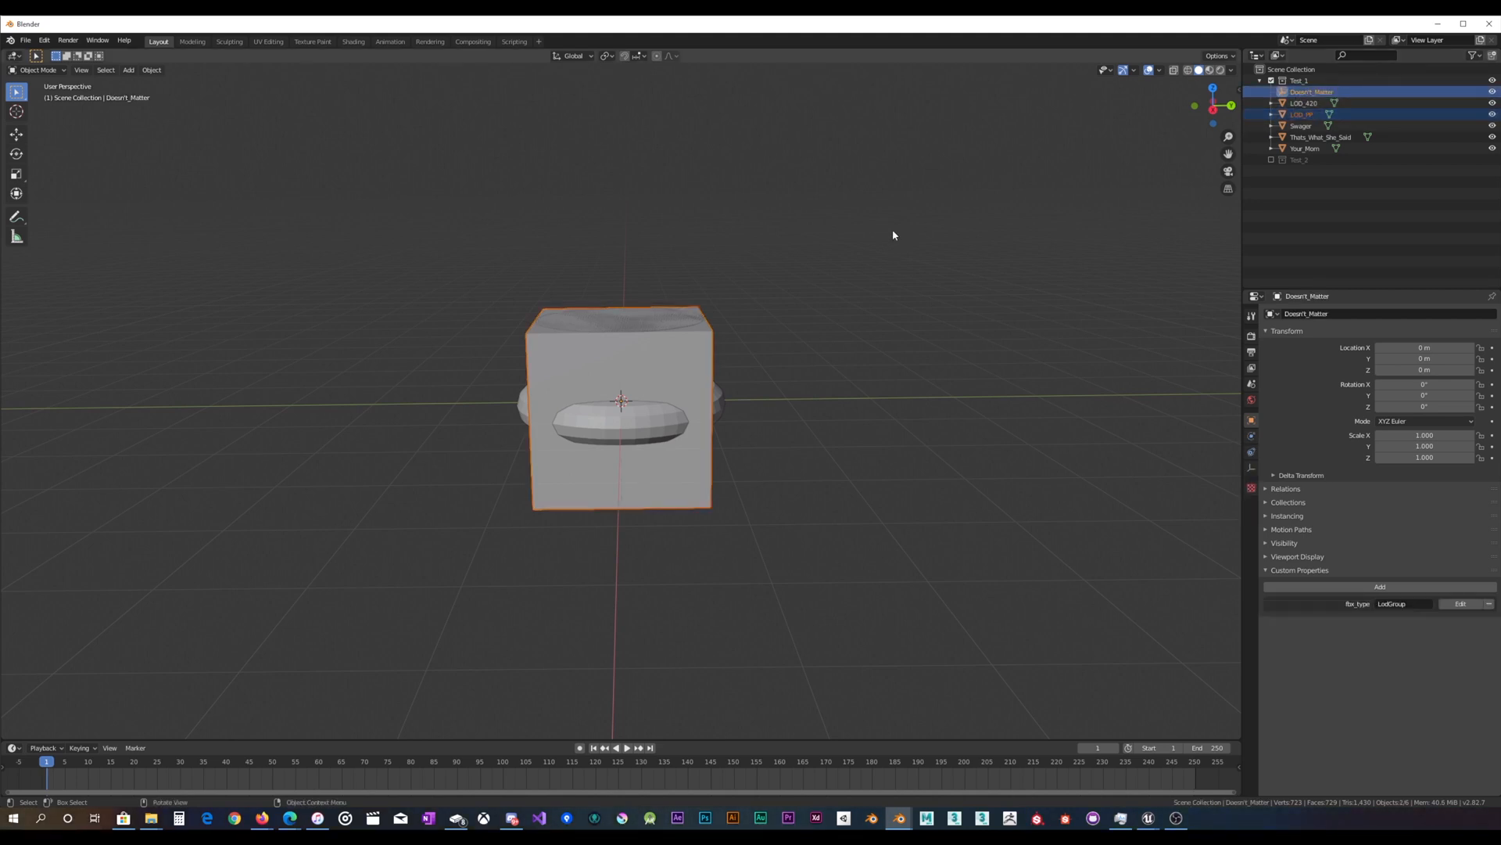
pyautogui.press('ctrl+p')
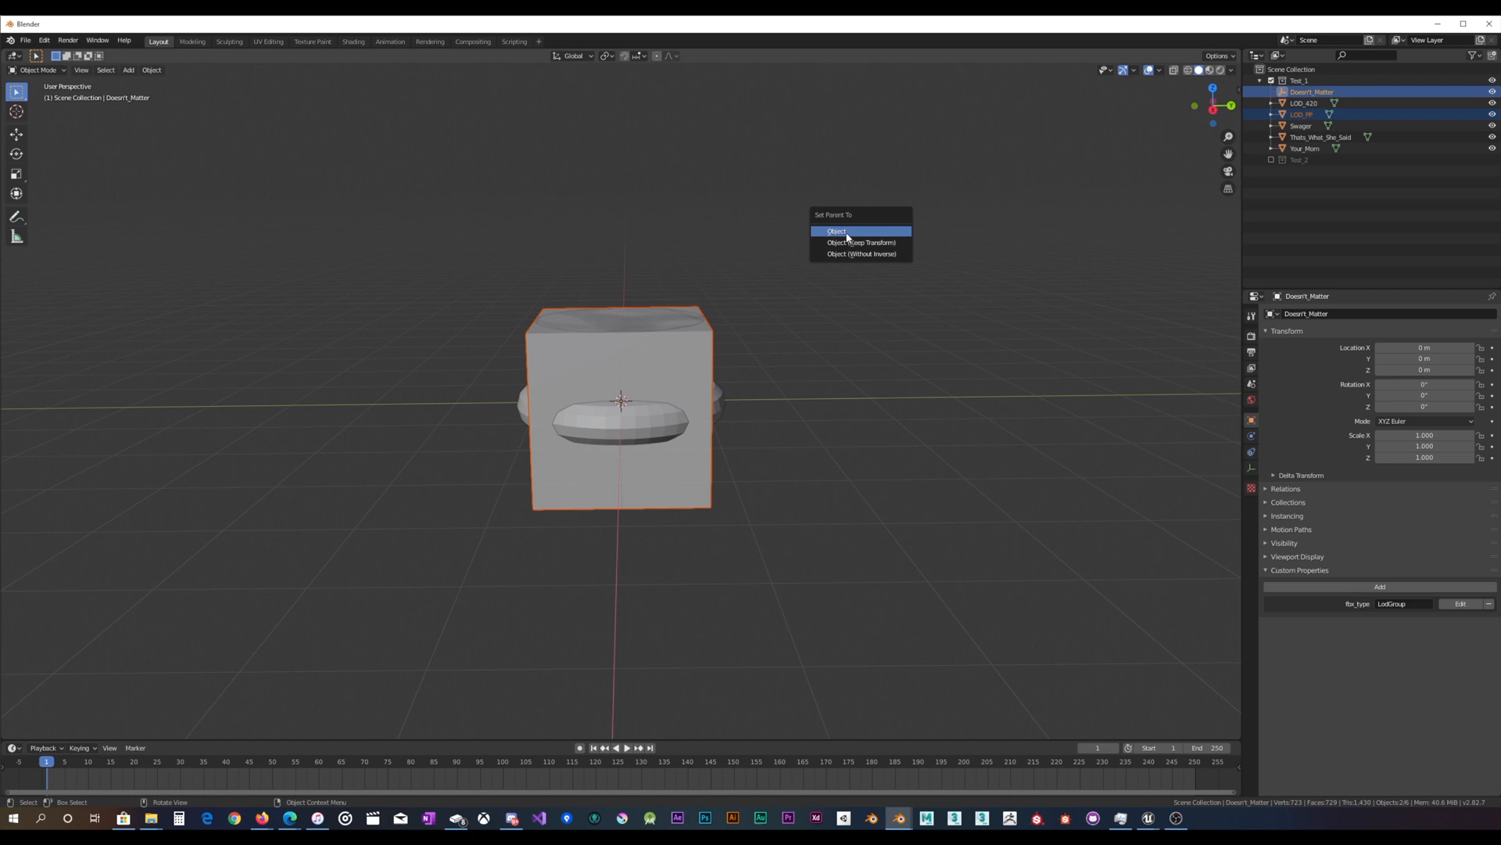
pyautogui.click(836, 229)
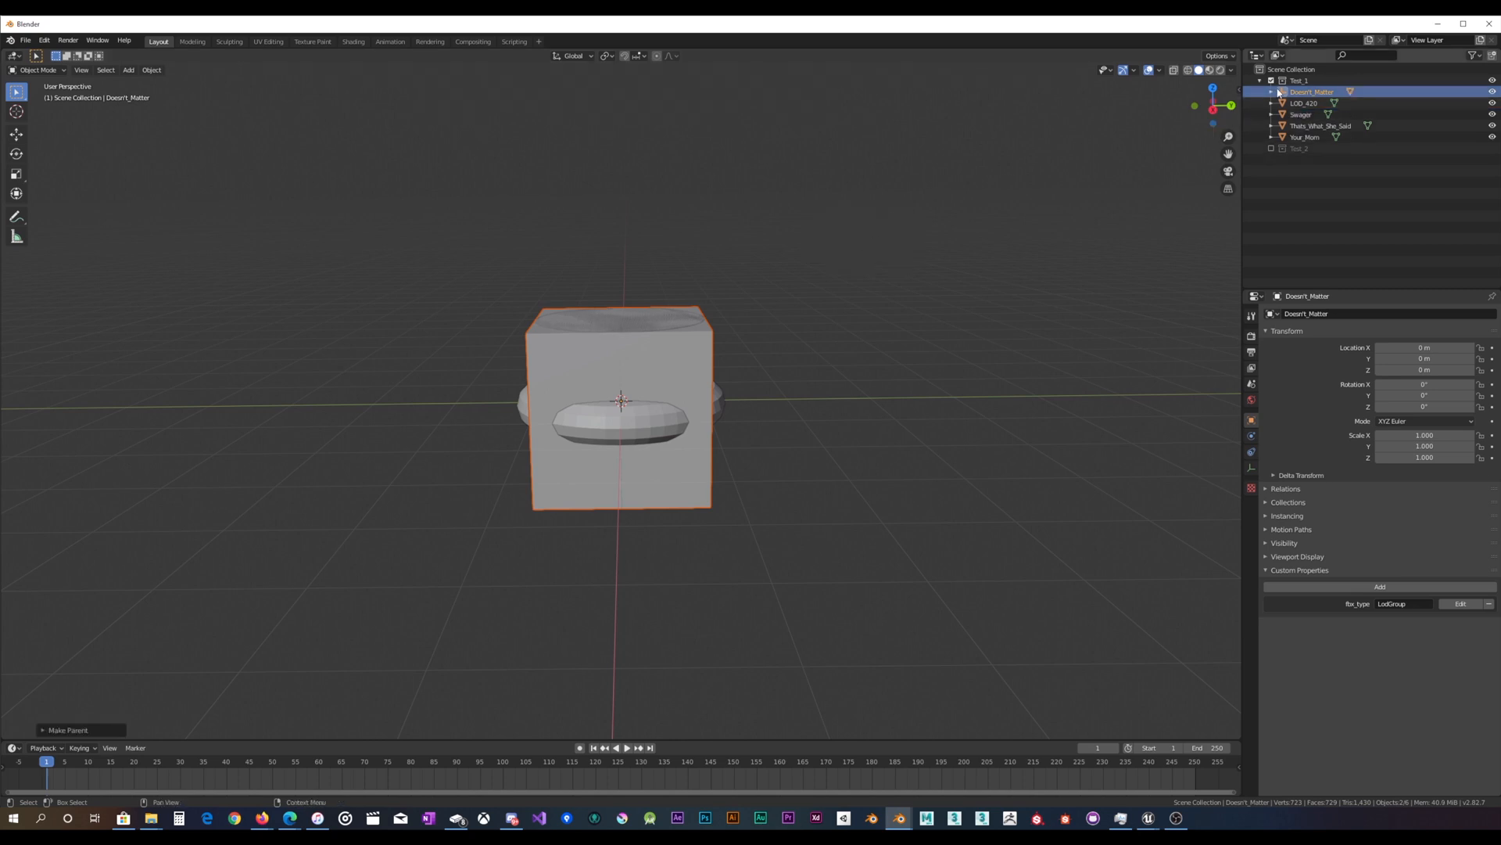
pyautogui.click(1271, 92)
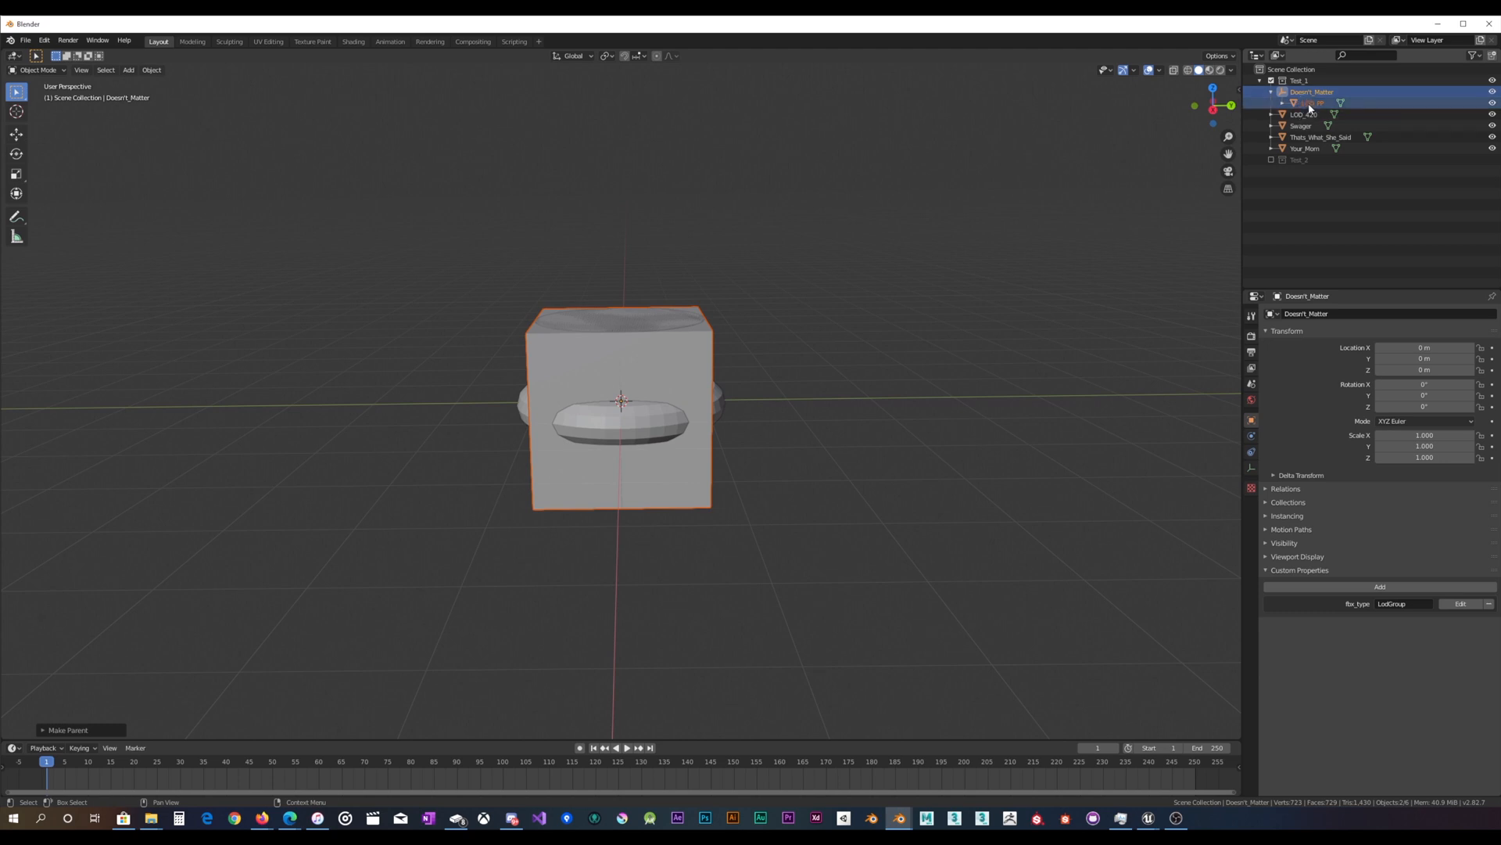
pyautogui.click(1311, 104)
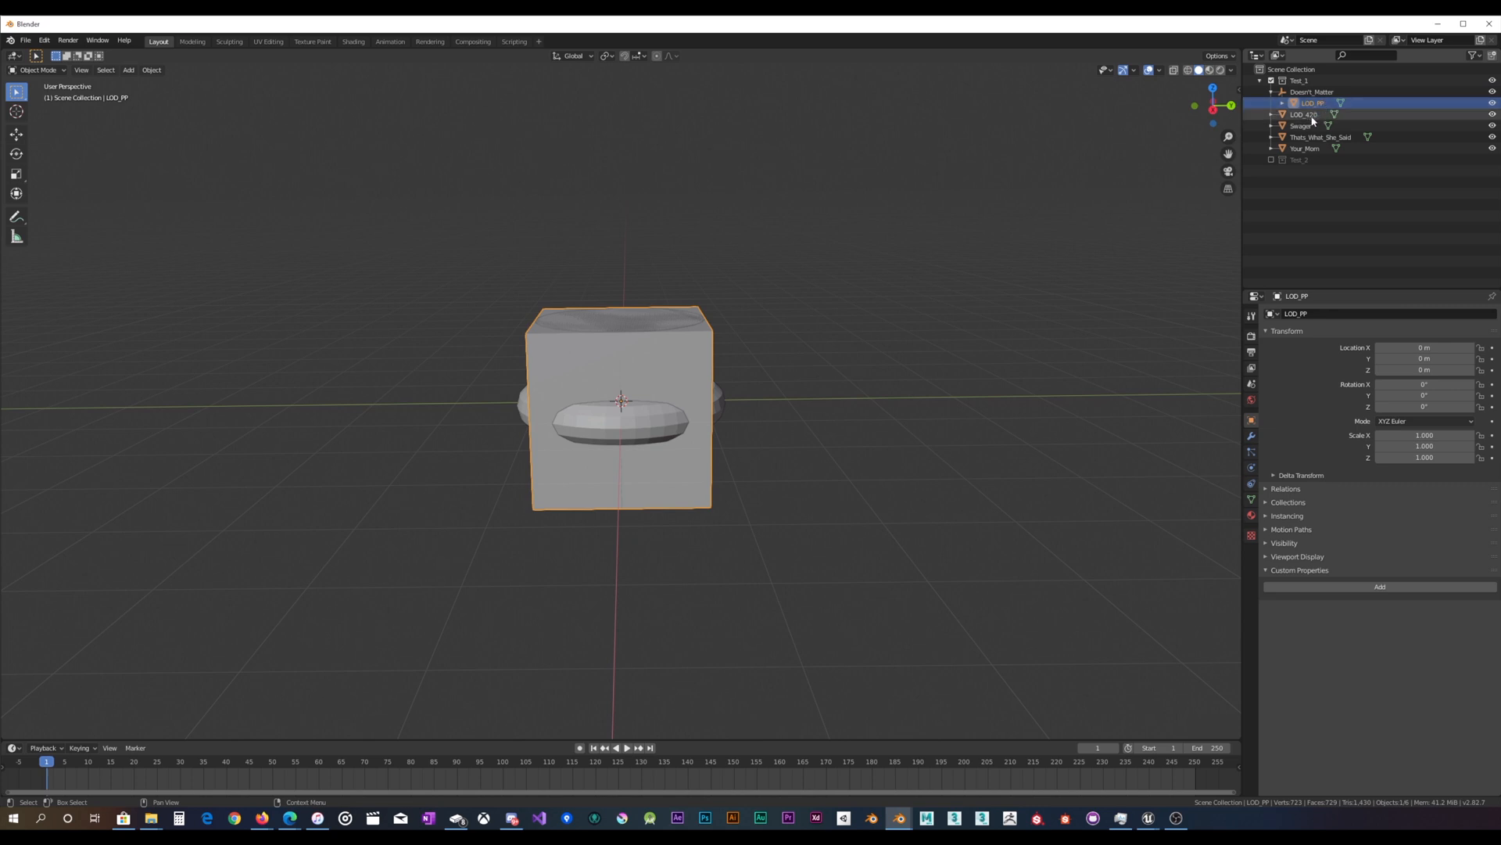
# Parent LOD_420, Swagger and Thats_What_She_Said to Doesn't_Matter with Ctrl+P > Object.
pyautogui.click(1304, 114)
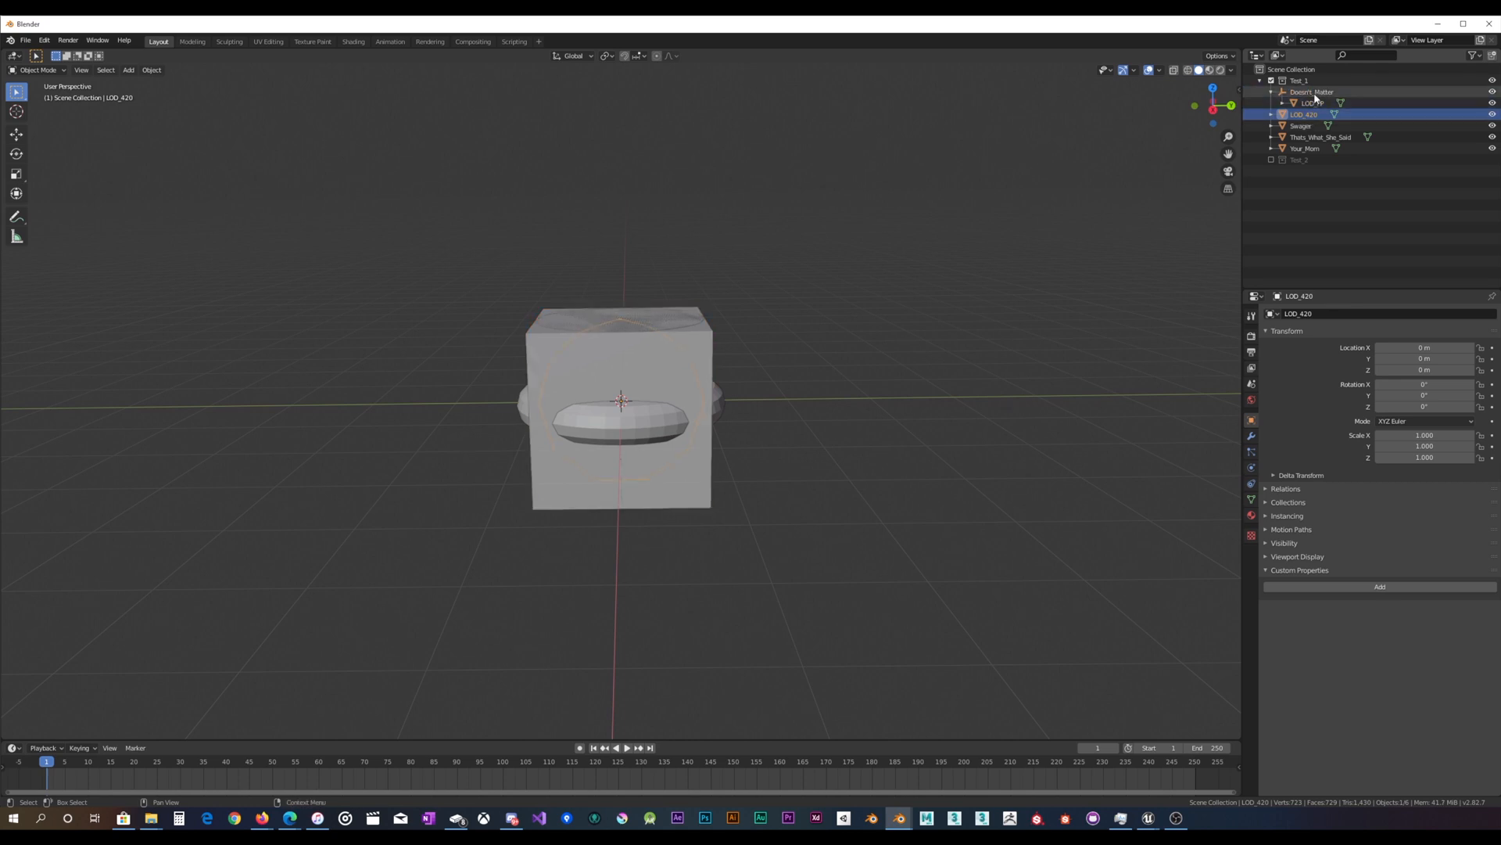
pyautogui.click(1311, 90)
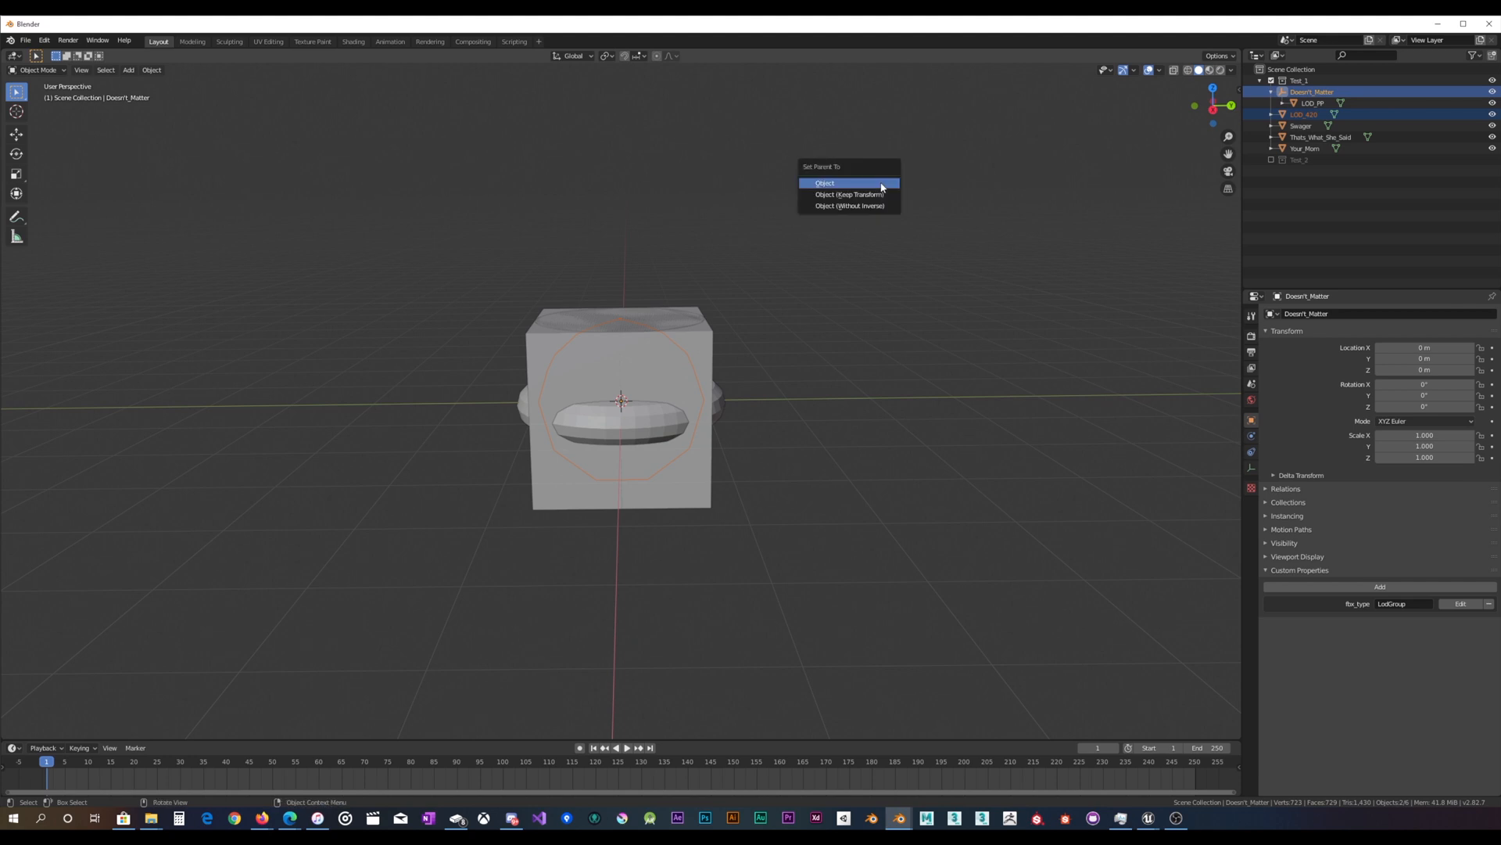
pyautogui.moveTo(866, 191)
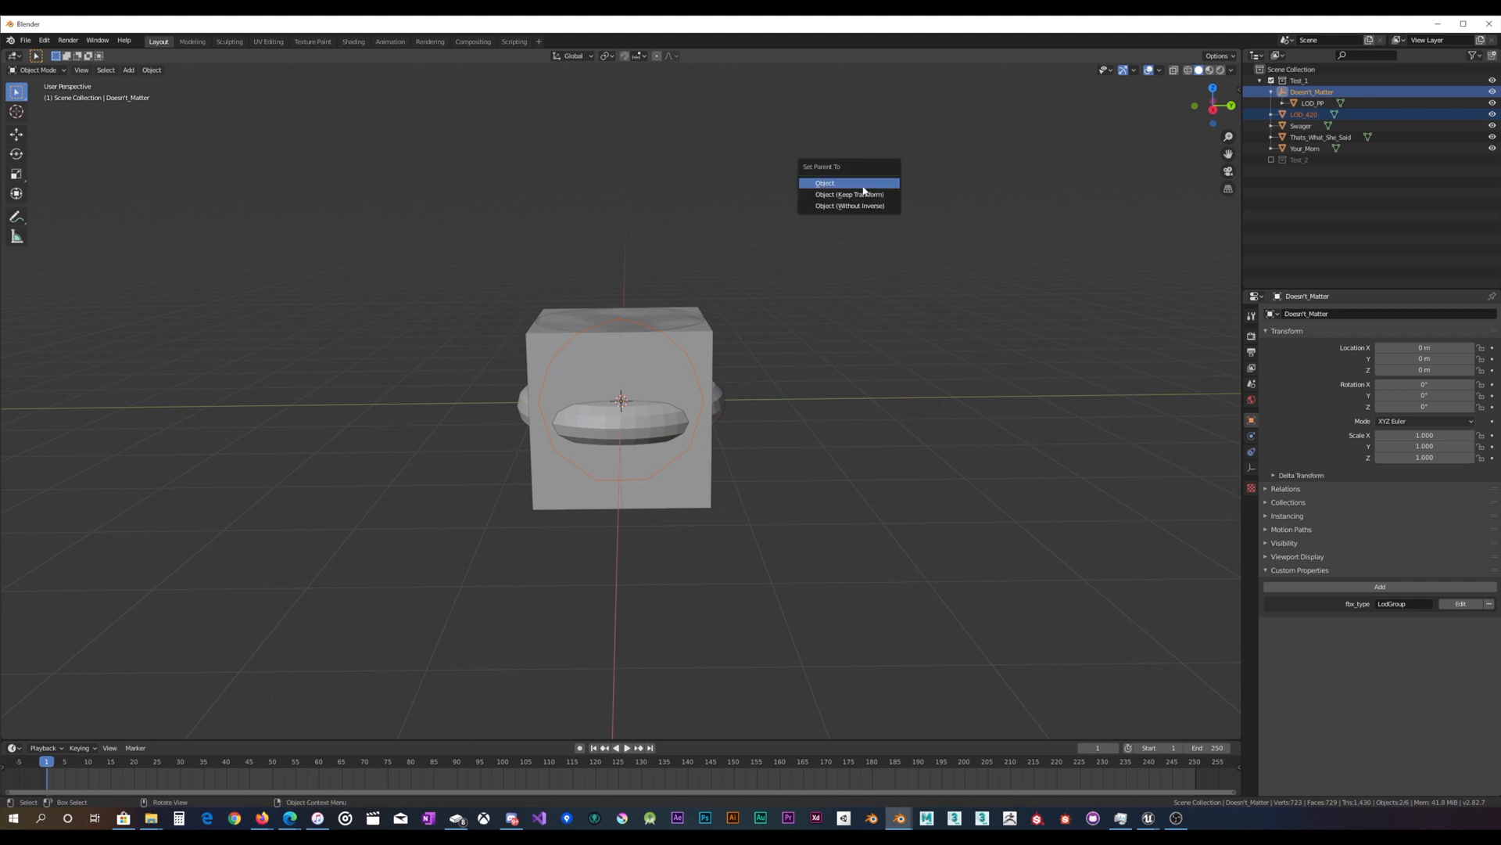
pyautogui.moveTo(826, 183)
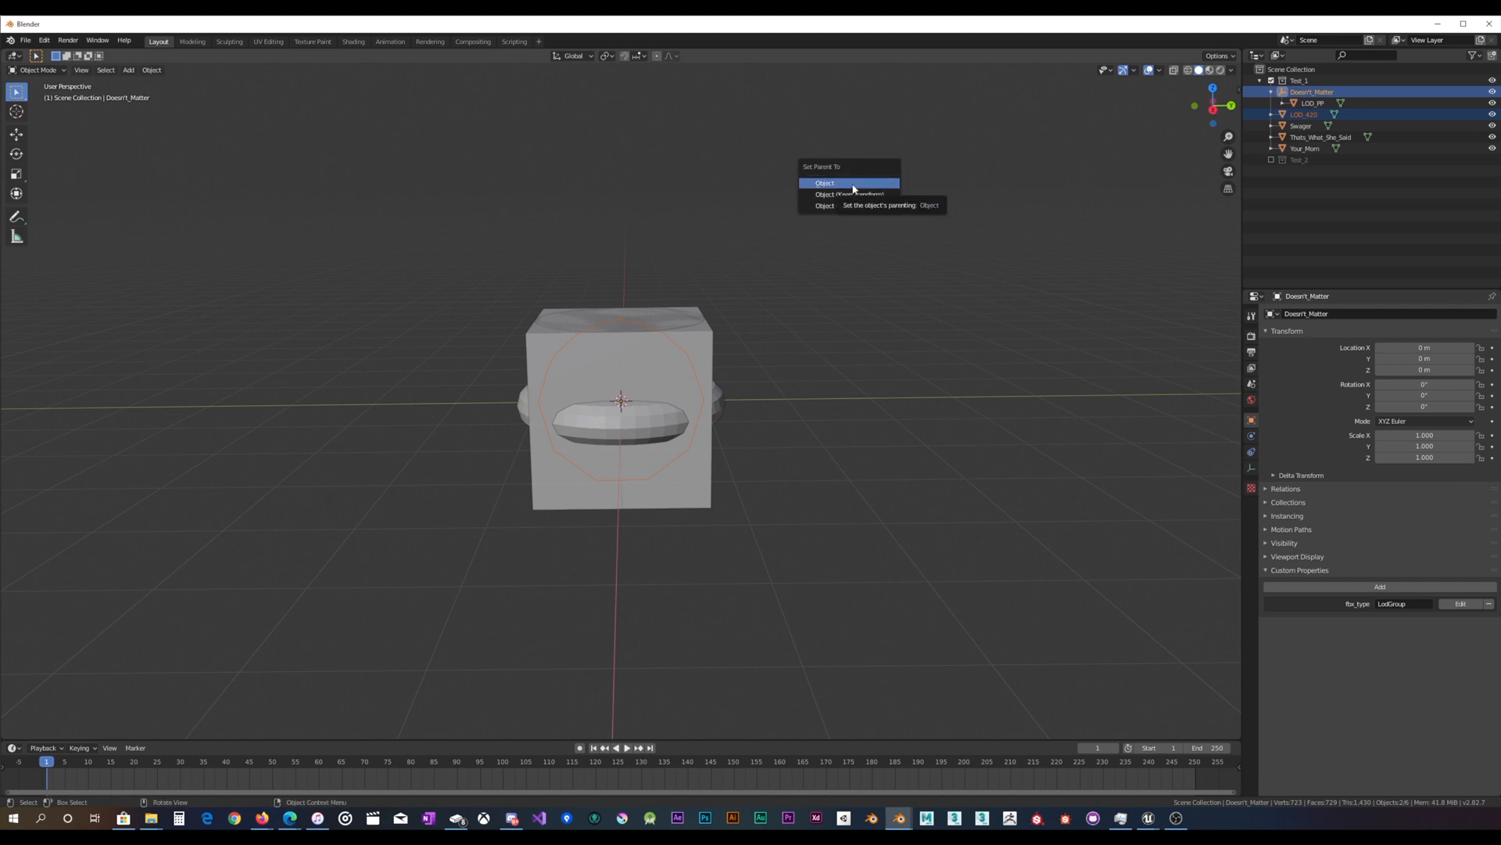
pyautogui.click(824, 183)
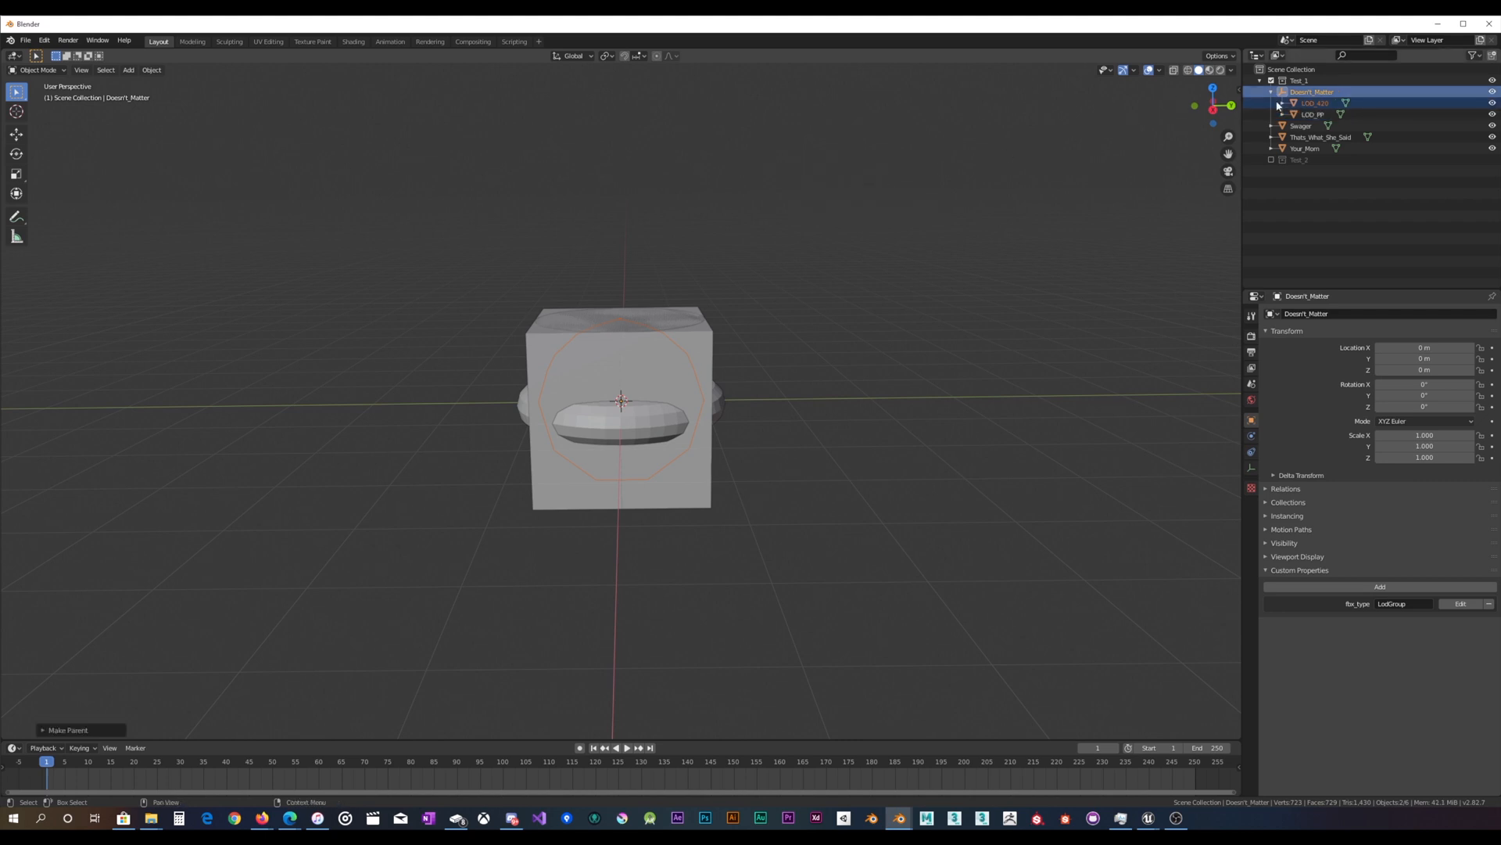
pyautogui.click(1303, 125)
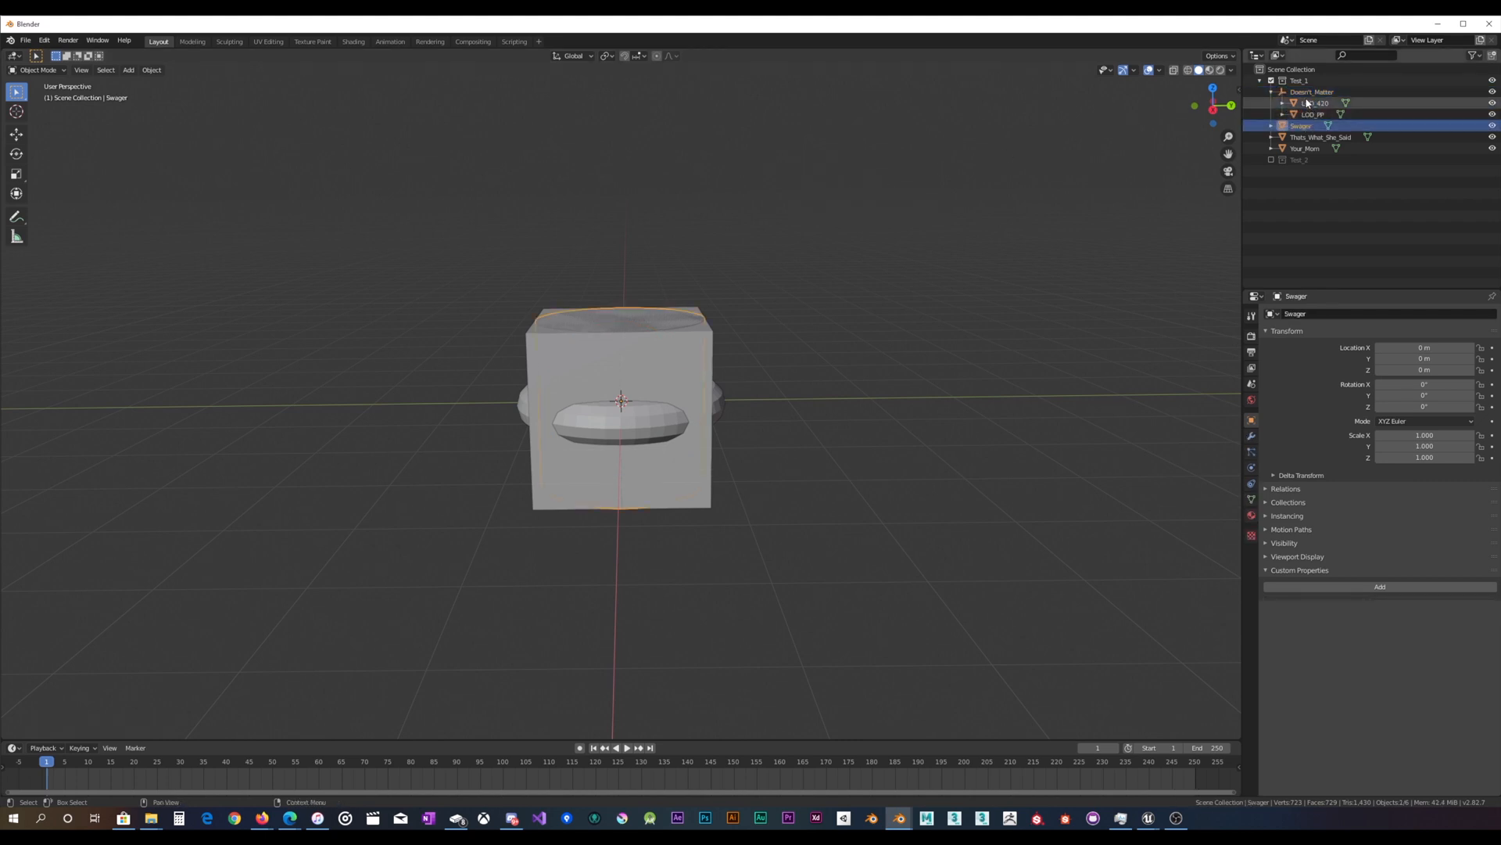
pyautogui.click(1312, 91)
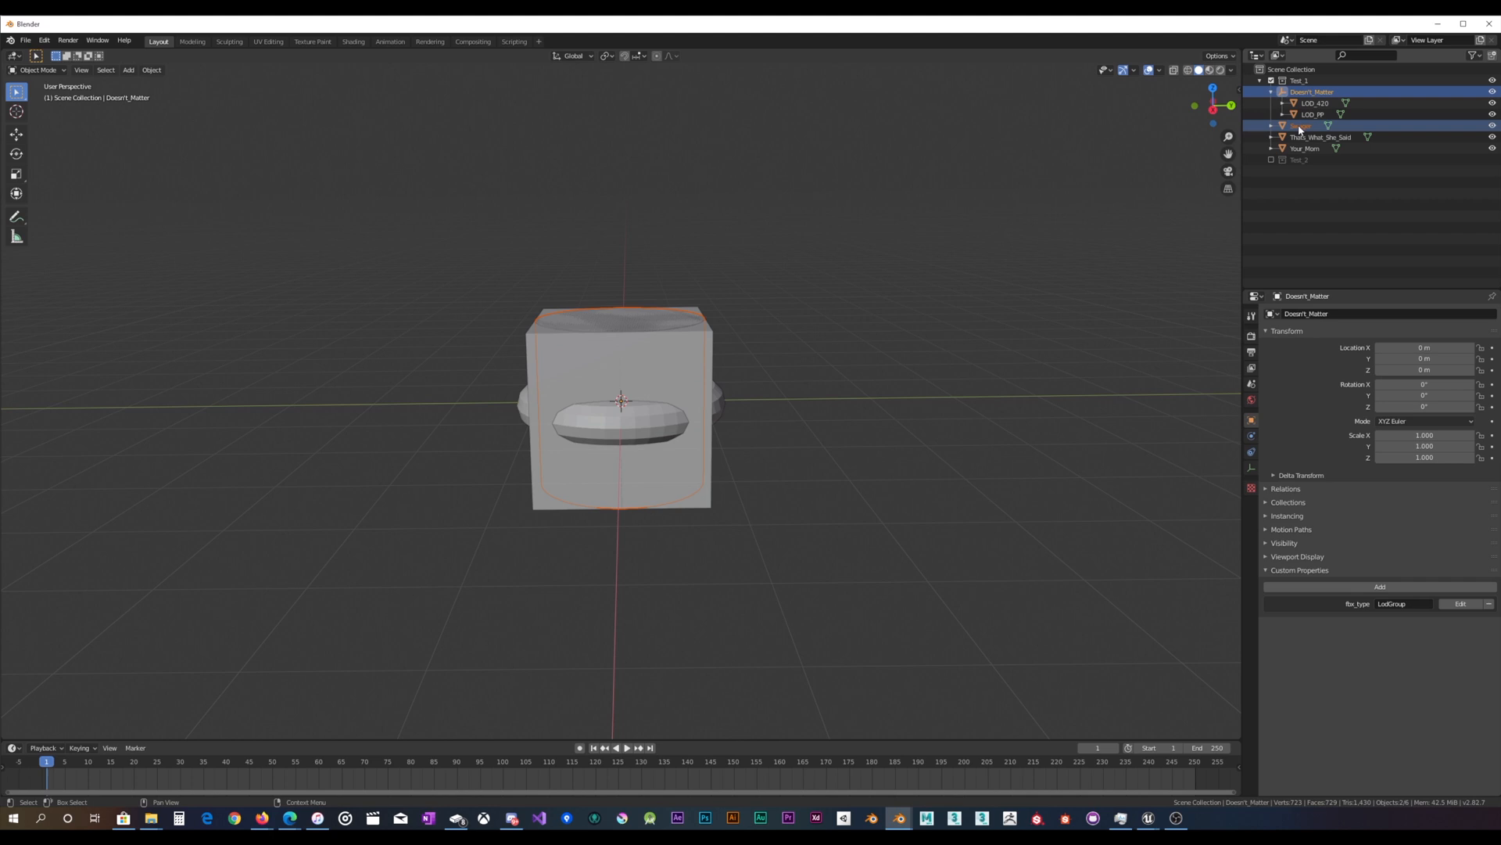
pyautogui.press('ctrl+p')
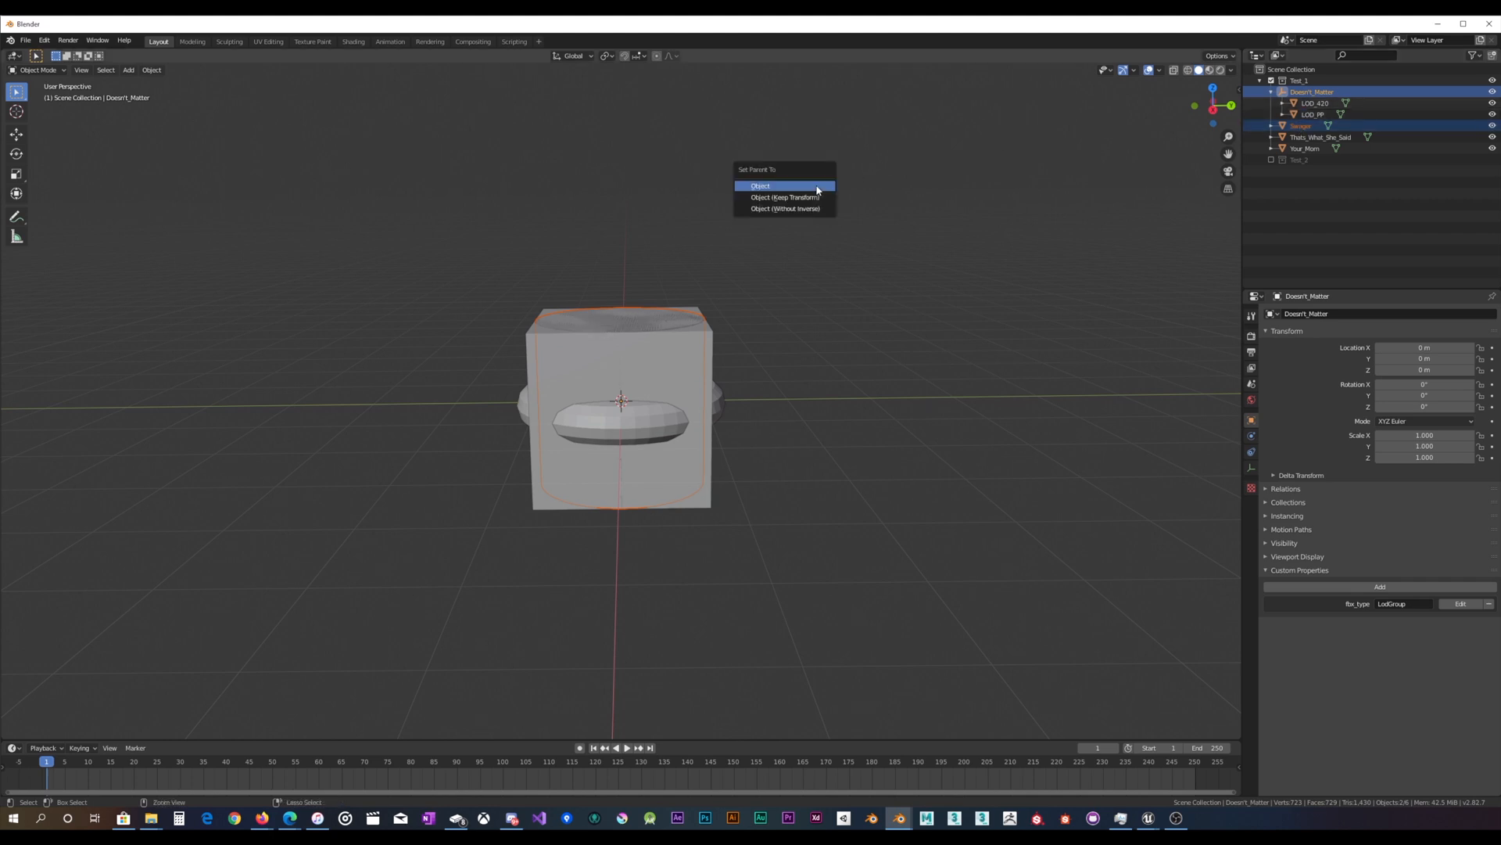
pyautogui.click(760, 184)
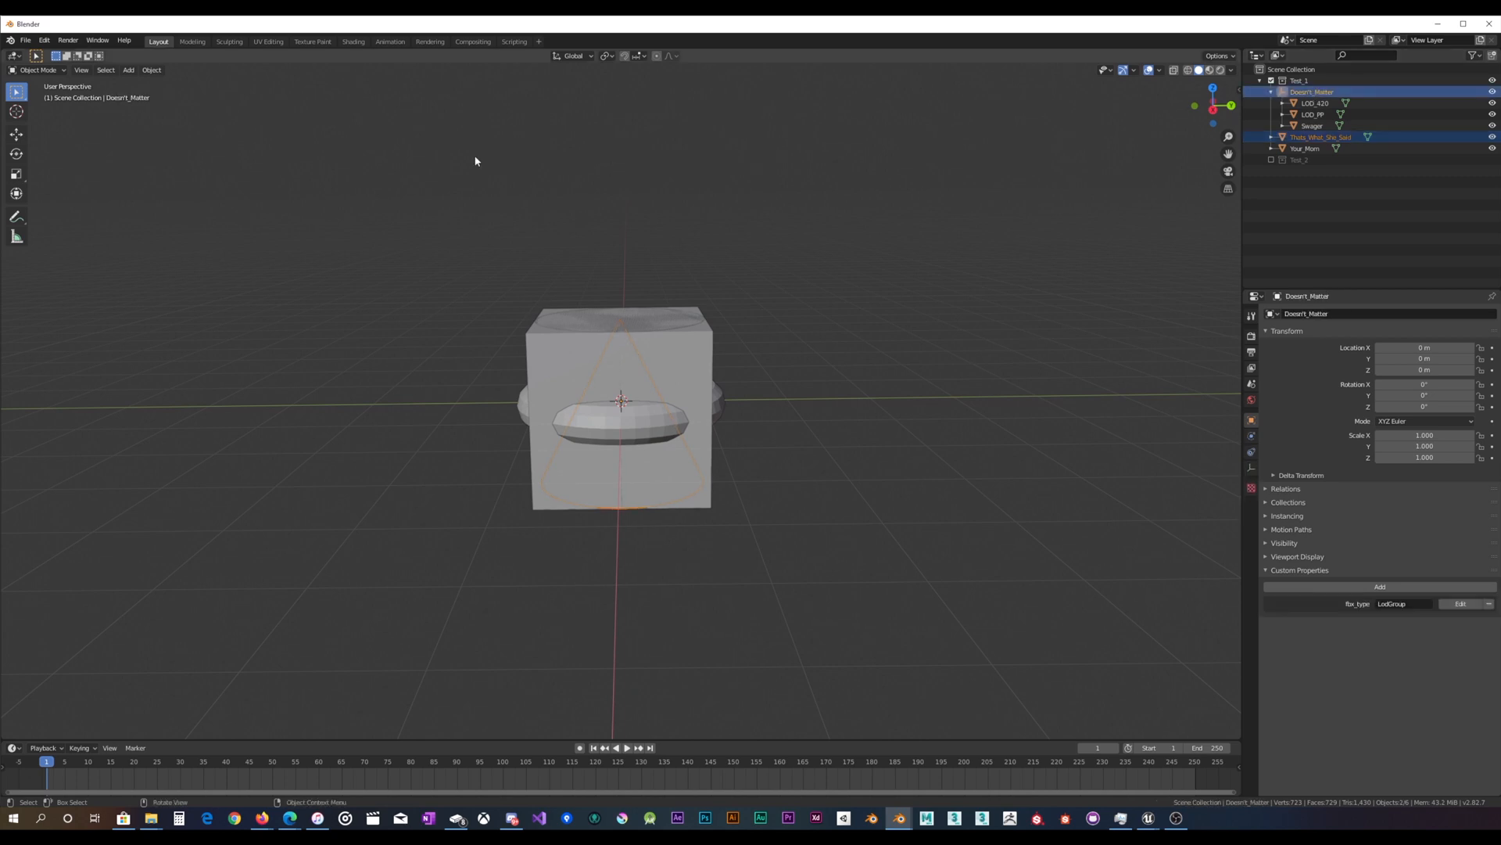
pyautogui.moveTo(1026, 228)
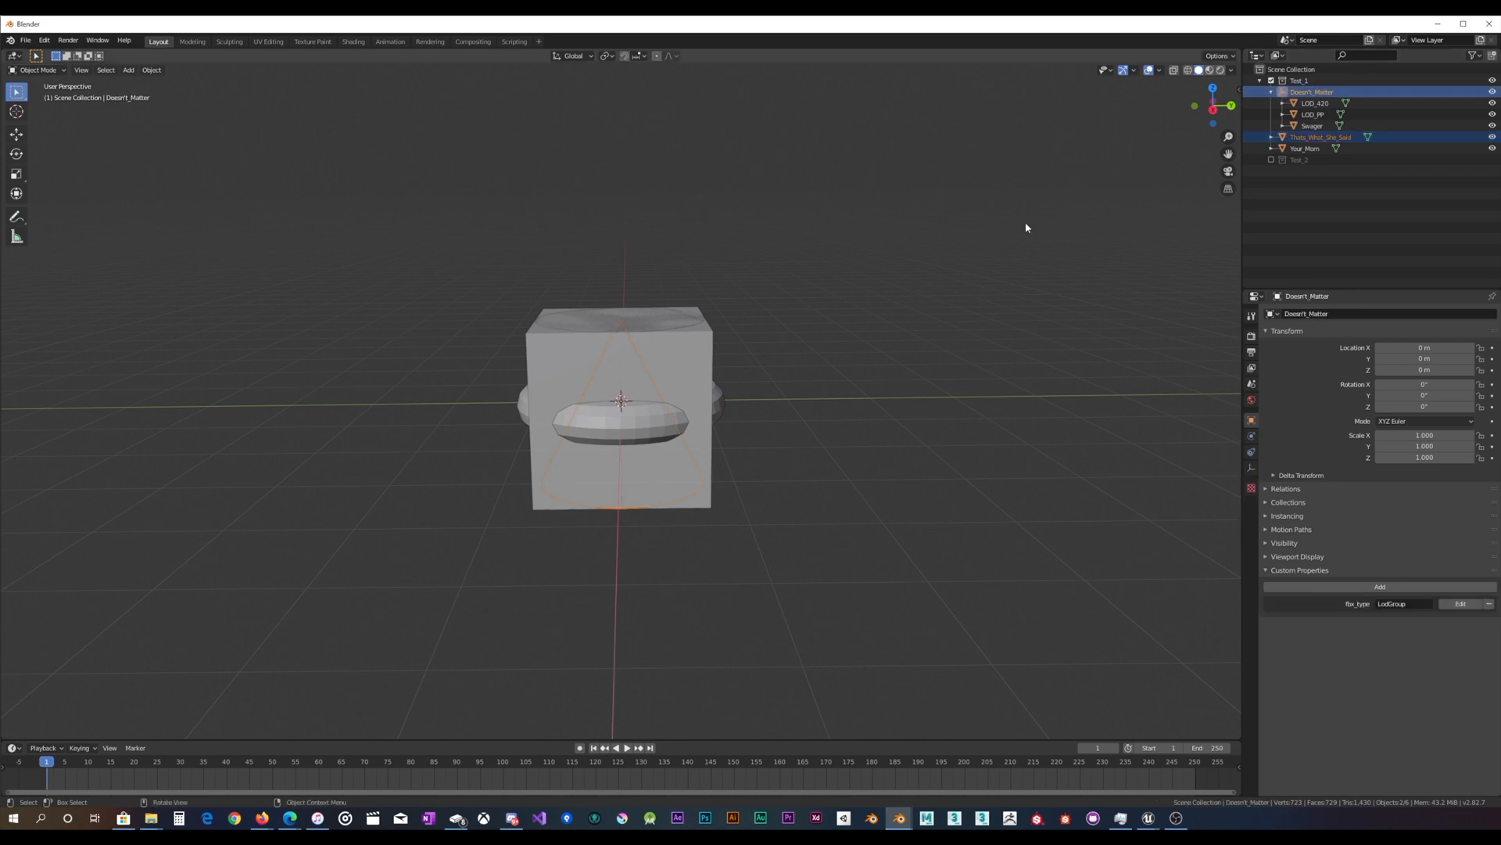
pyautogui.press('ctrl+p')
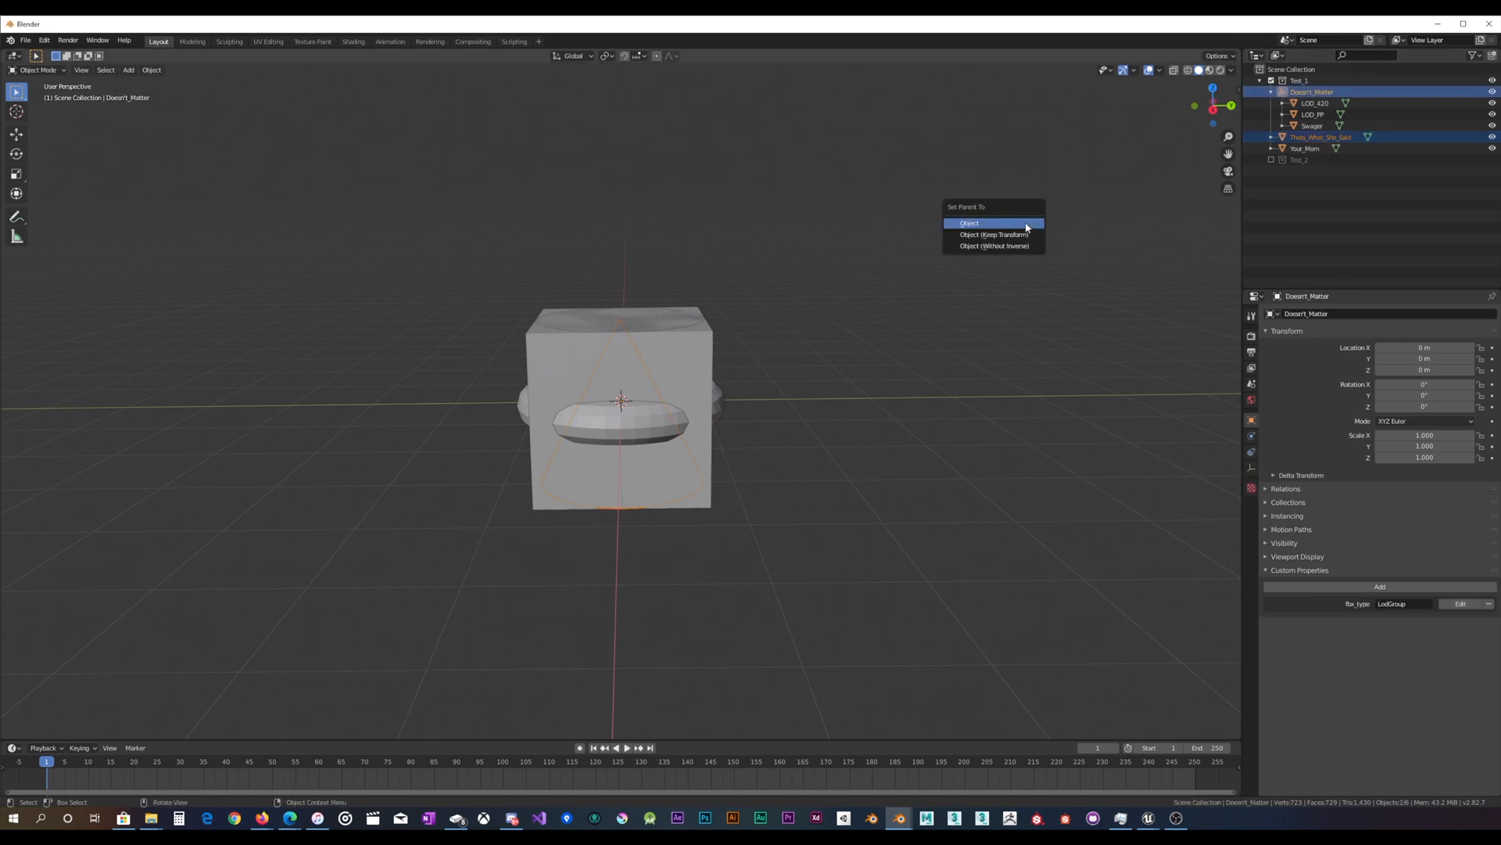
pyautogui.click(968, 224)
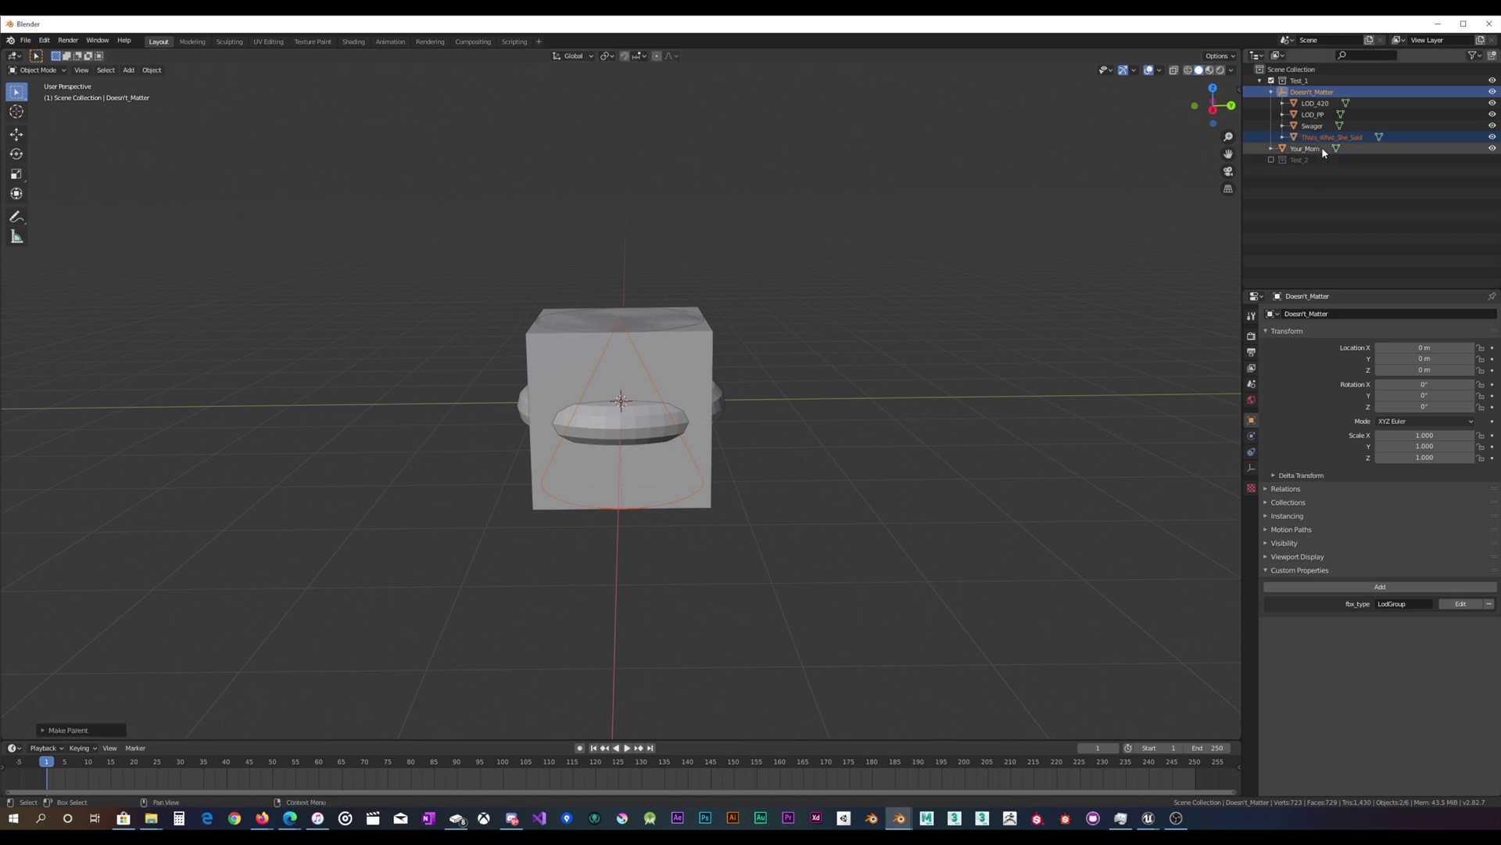
# Bring Your_Mom under Doesn't_Matter, verify the children's hierarchy and collapse the empty's entry.
pyautogui.click(1304, 148)
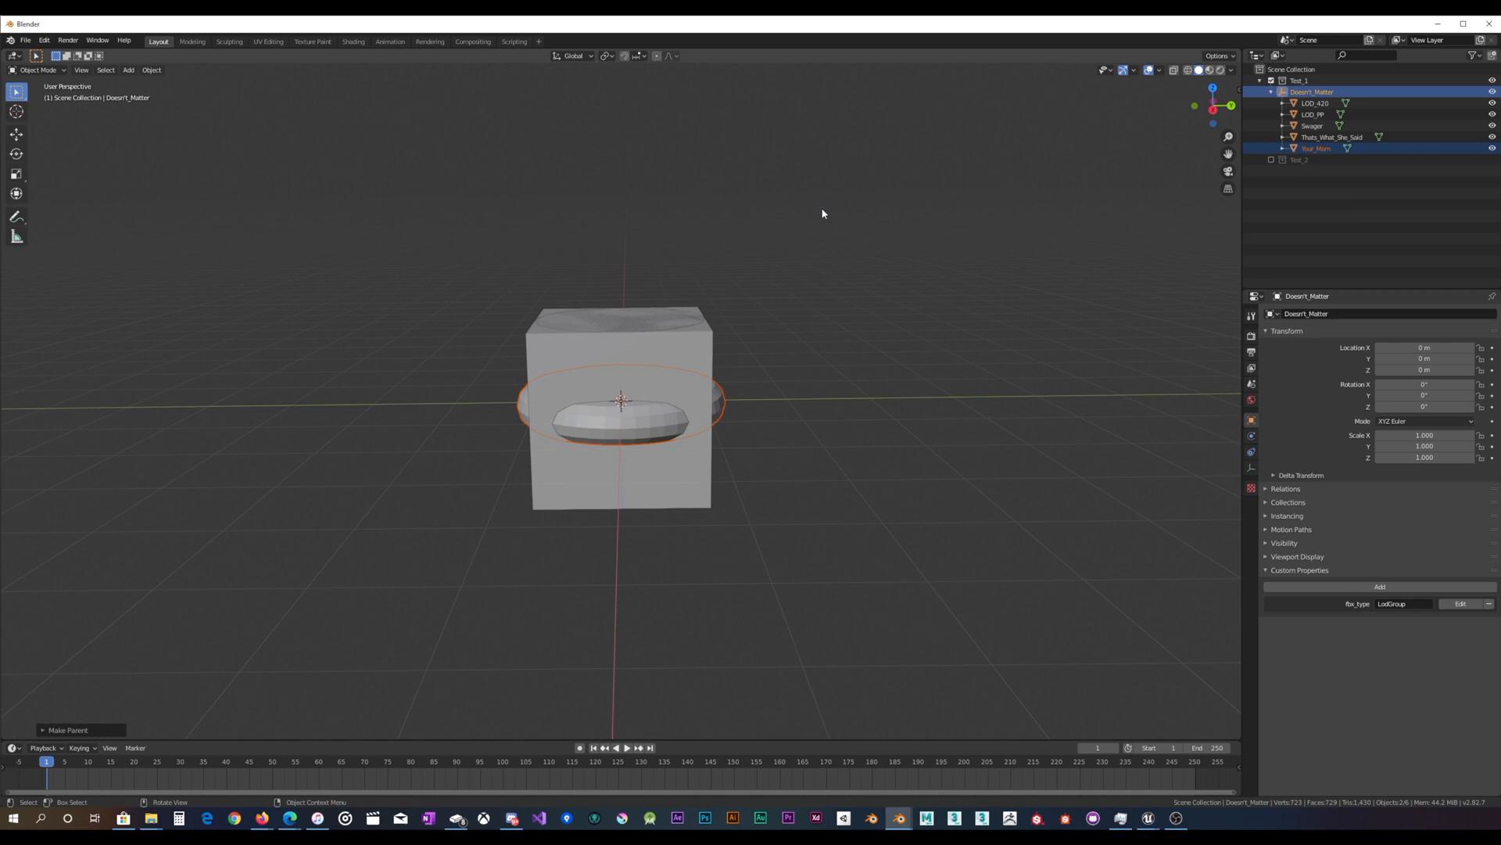
pyautogui.click(1317, 148)
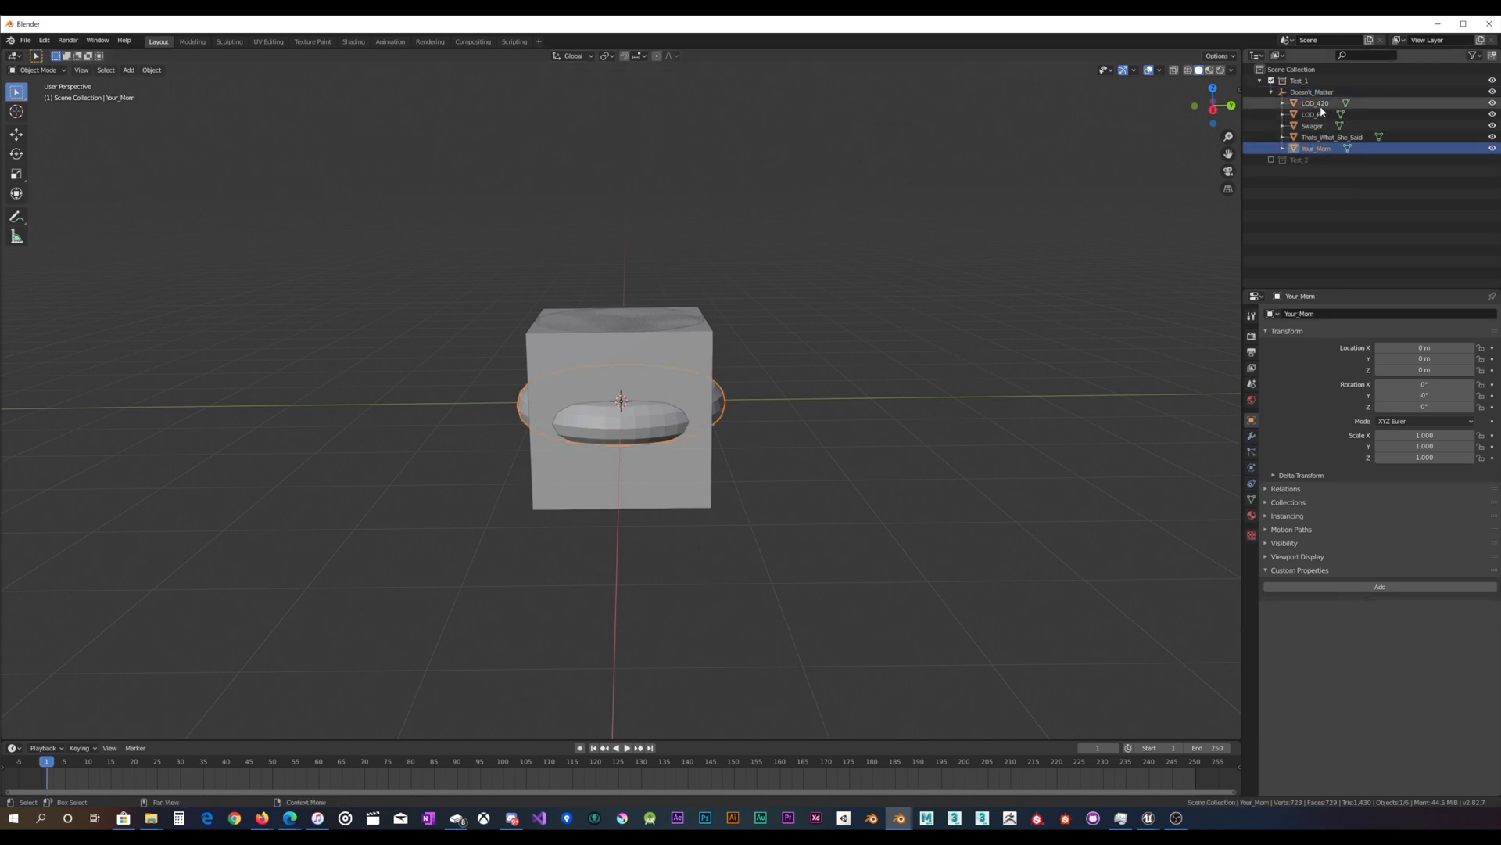
pyautogui.click(1315, 103)
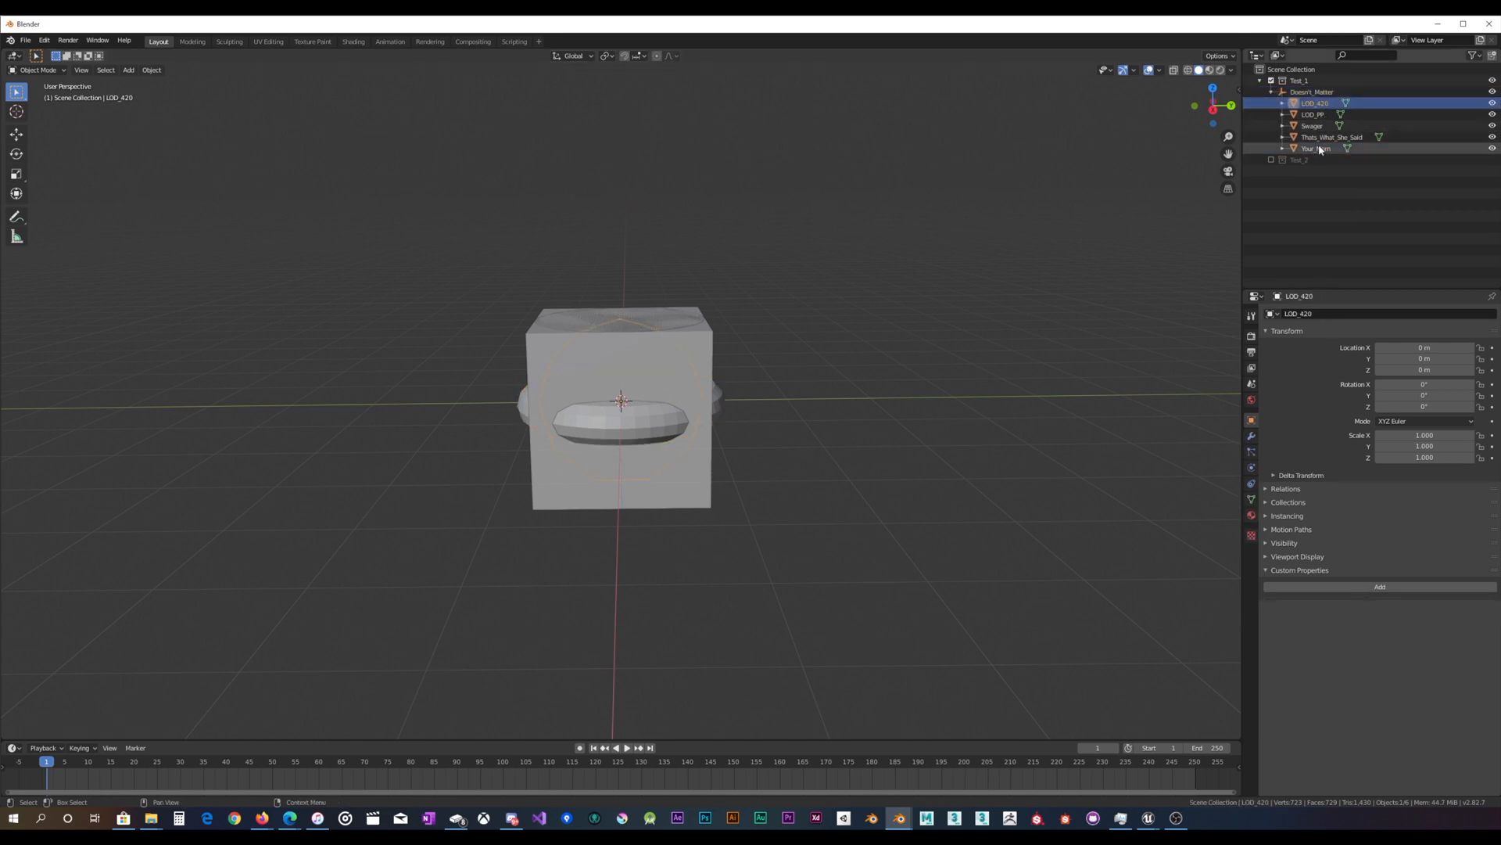
pyautogui.click(1313, 149)
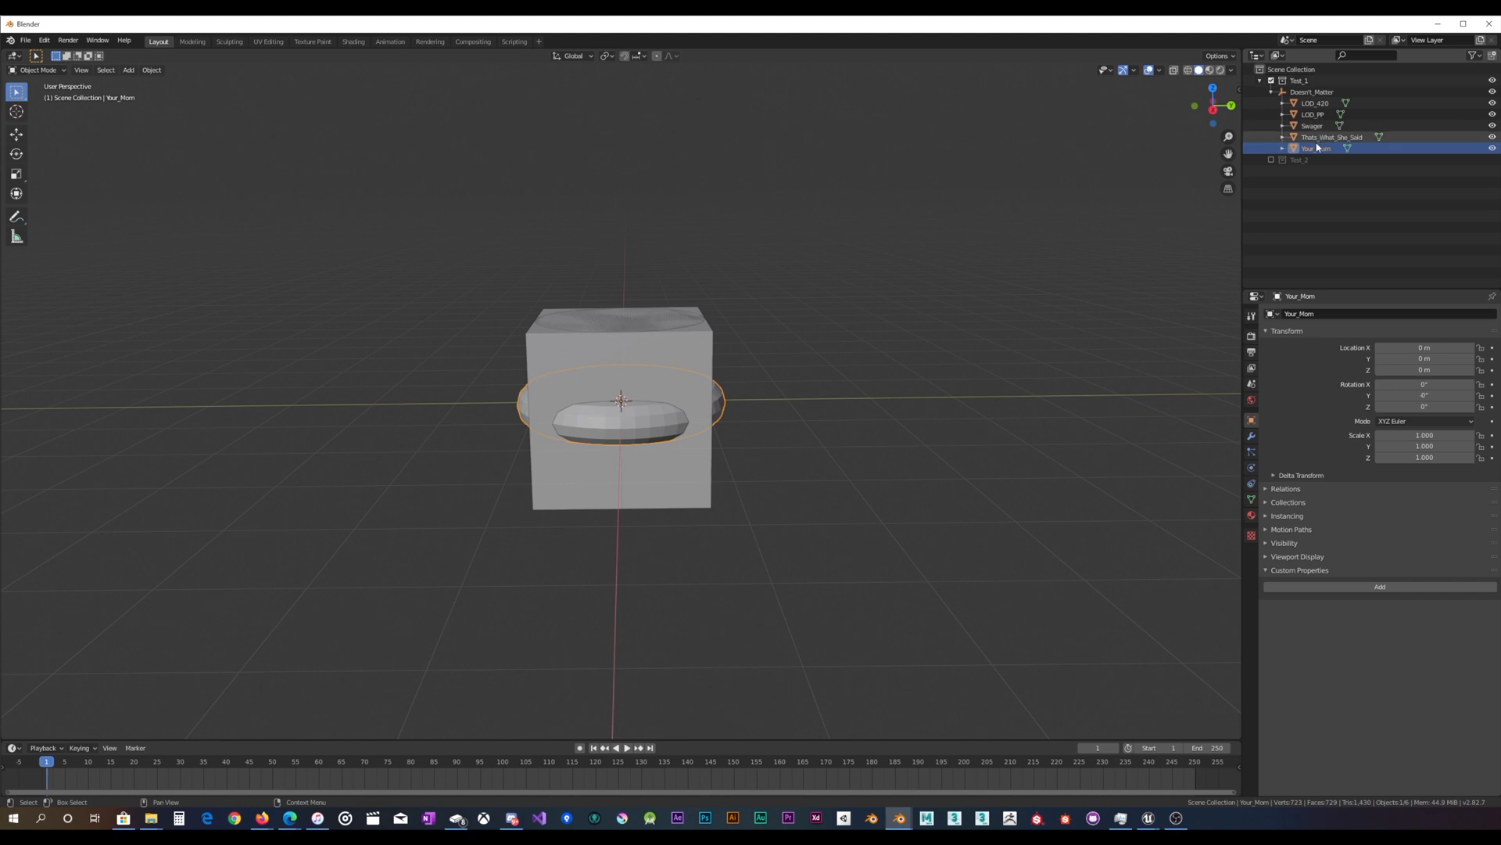
pyautogui.click(1316, 103)
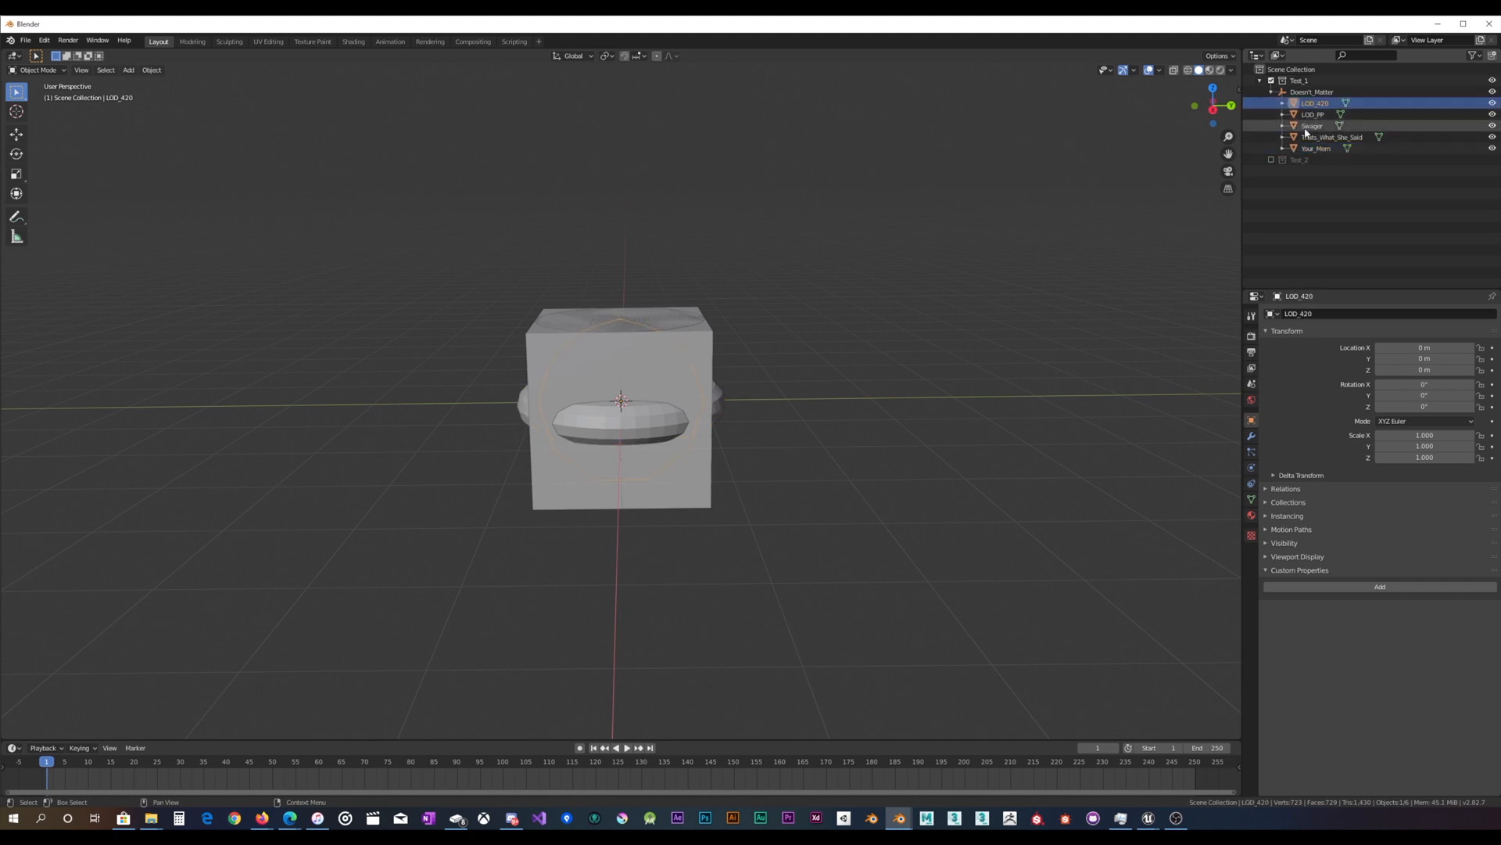
pyautogui.click(1331, 137)
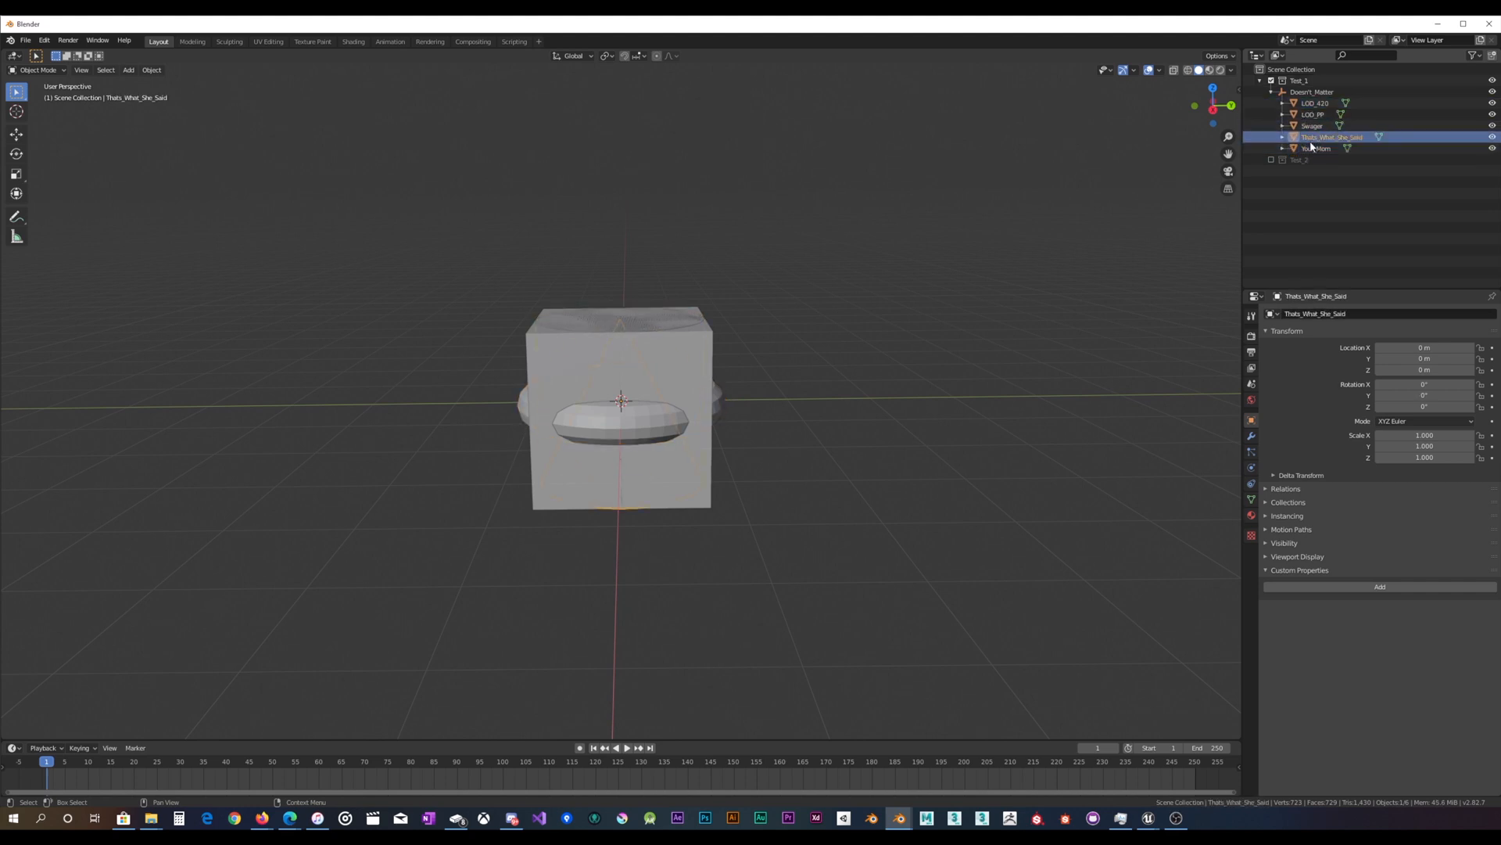
pyautogui.click(1311, 92)
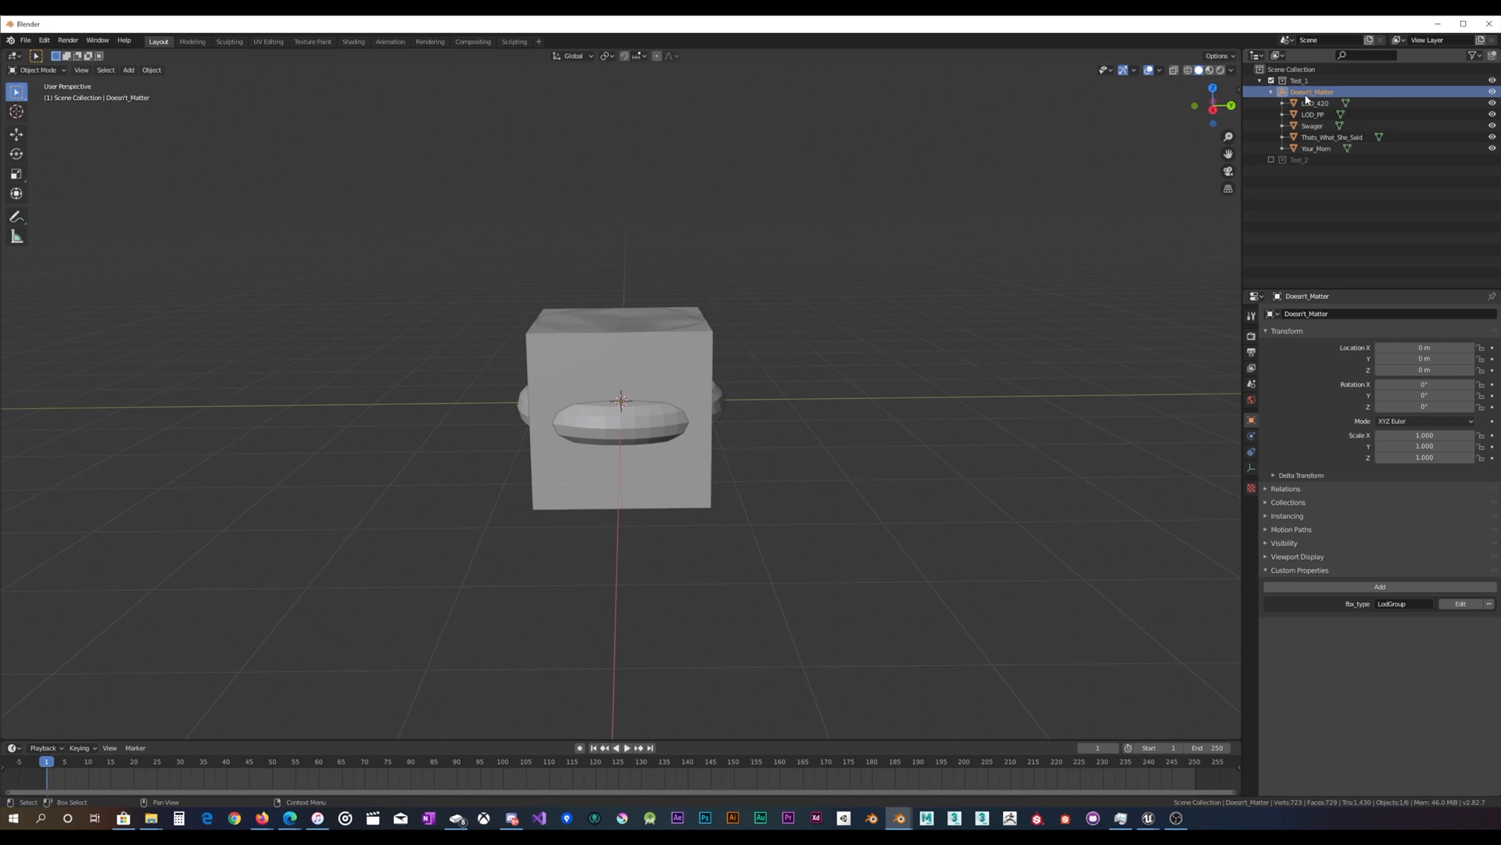
pyautogui.click(1270, 92)
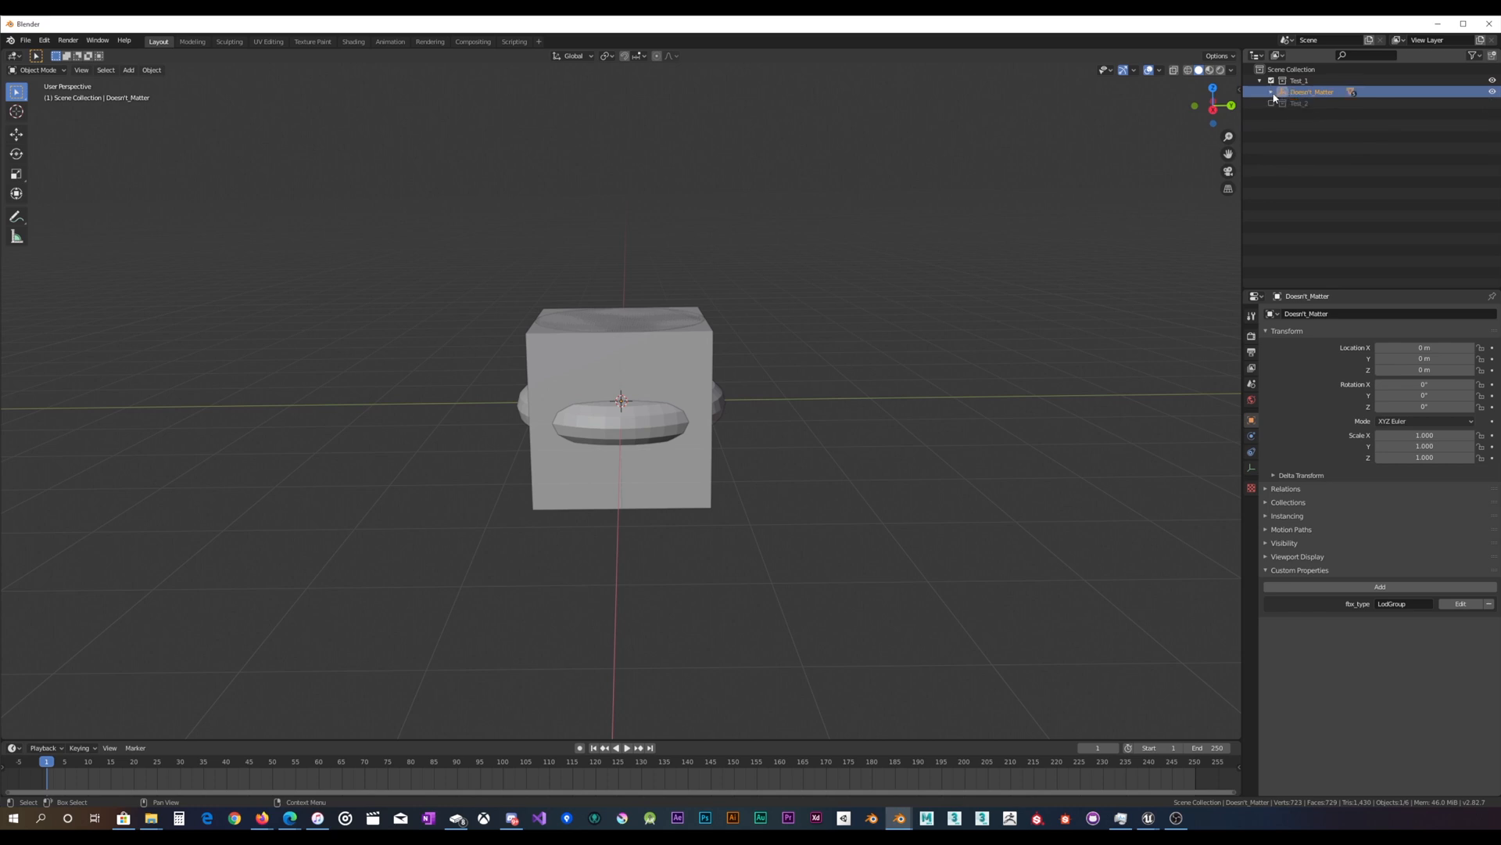
pyautogui.moveTo(1256, 122)
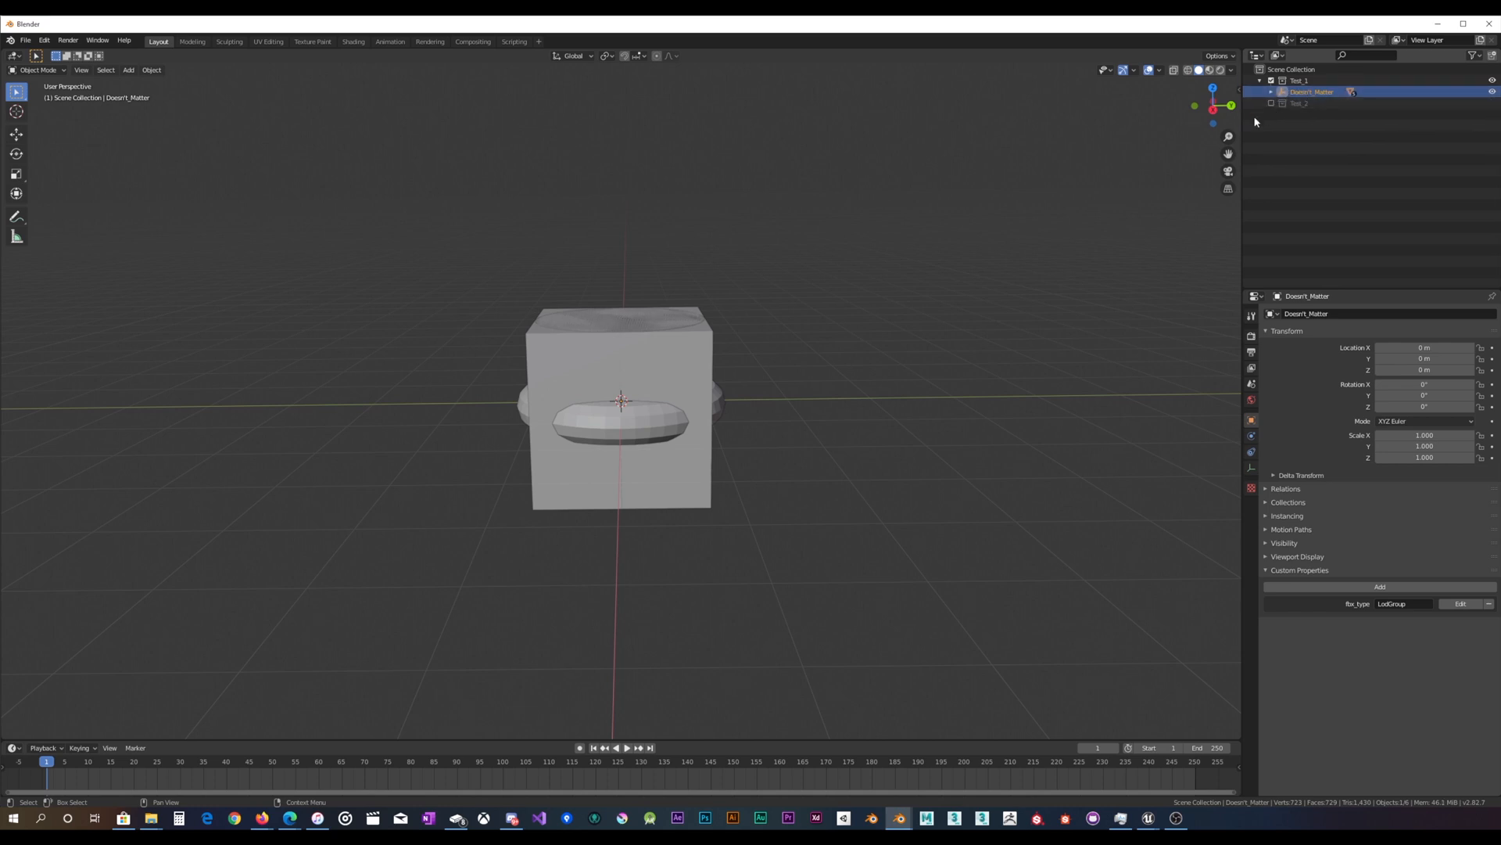
pyautogui.click(1278, 93)
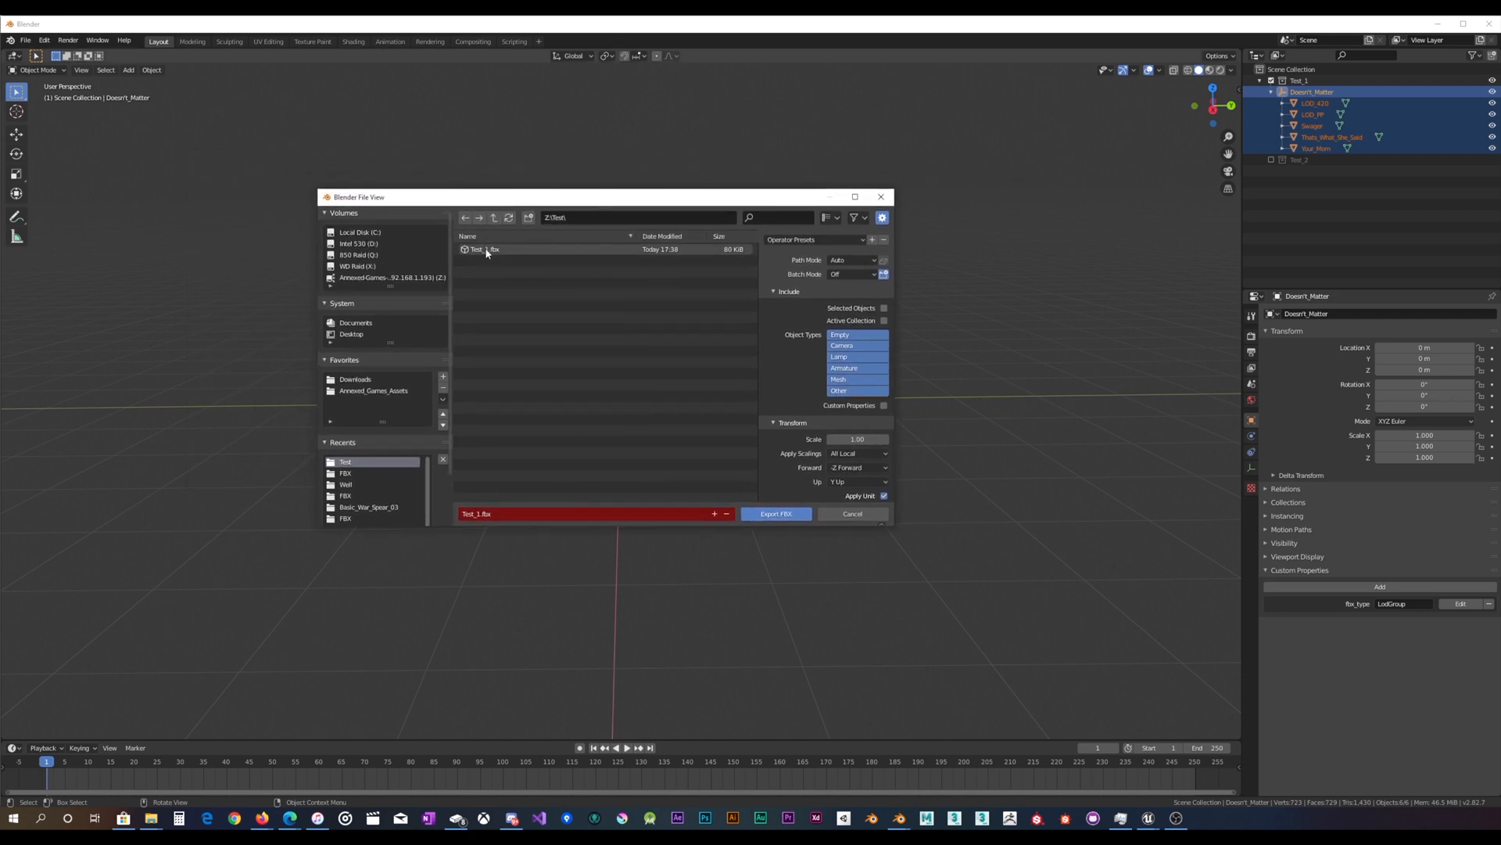
# Export the selection as Test_1.fbx with Selected Objects and Custom Properties enabled.
pyautogui.click(485, 249)
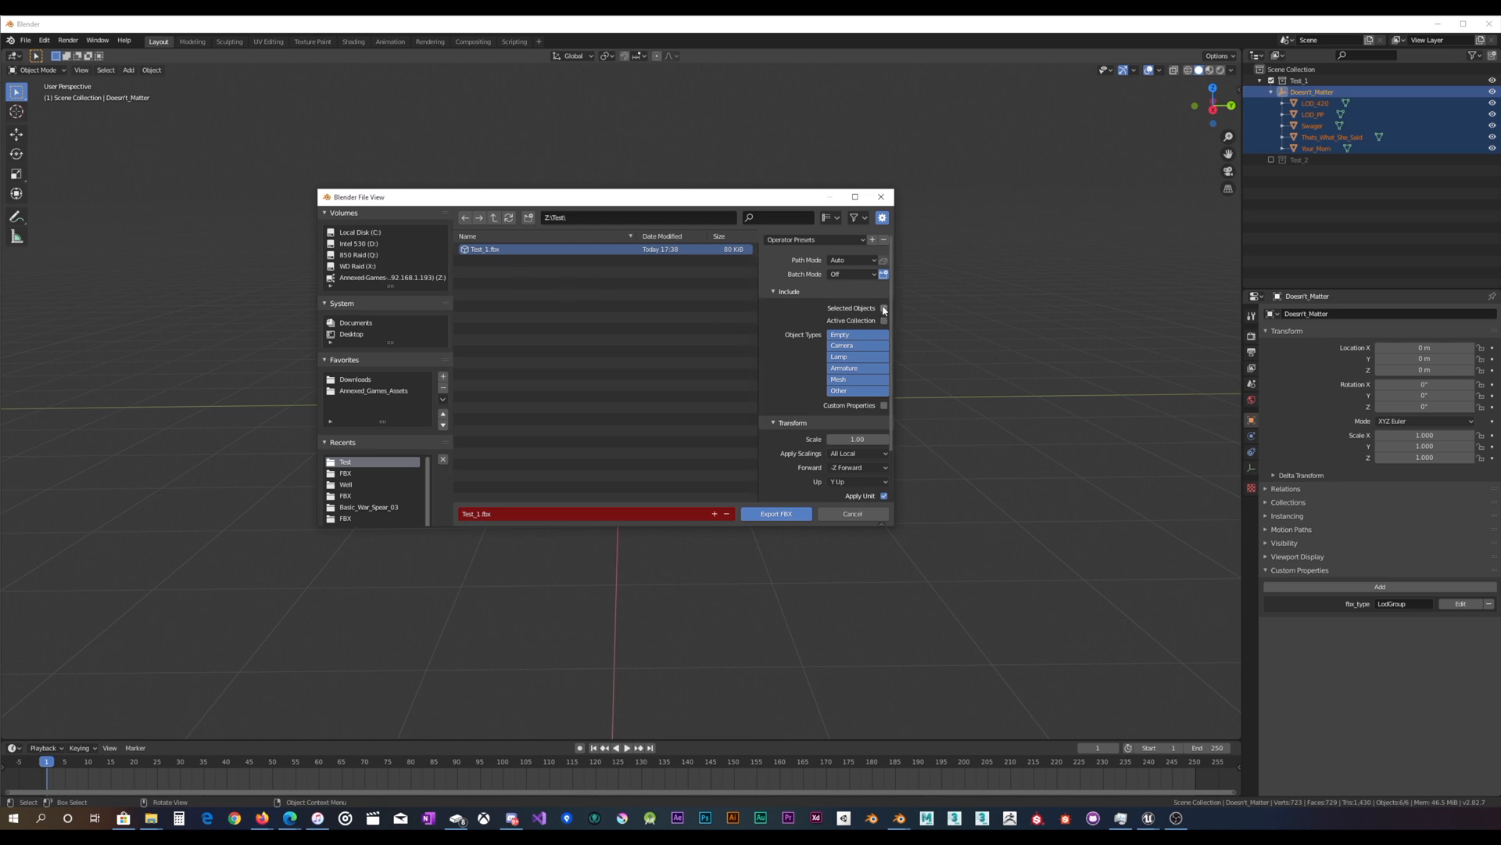
pyautogui.moveTo(882, 309)
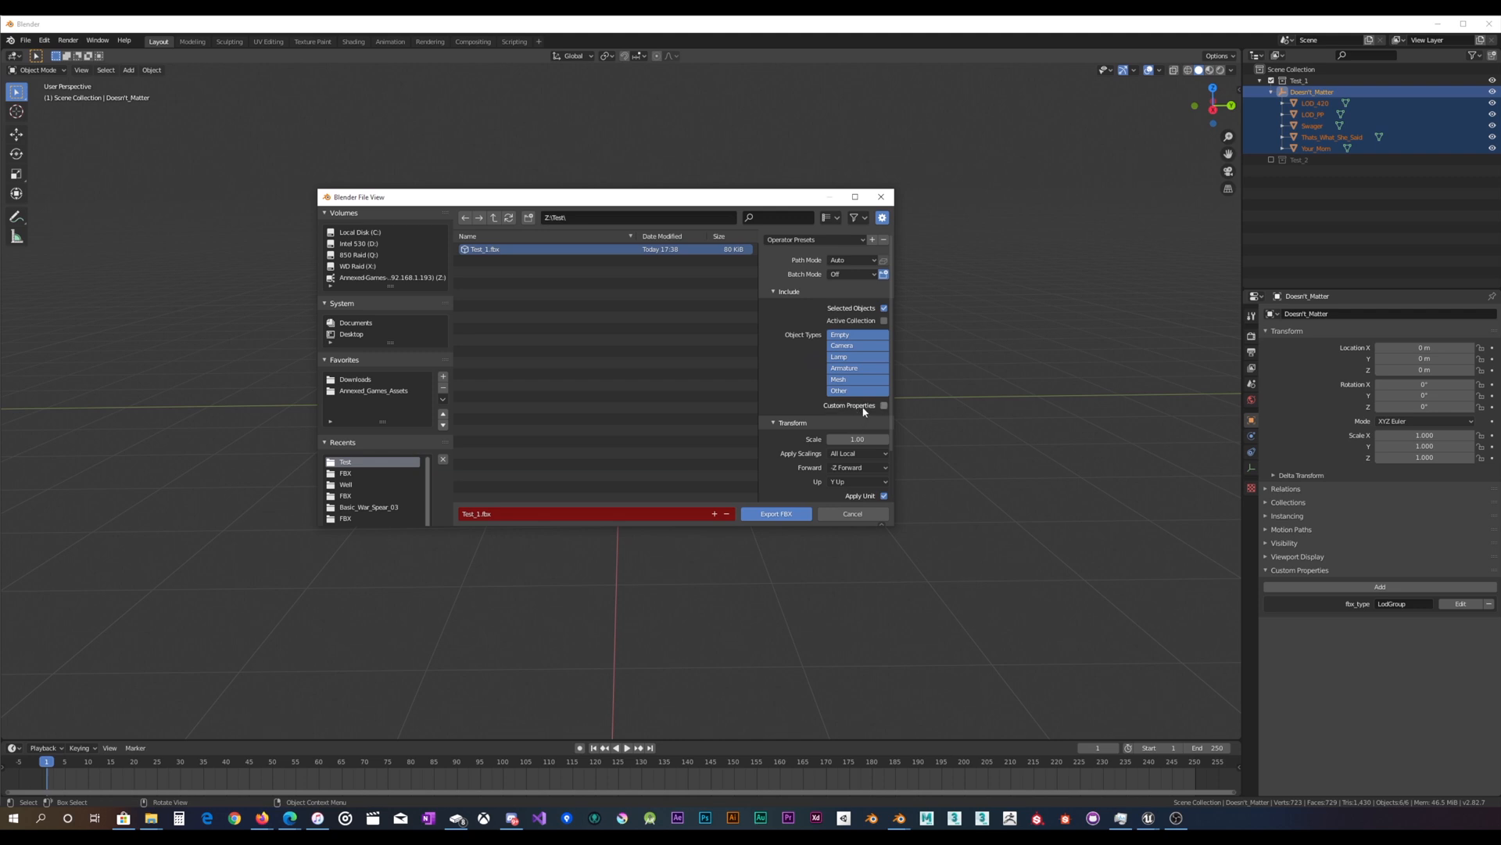
pyautogui.moveTo(863, 405)
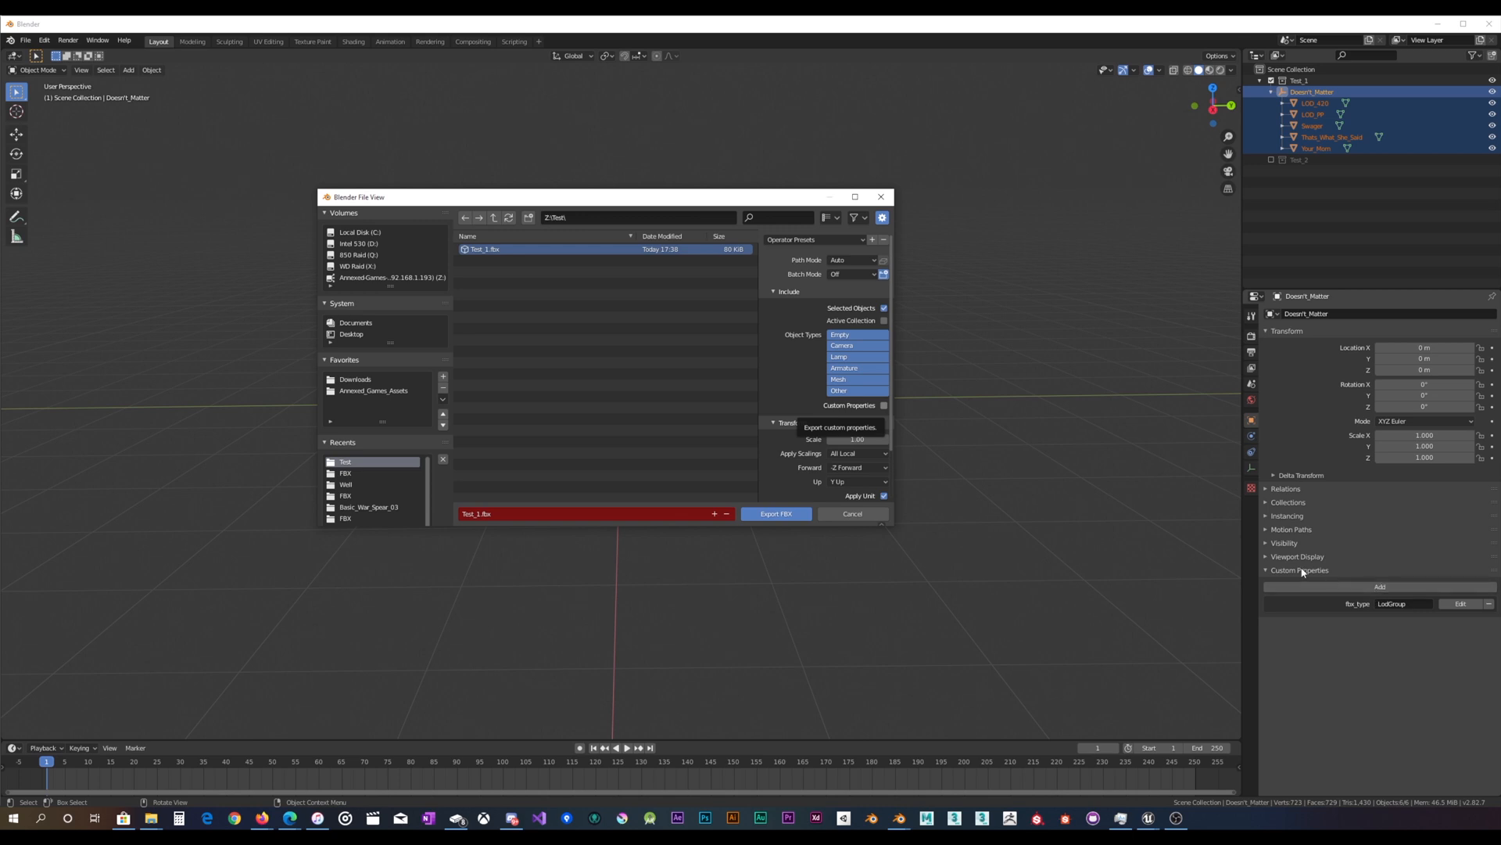
pyautogui.moveTo(910, 419)
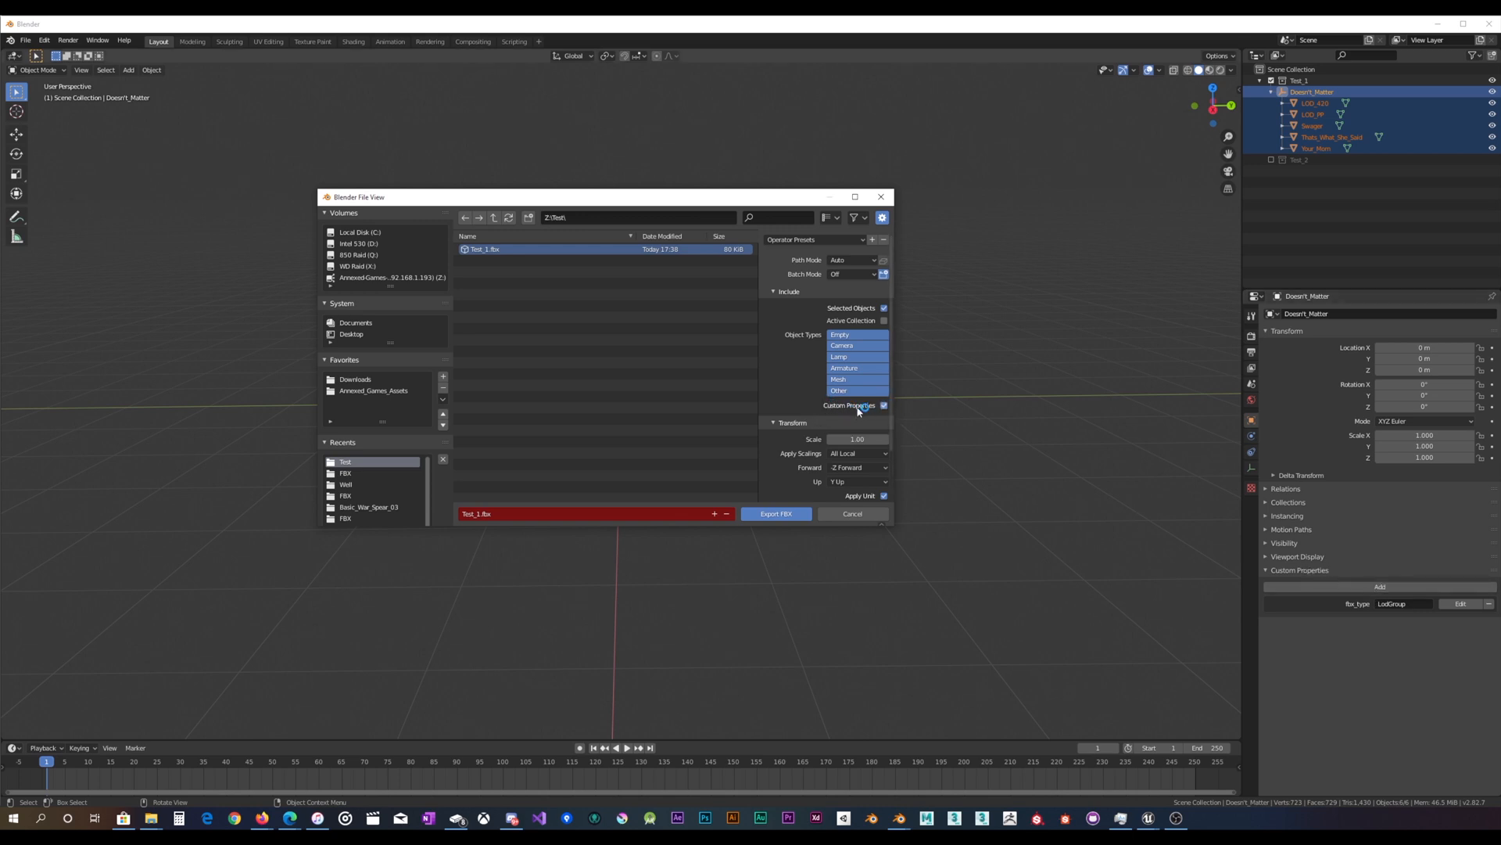
pyautogui.scroll(-3)
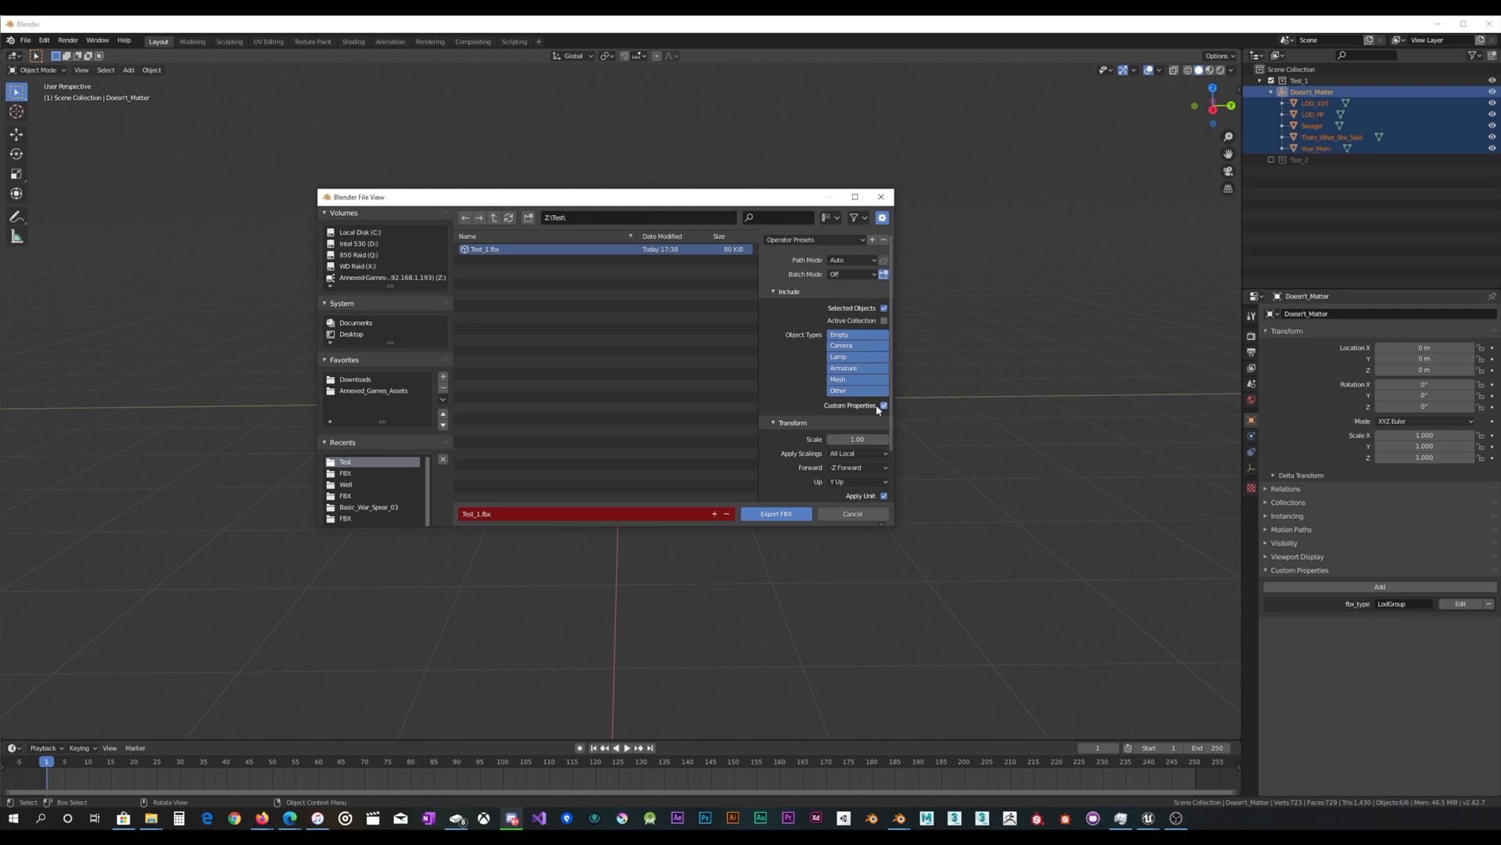
pyautogui.moveTo(880, 405)
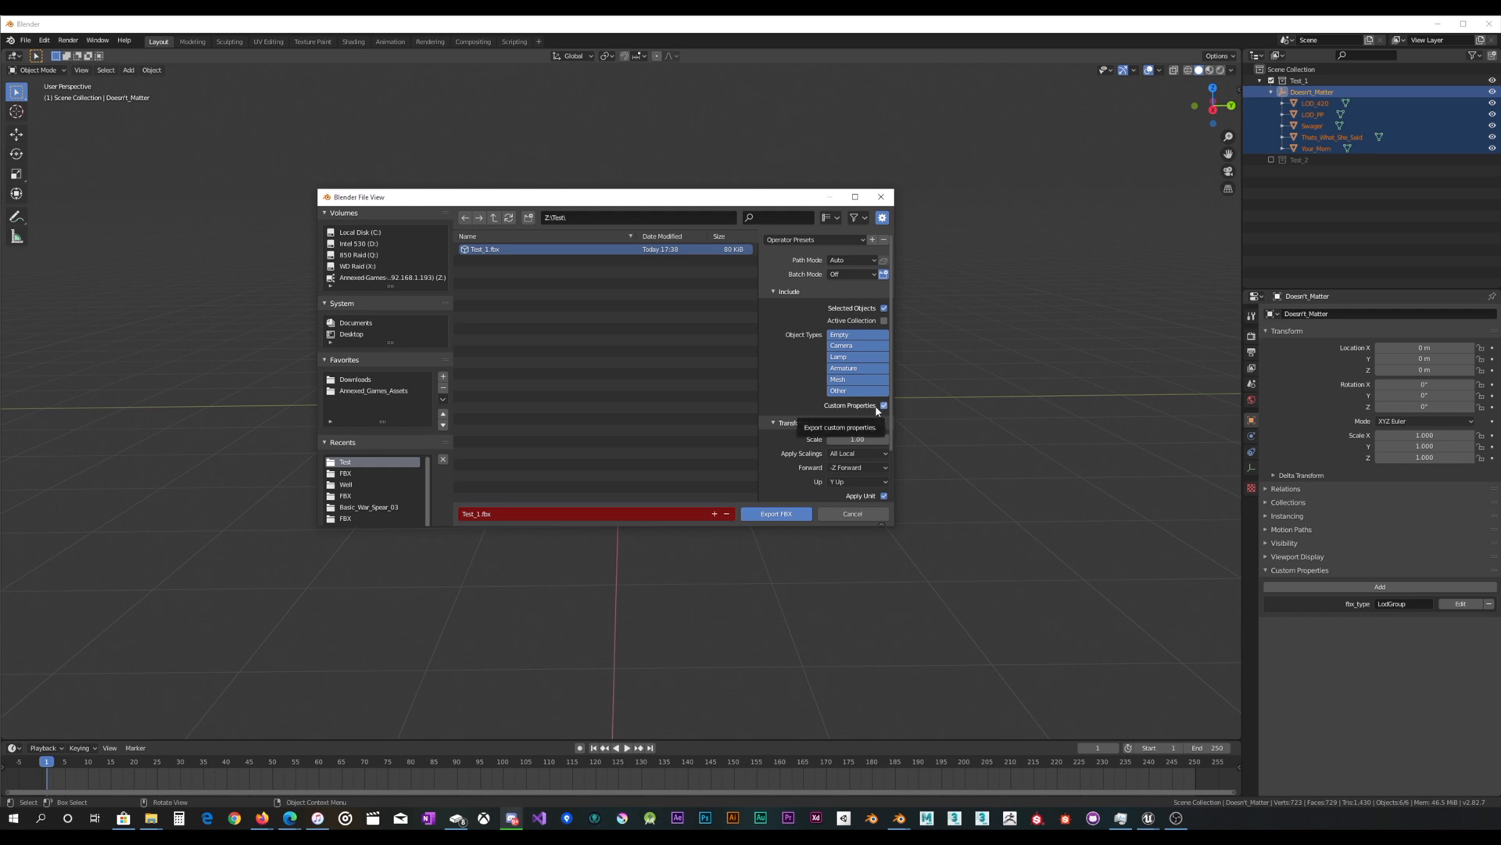
pyautogui.moveTo(776, 513)
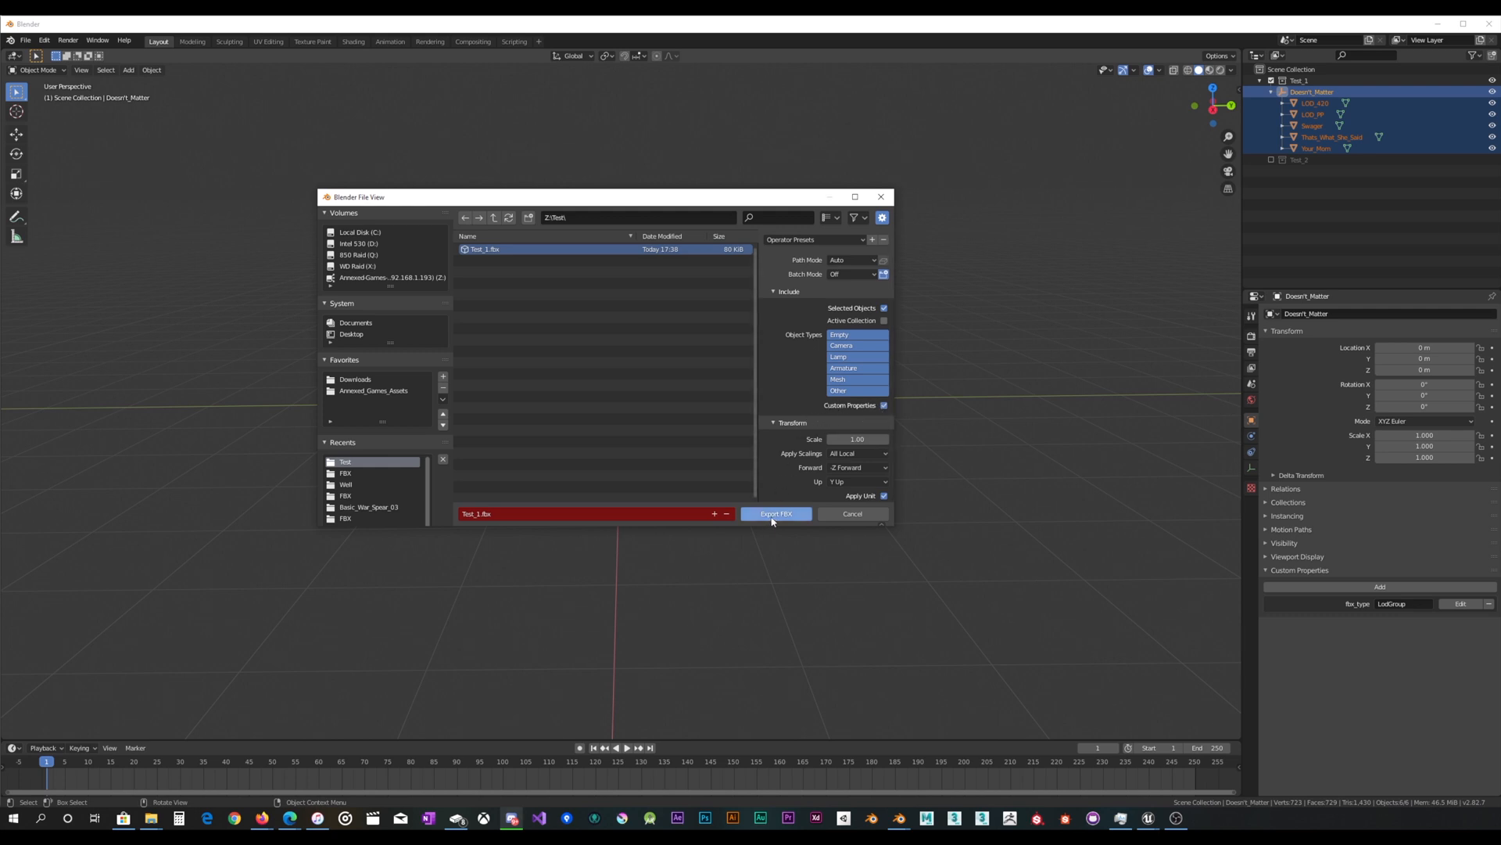
pyautogui.click(776, 513)
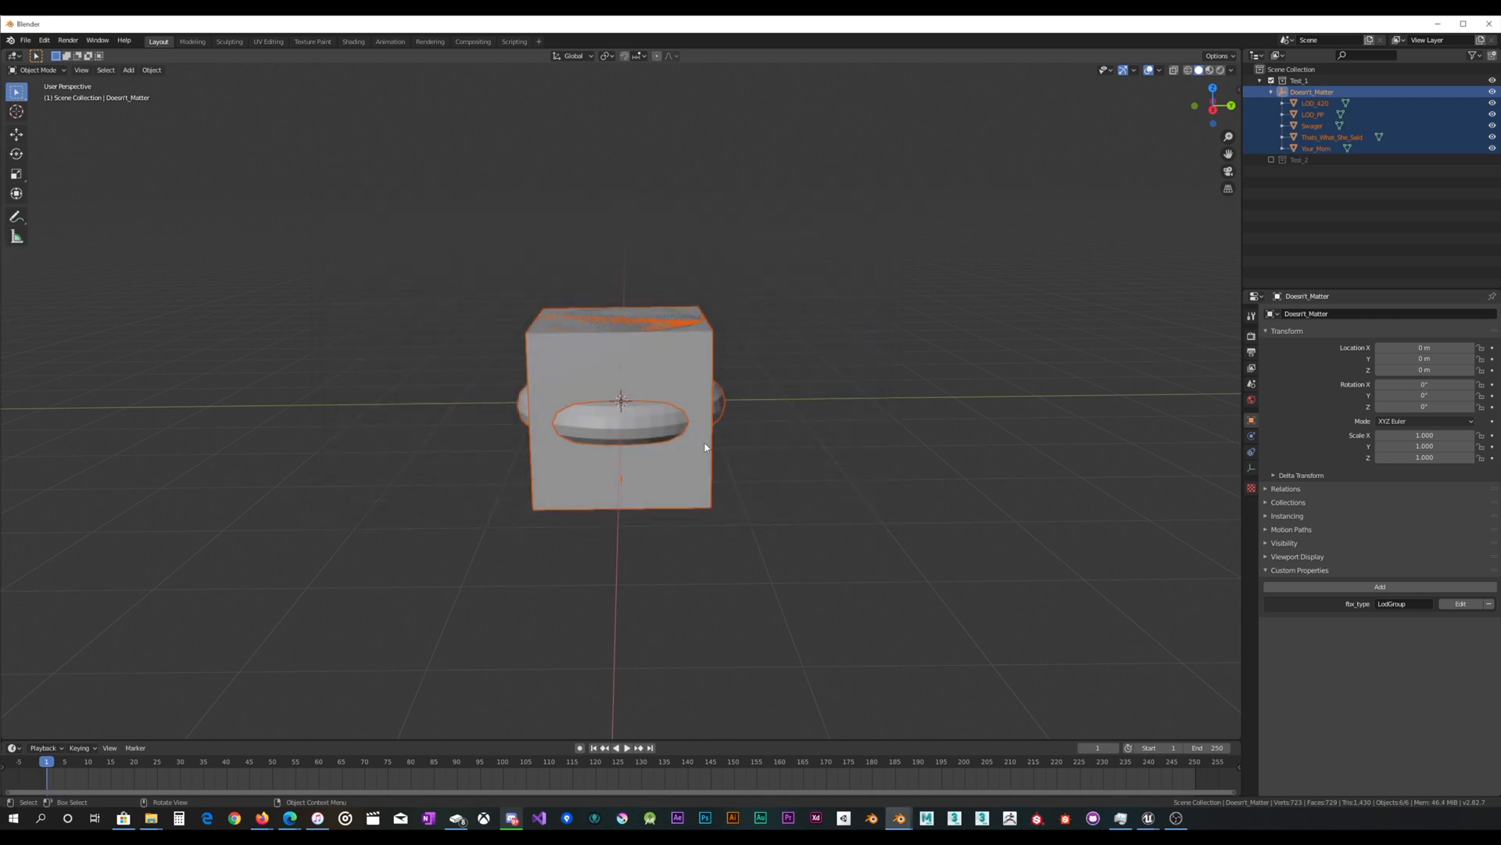
pyautogui.moveTo(705, 446)
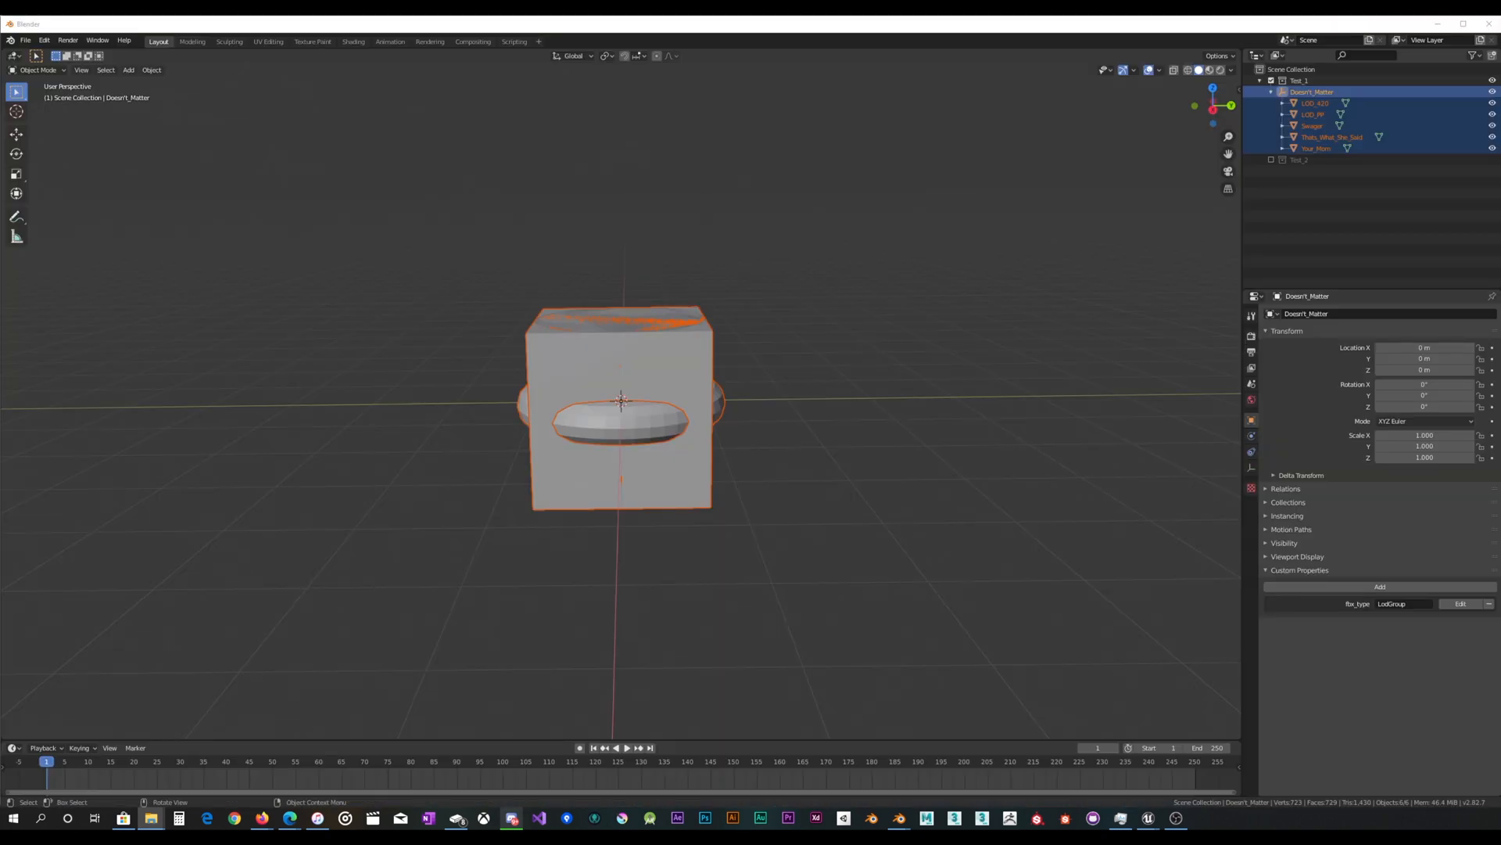
pyautogui.moveTo(1218, 818)
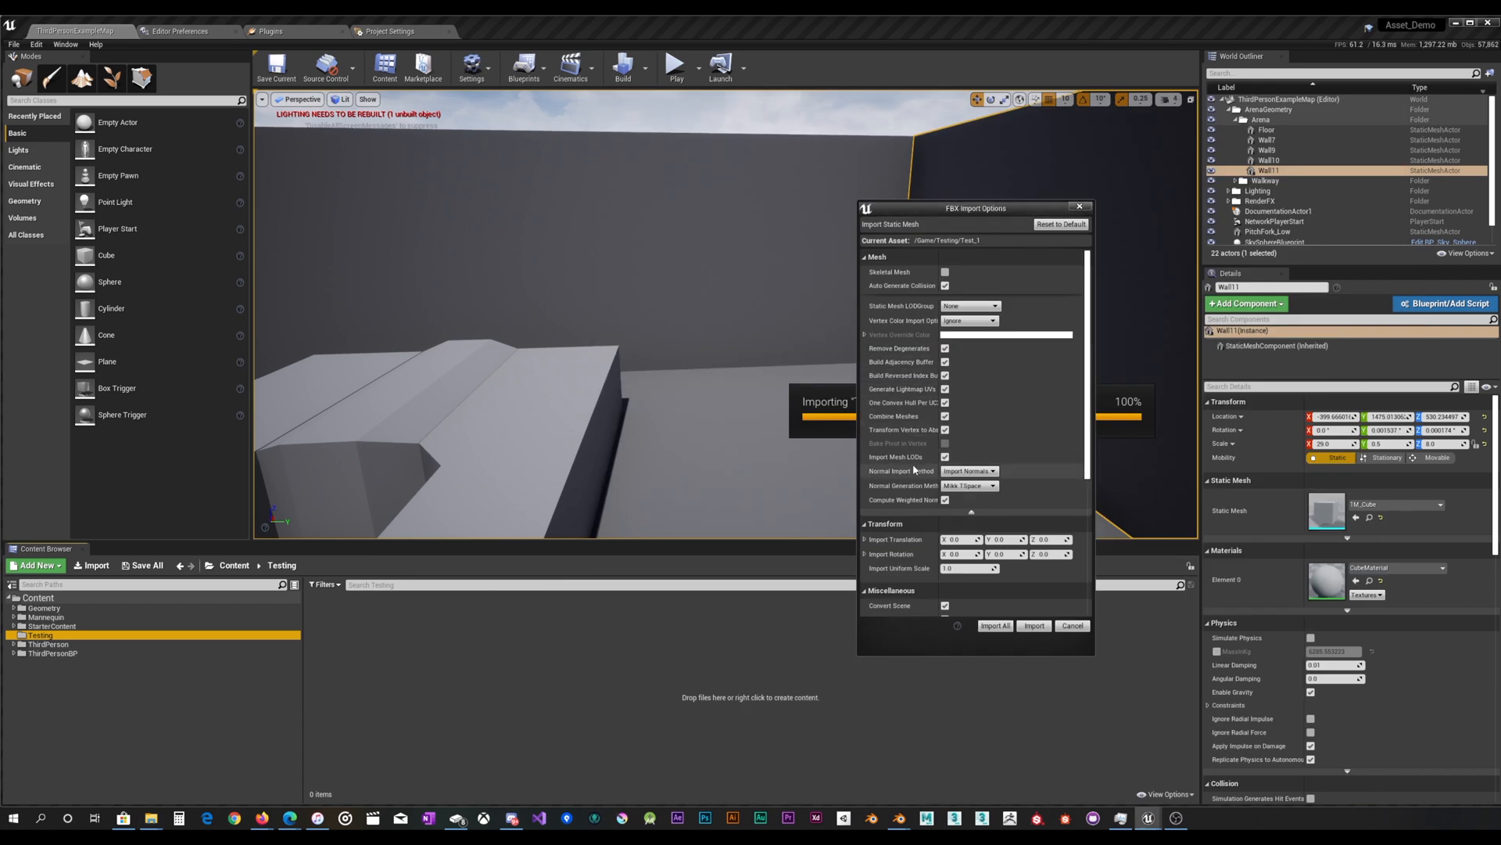
pyautogui.moveTo(901, 456)
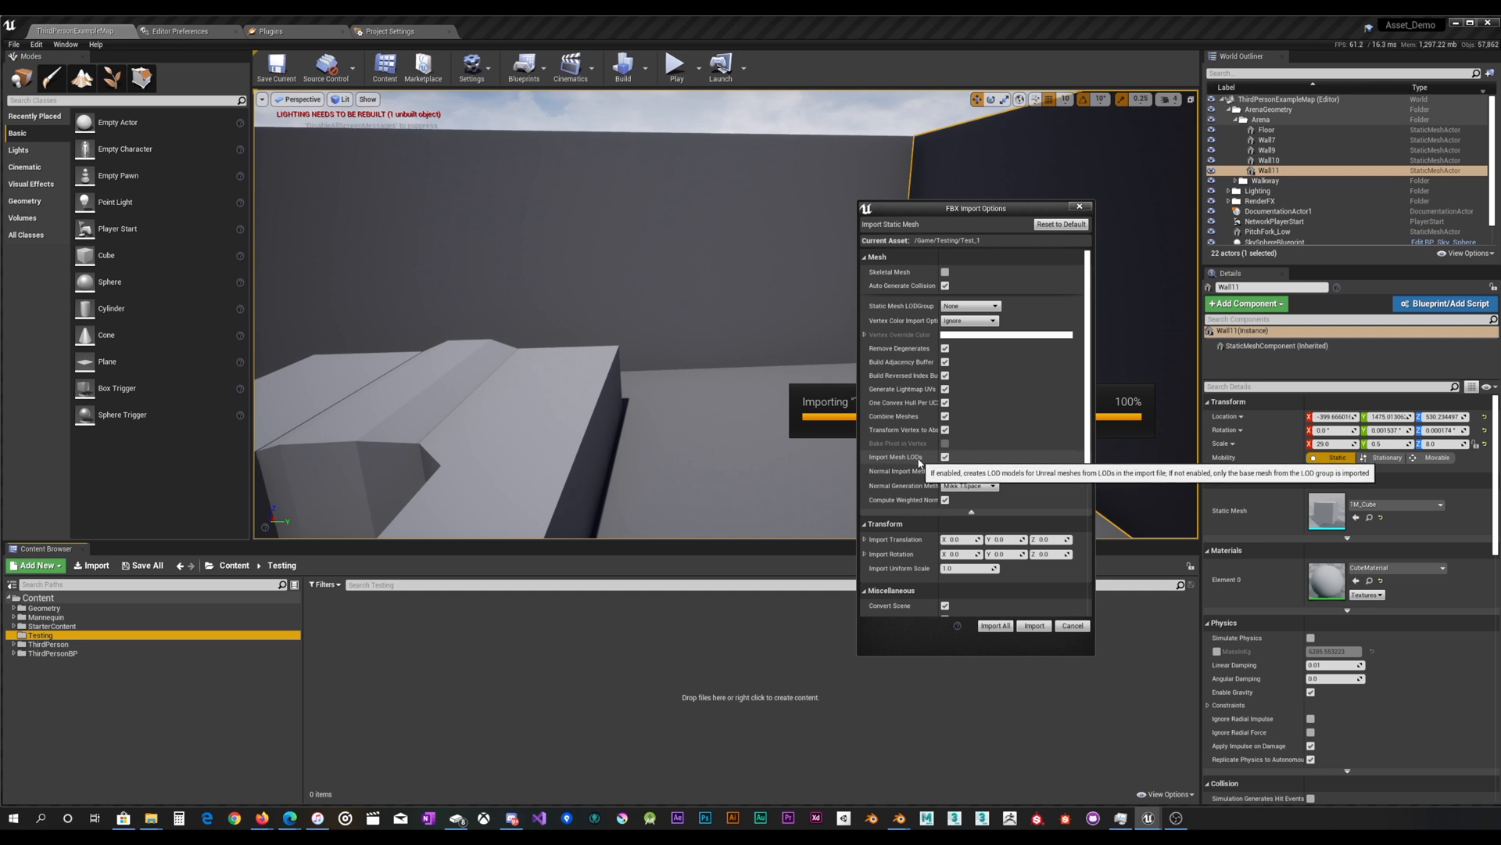
pyautogui.moveTo(918, 467)
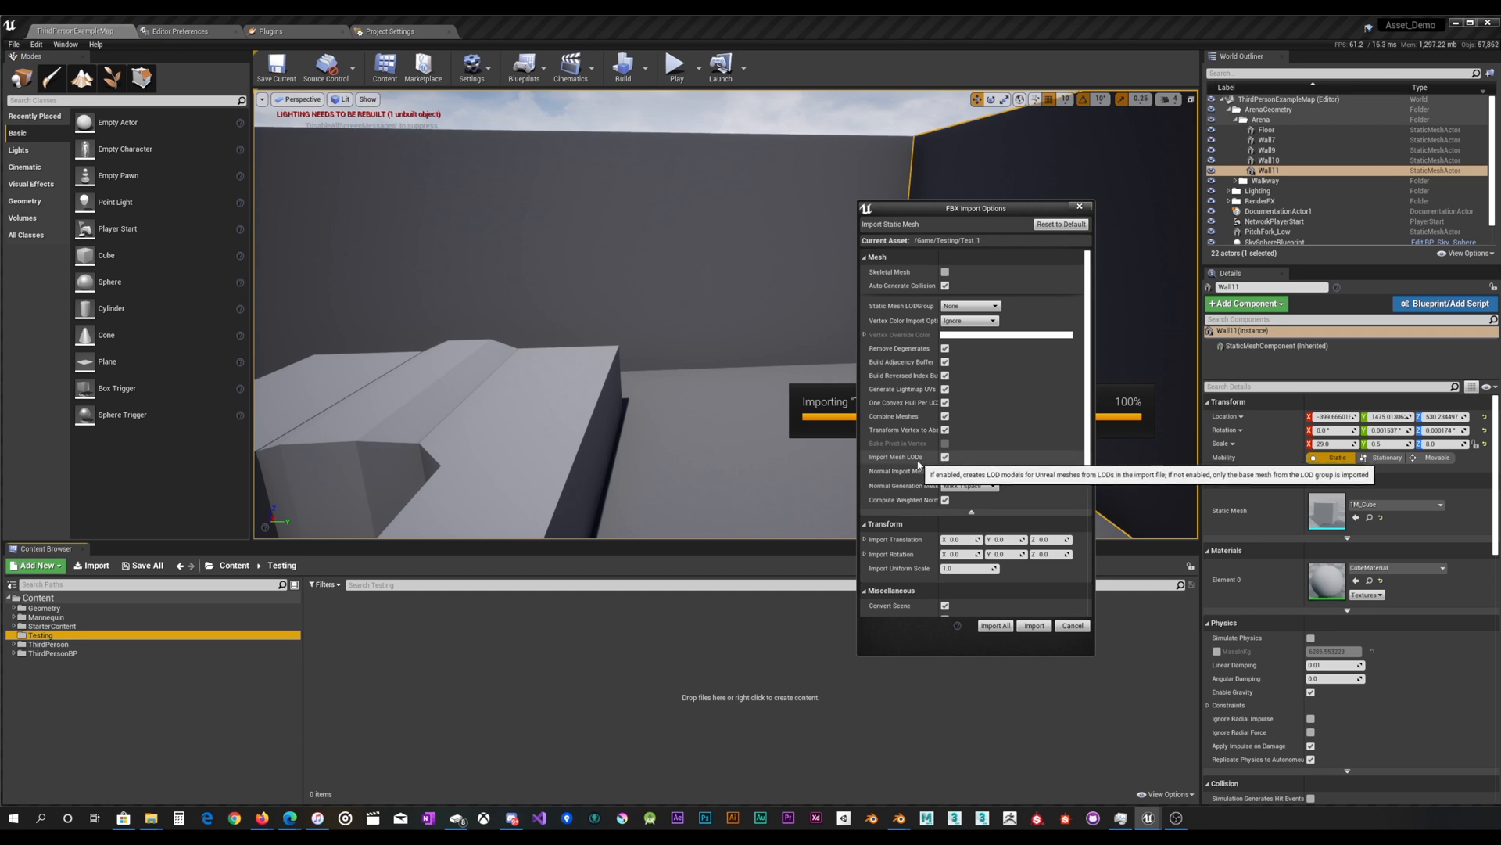
pyautogui.moveTo(919, 471)
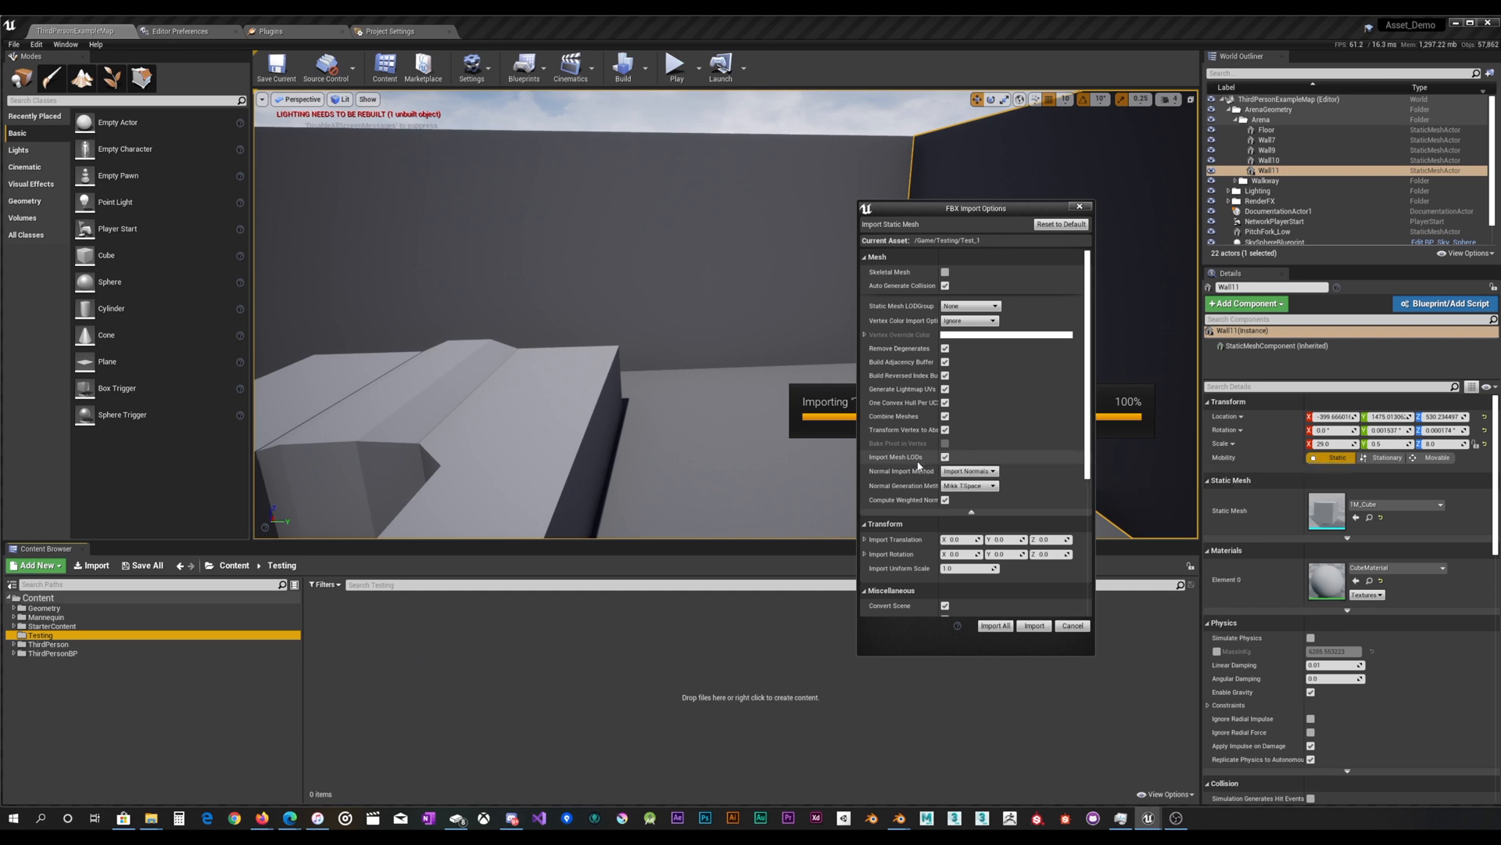
pyautogui.moveTo(945, 470)
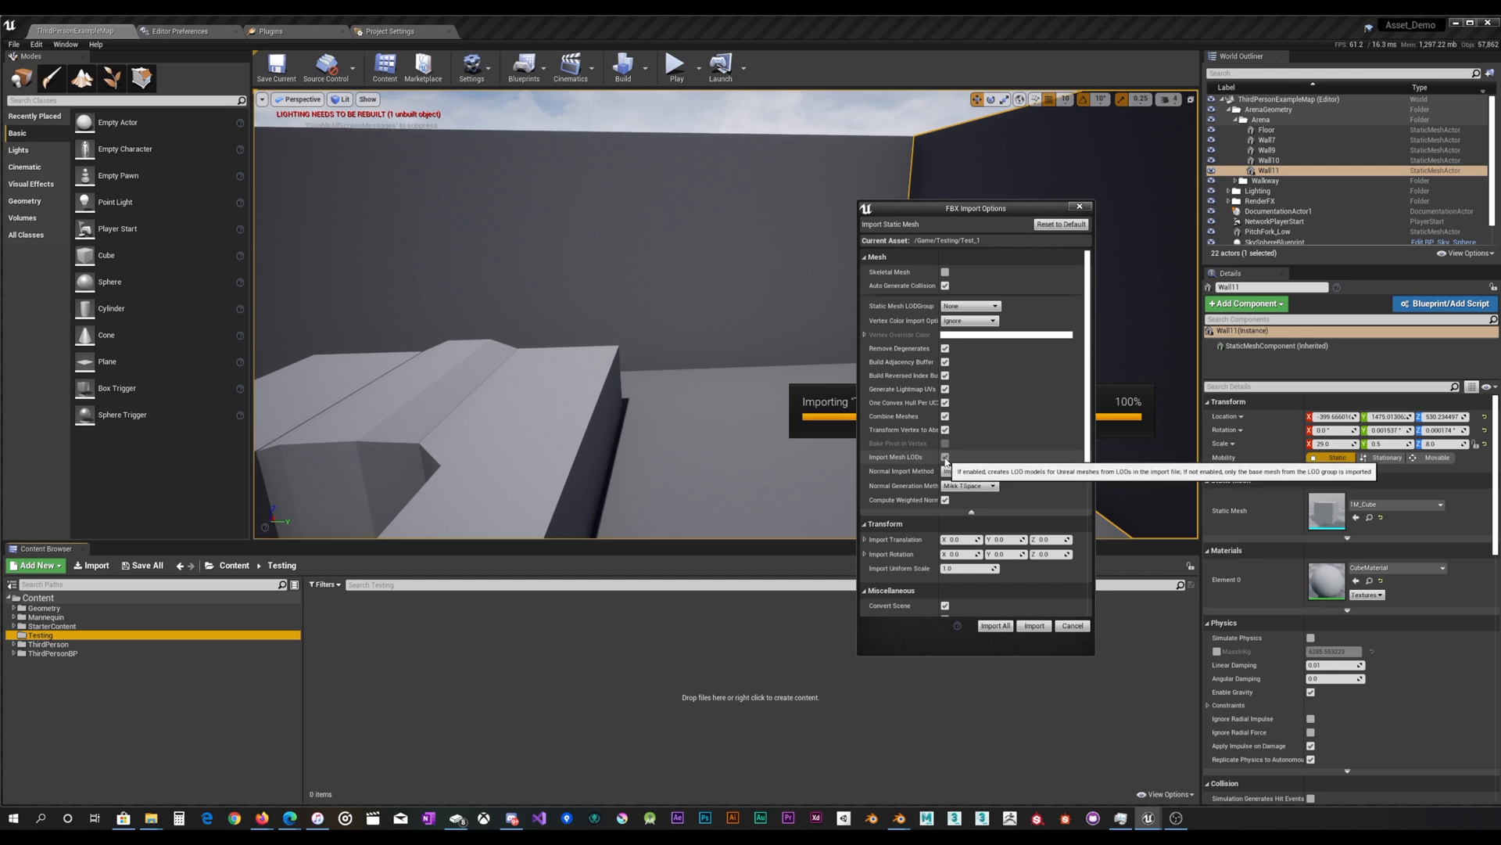
pyautogui.moveTo(945, 457)
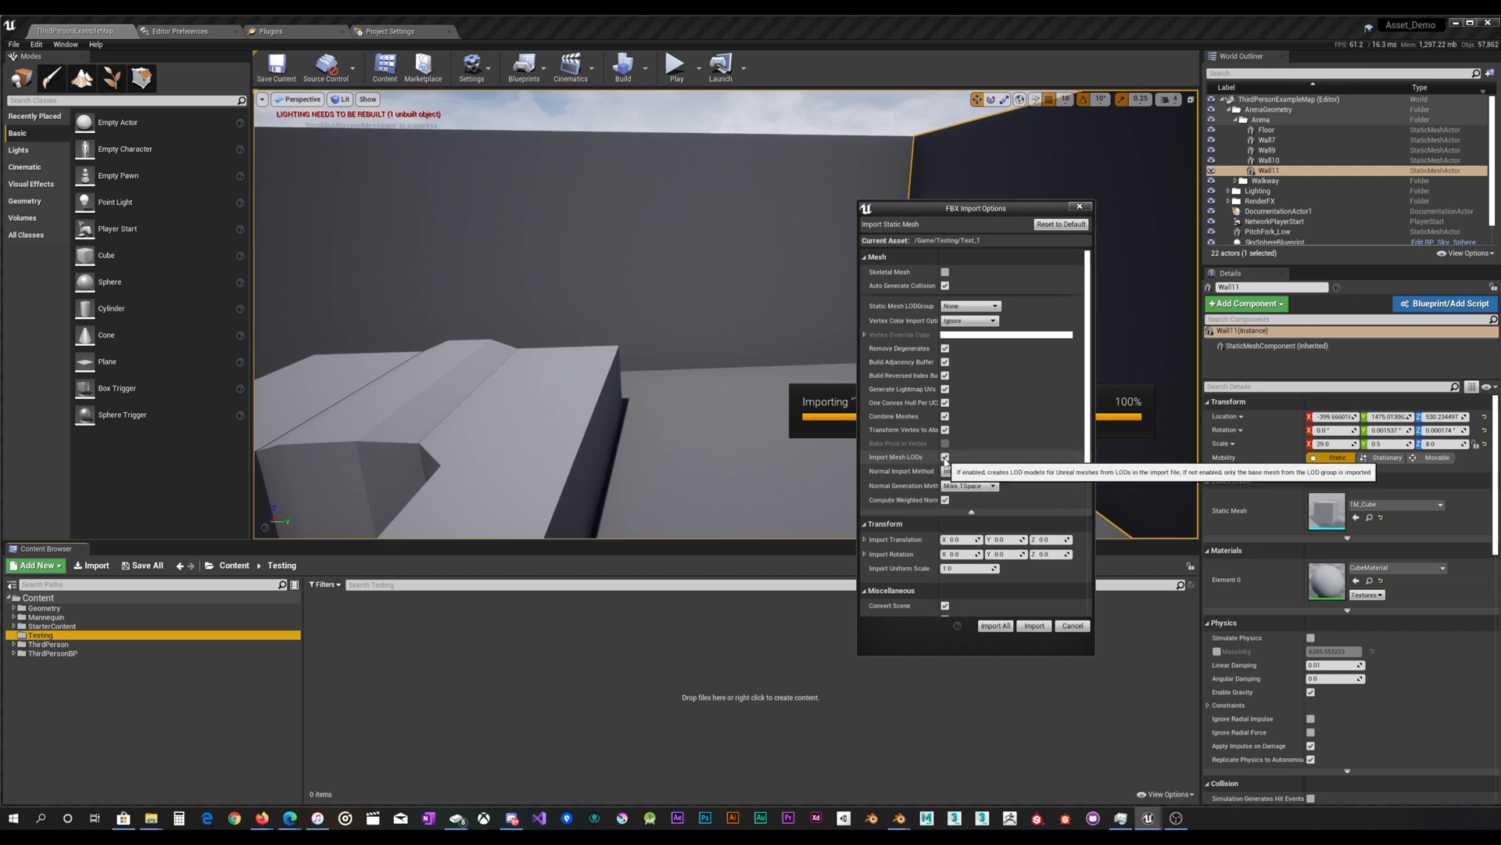
# Import the FBX with Import Mesh LODs enabled via Import All, then open the Test_1 static mesh.
pyautogui.click(945, 457)
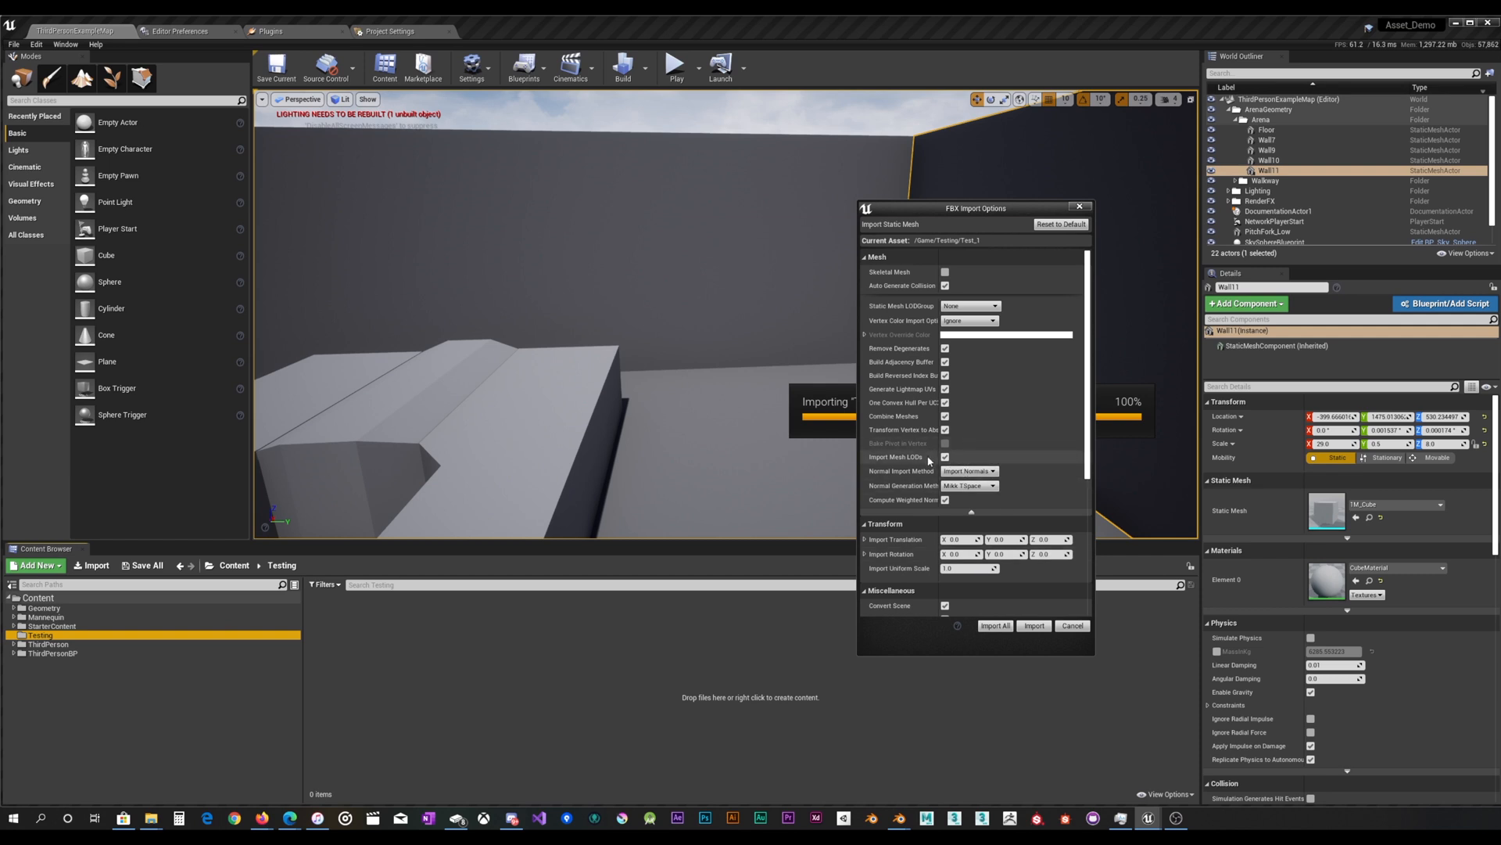
pyautogui.moveTo(944, 455)
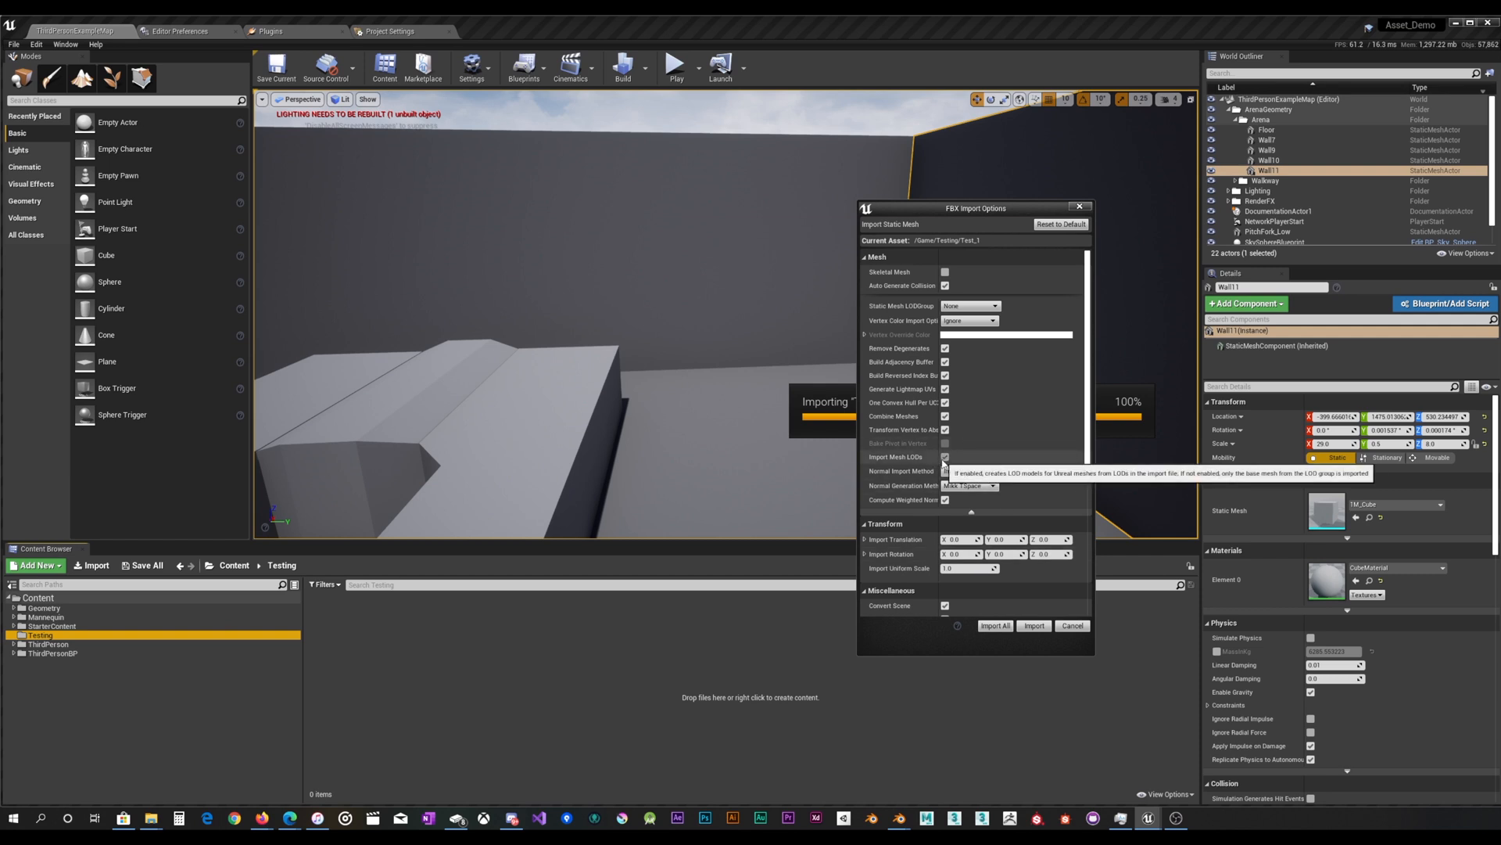
pyautogui.click(968, 471)
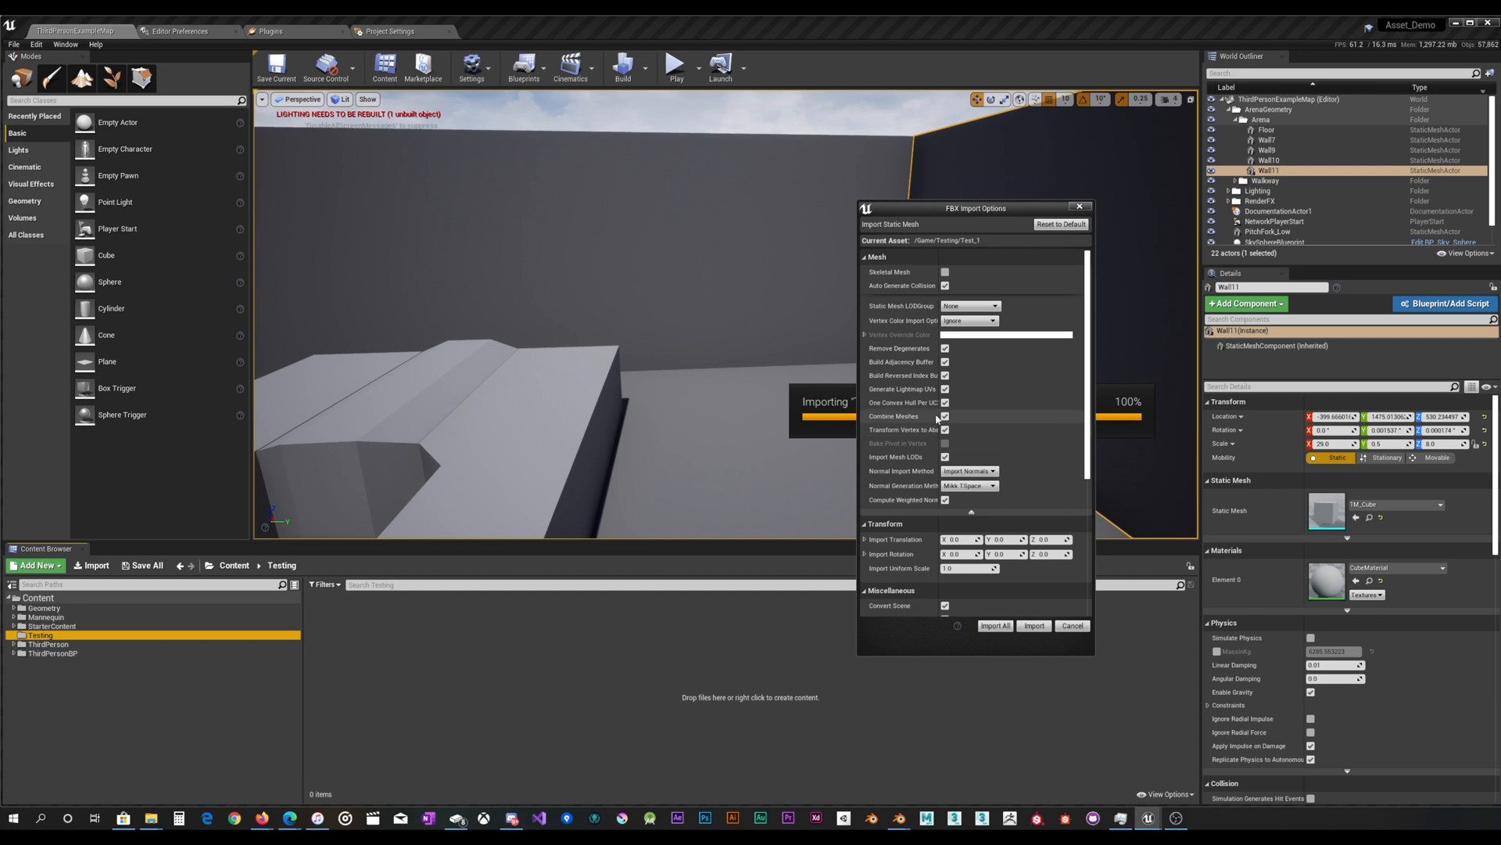
pyautogui.moveTo(945, 416)
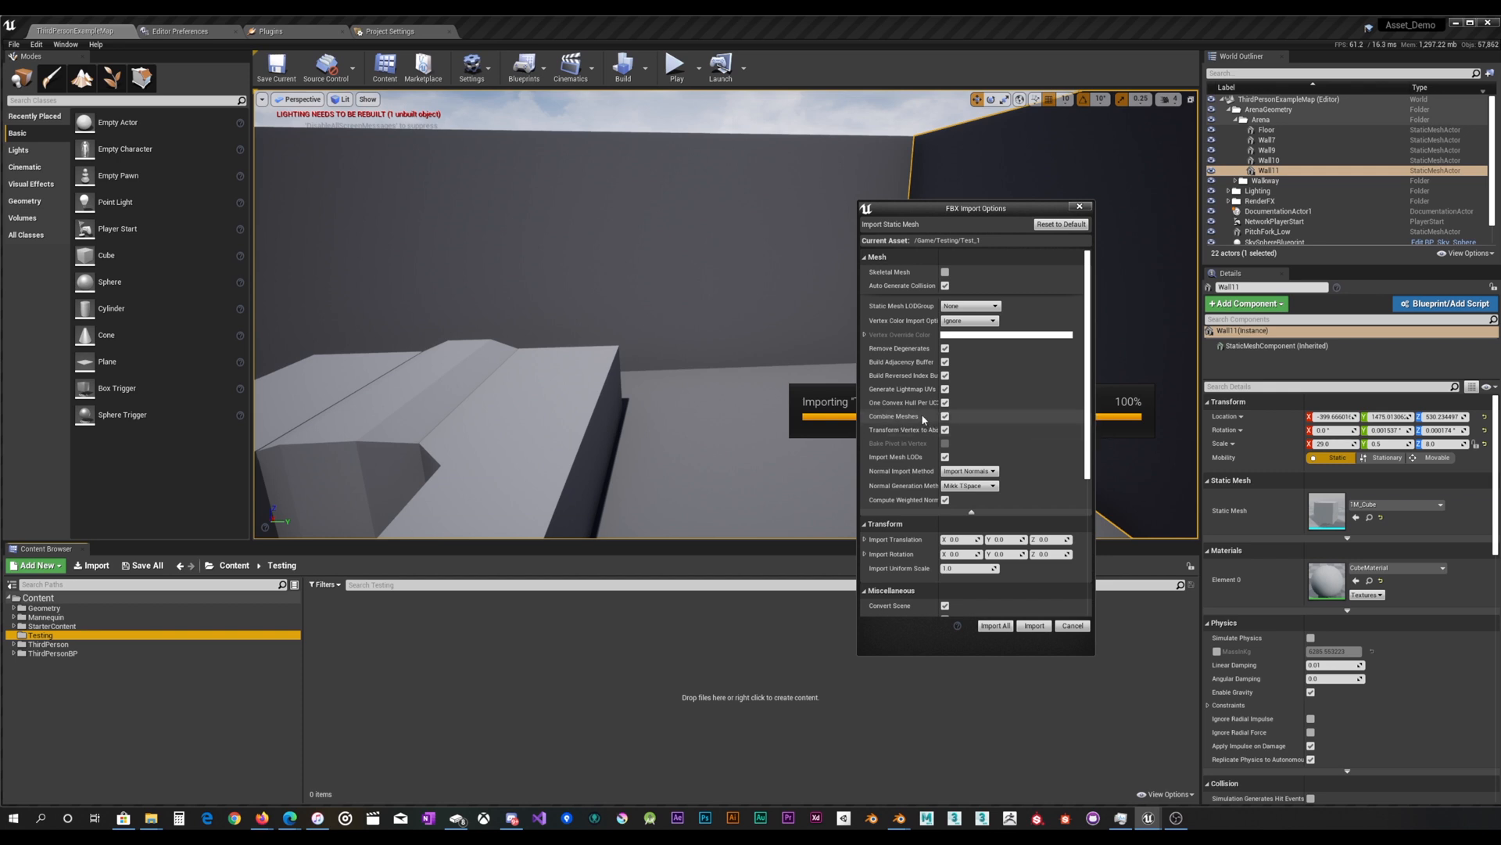
pyautogui.scroll(-3)
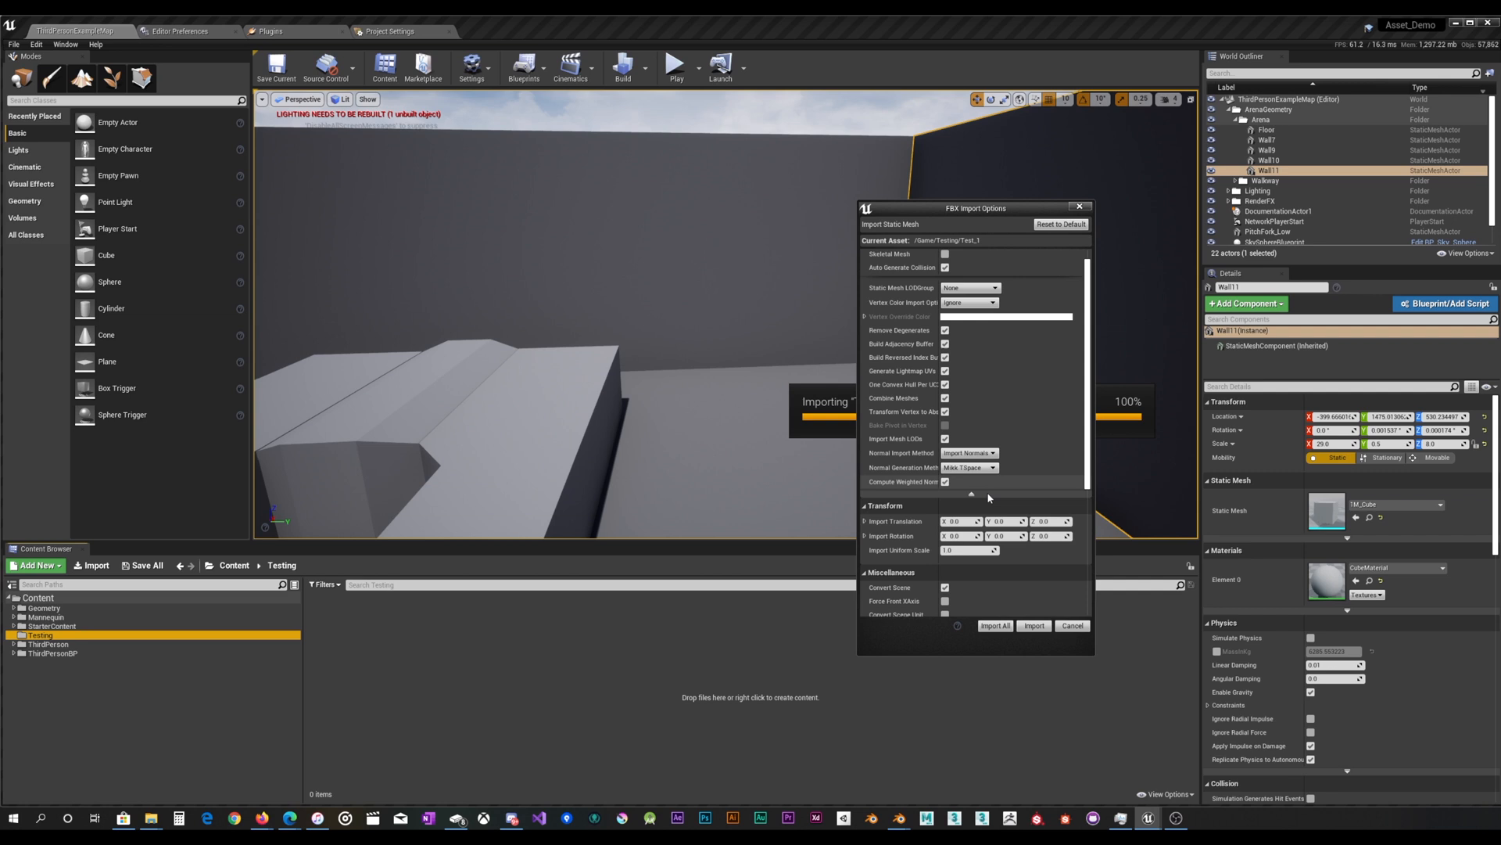
pyautogui.moveTo(995, 626)
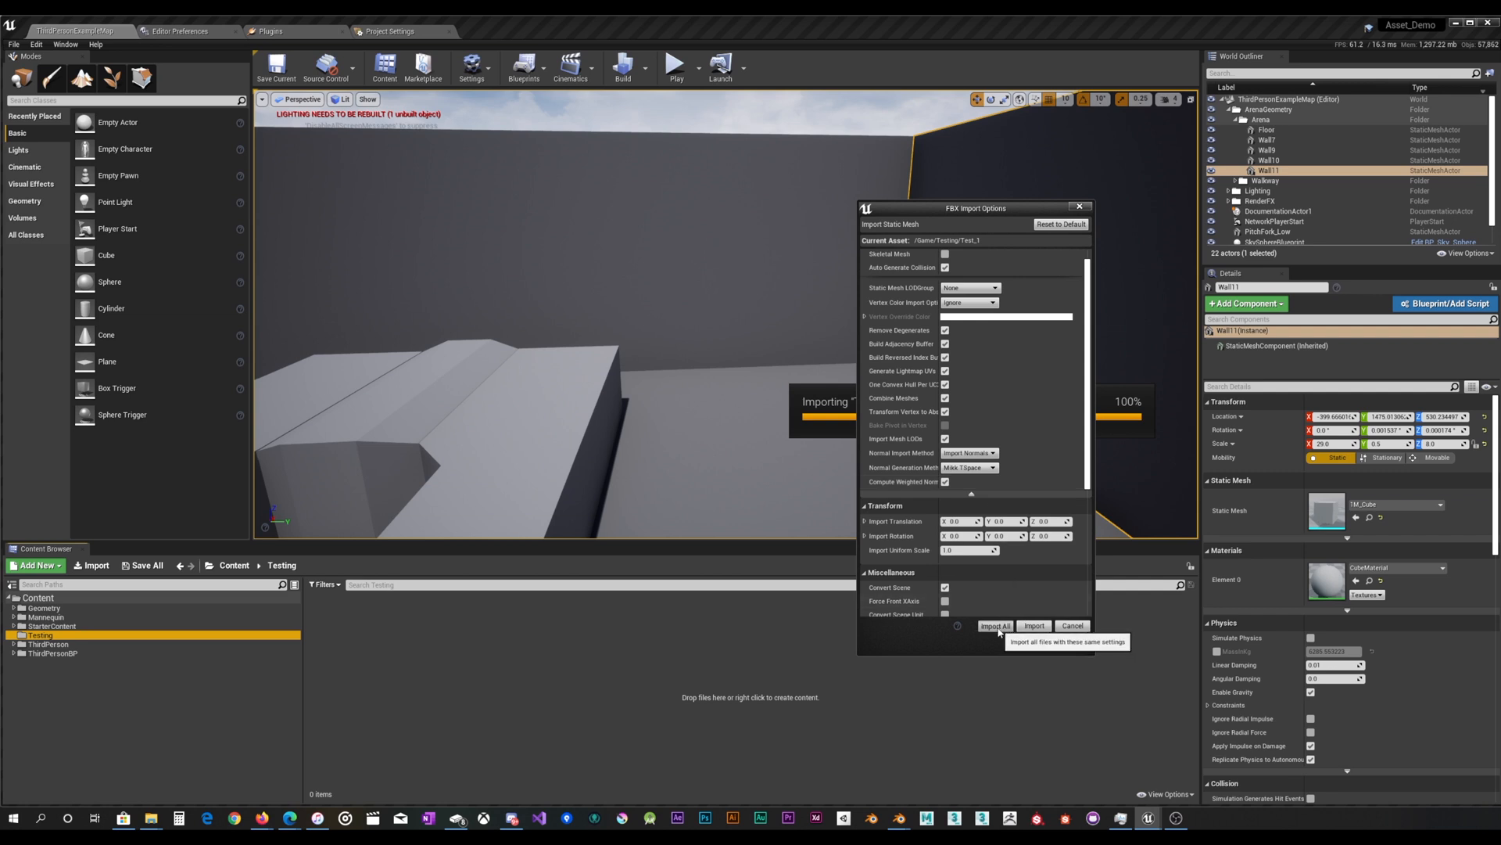
pyautogui.click(995, 625)
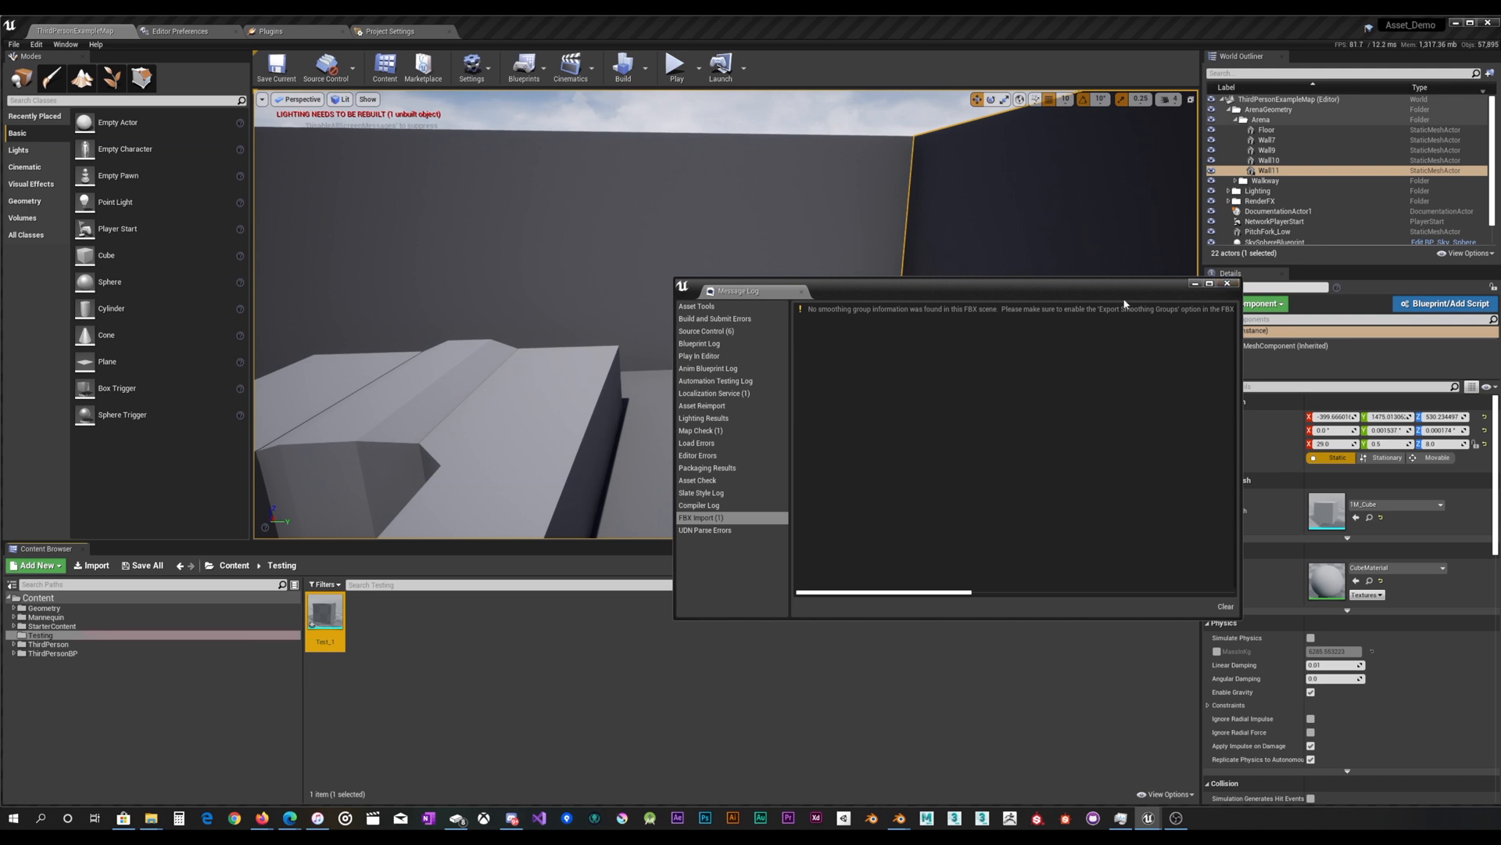
pyautogui.click(1226, 283)
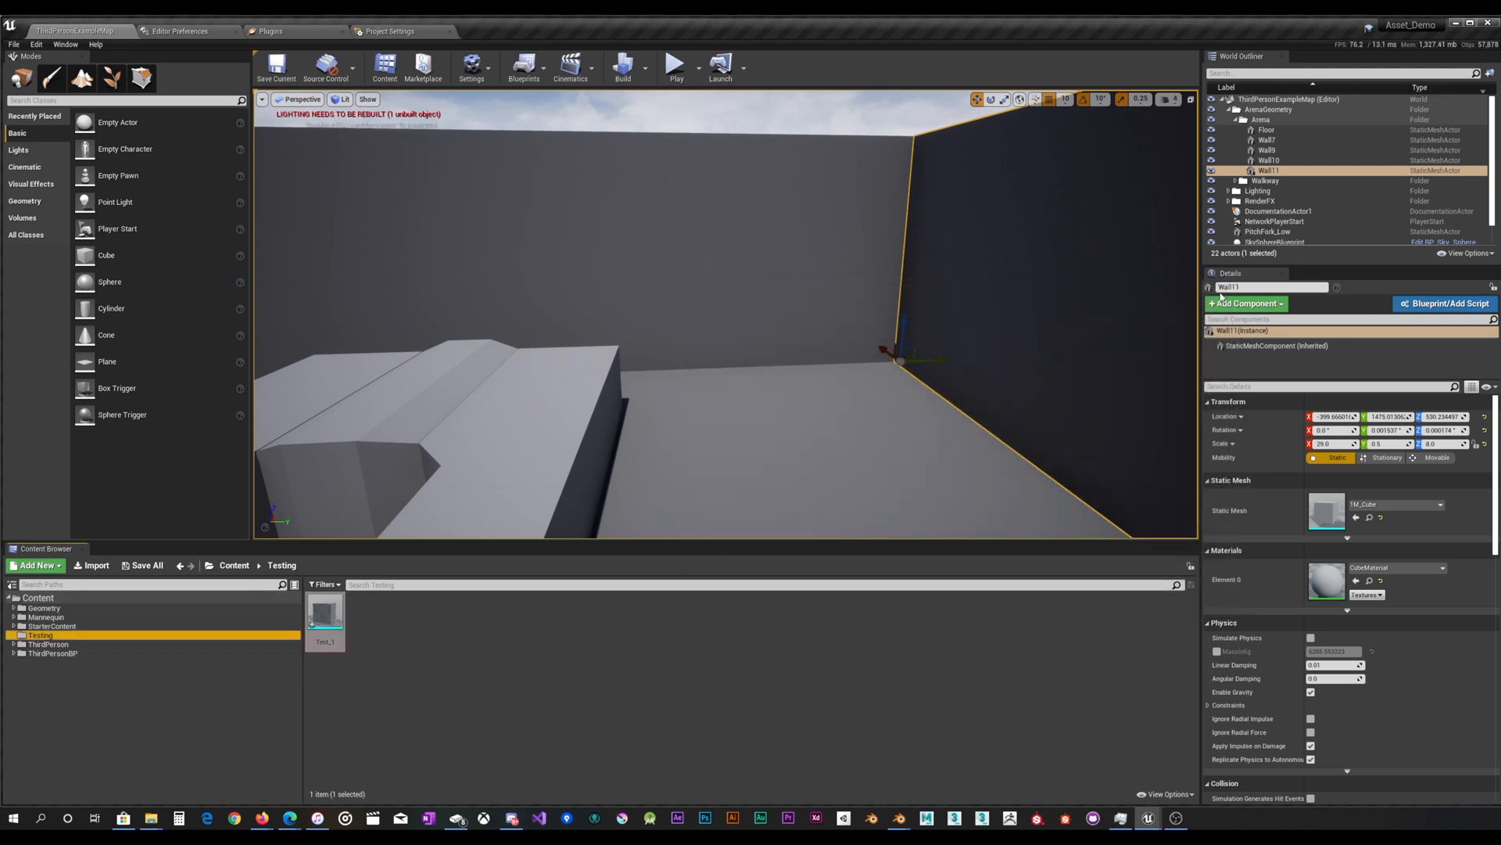
pyautogui.doubleClick(324, 615)
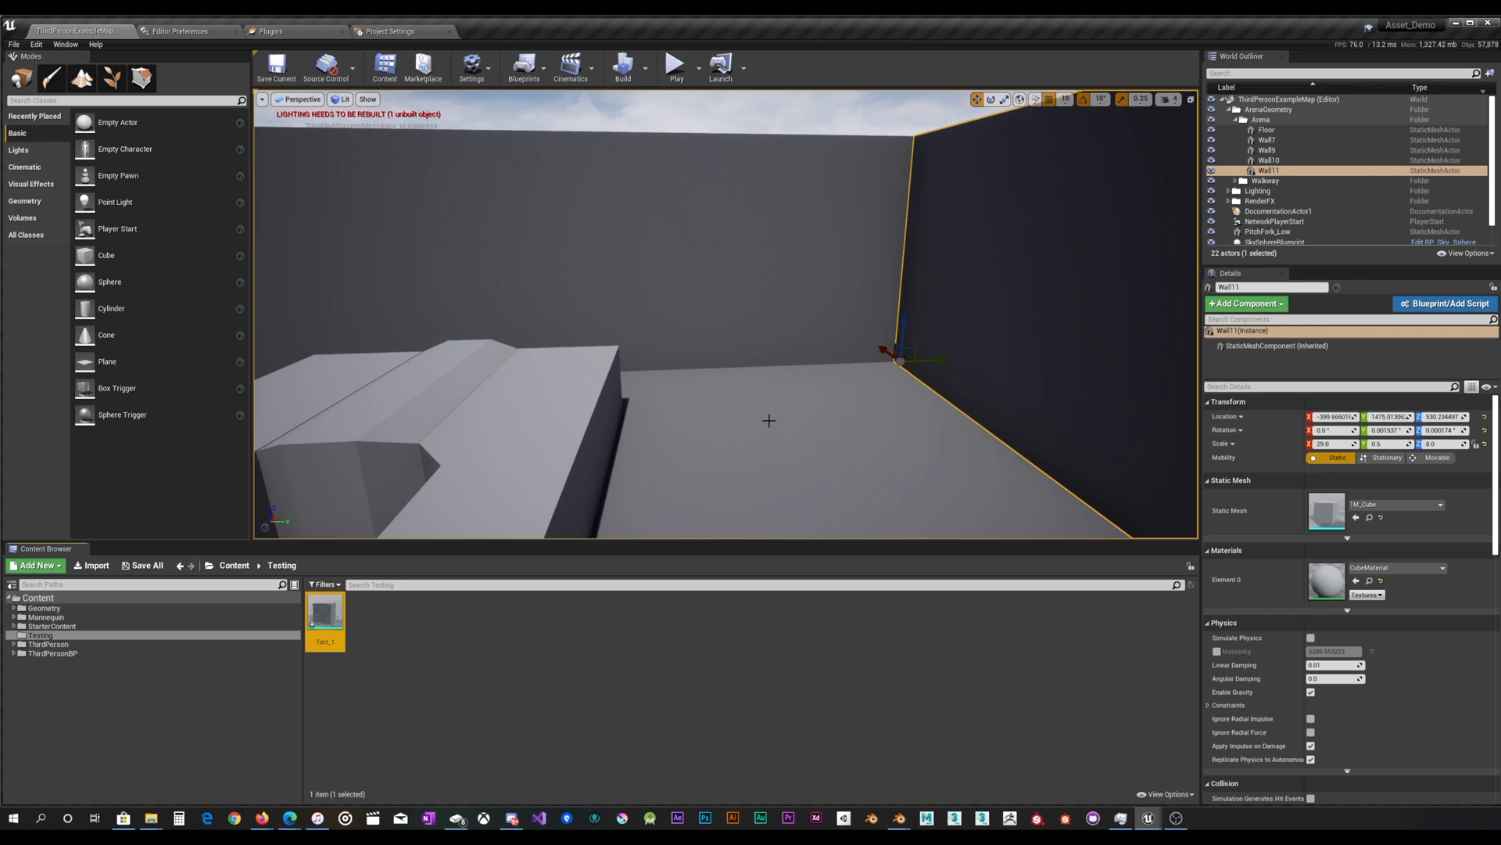
pyautogui.doubleClick(324, 611)
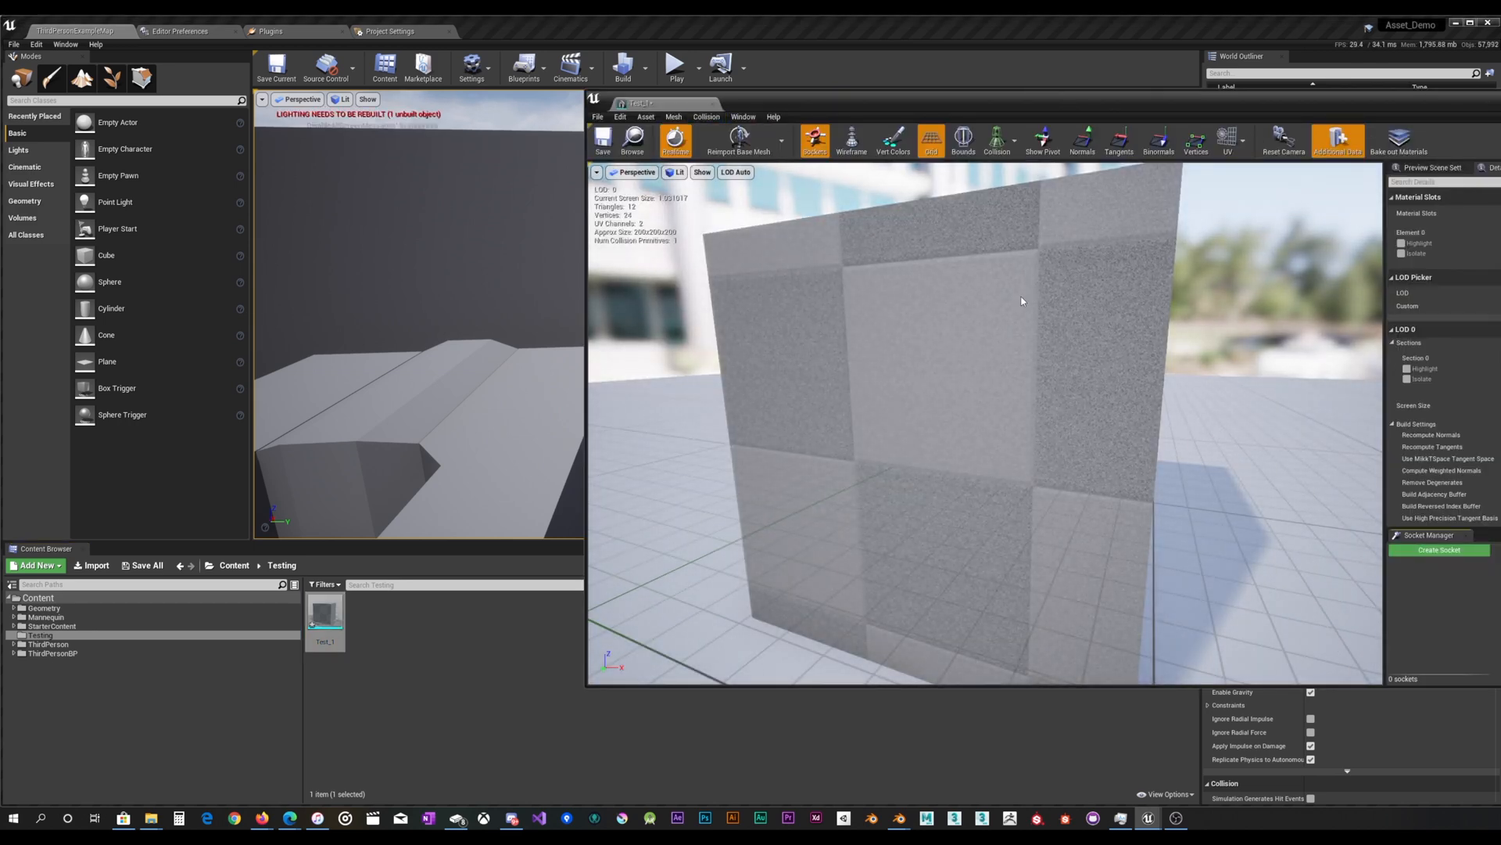
# Preview LOD 0–LOD 4 (cube, sphere, cylinder, torus, cone) in the Static Mesh Editor, ending on LOD 0.
pyautogui.click(735, 172)
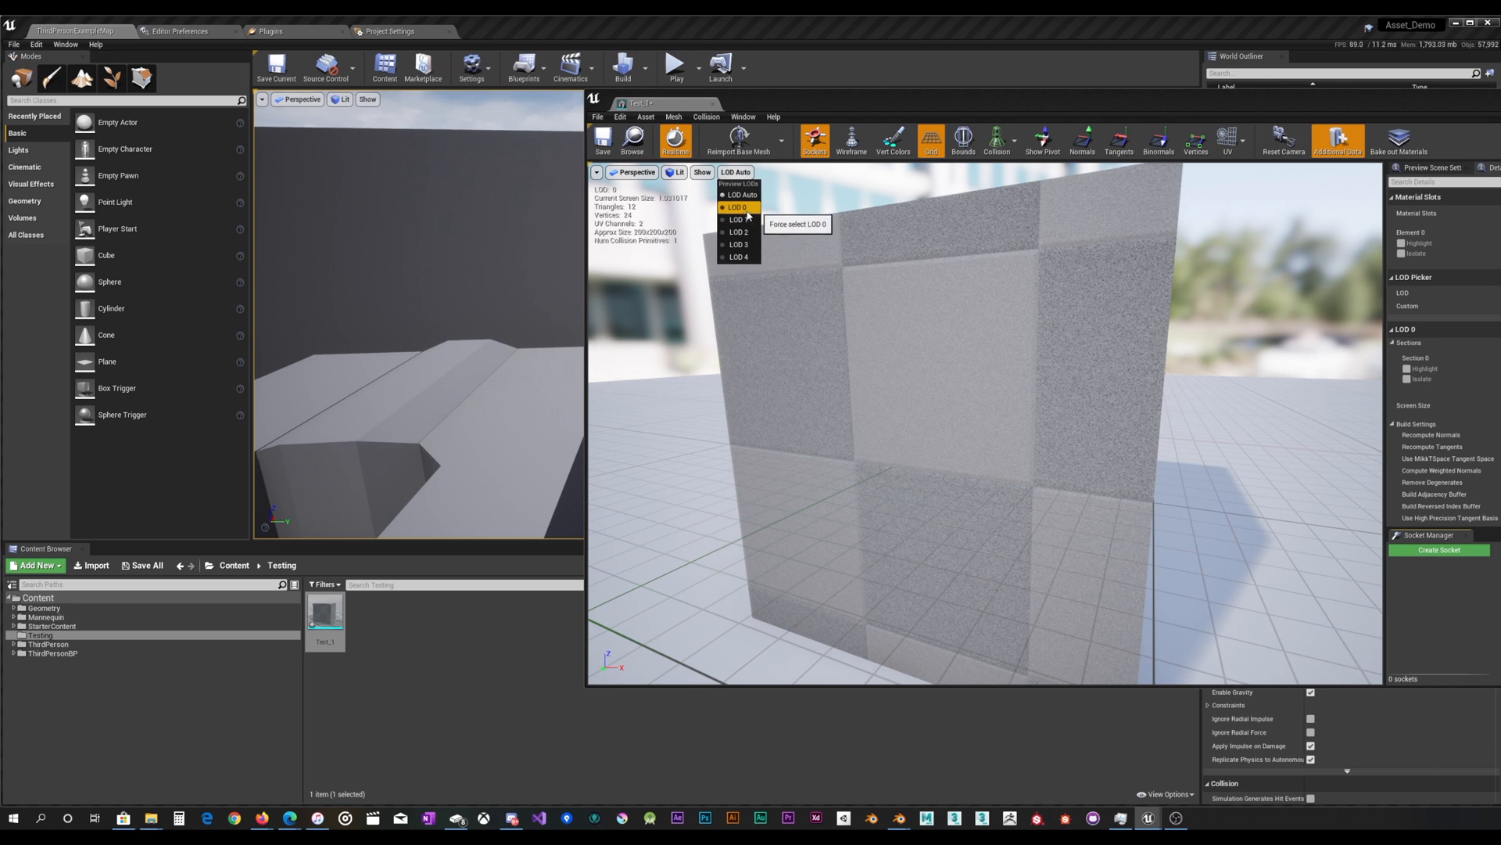
pyautogui.click(736, 219)
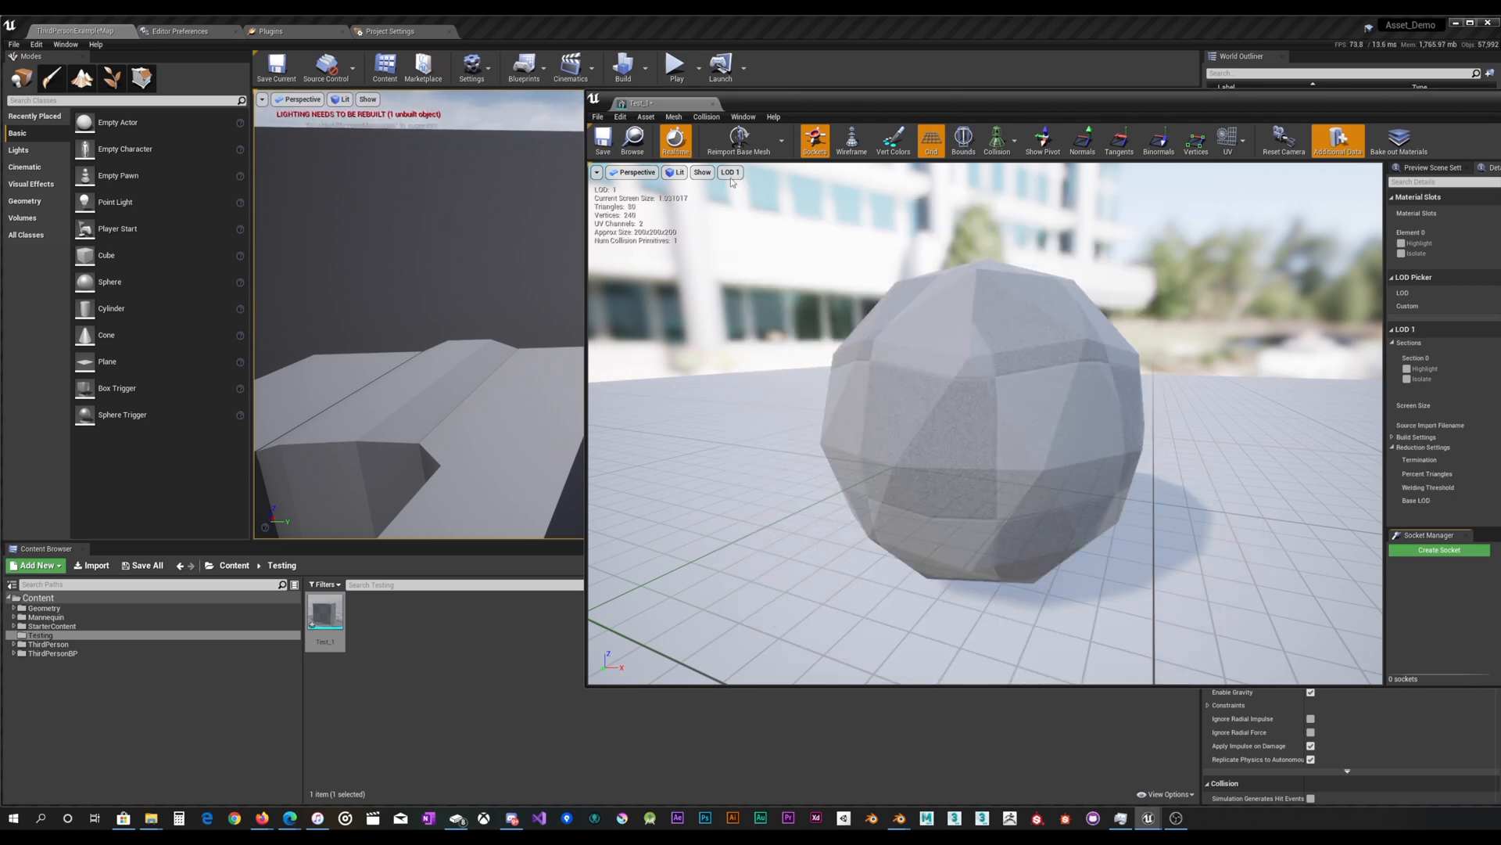
pyautogui.click(730, 172)
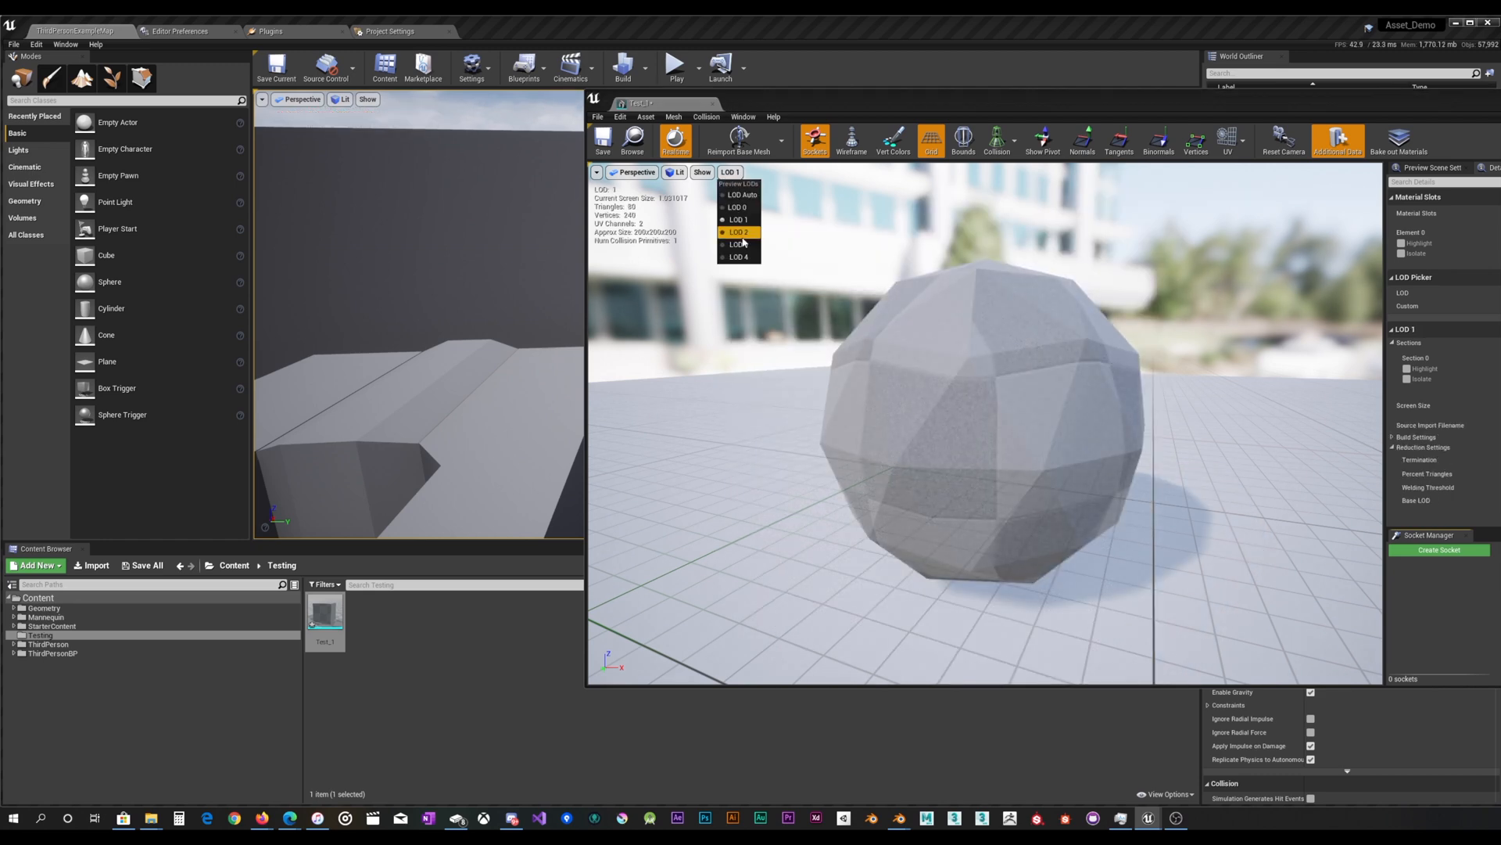
pyautogui.click(736, 244)
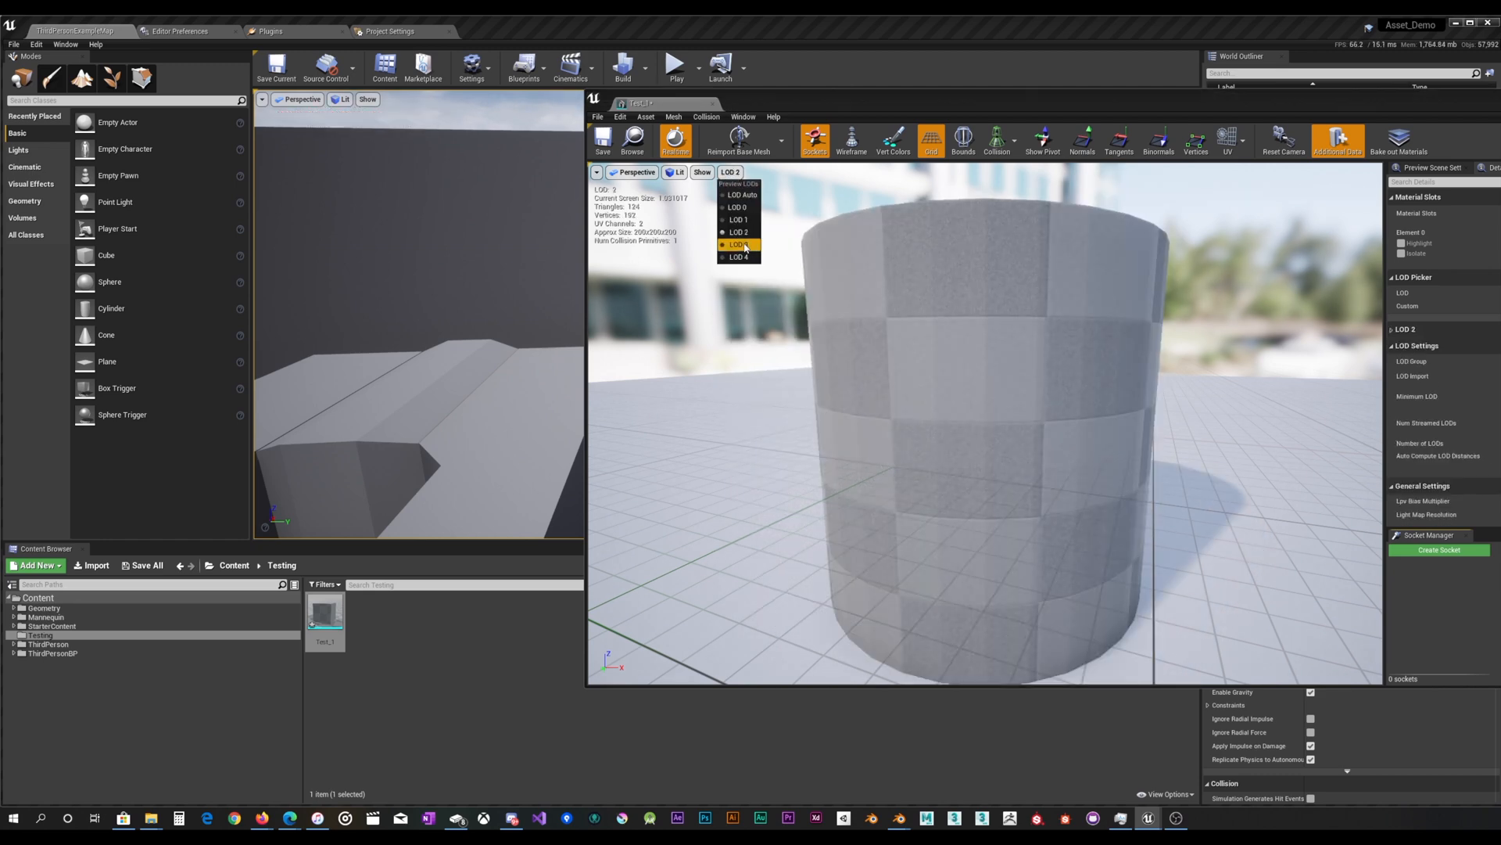
pyautogui.click(738, 244)
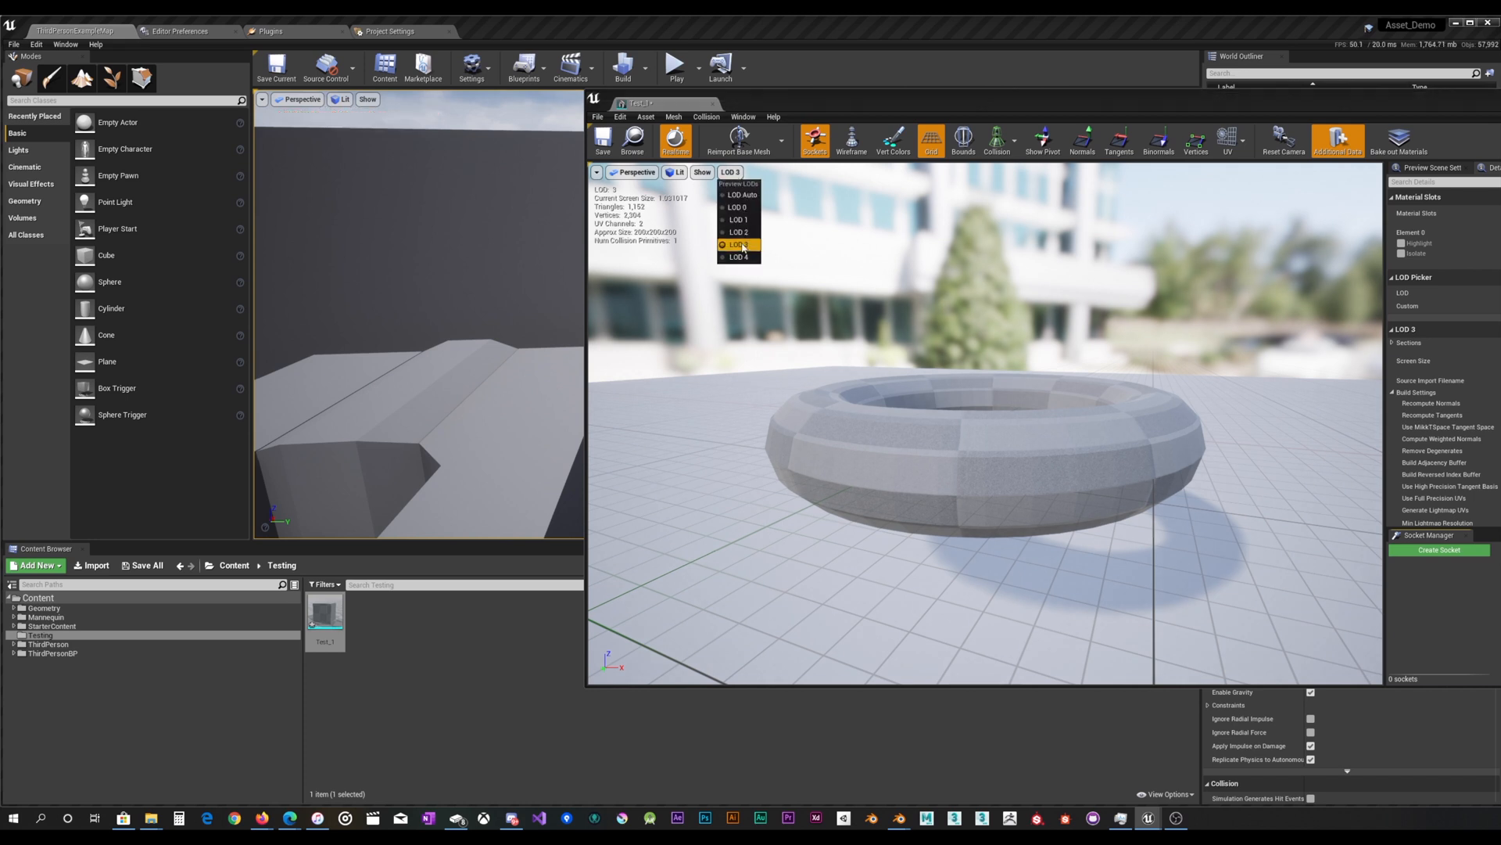
pyautogui.click(738, 255)
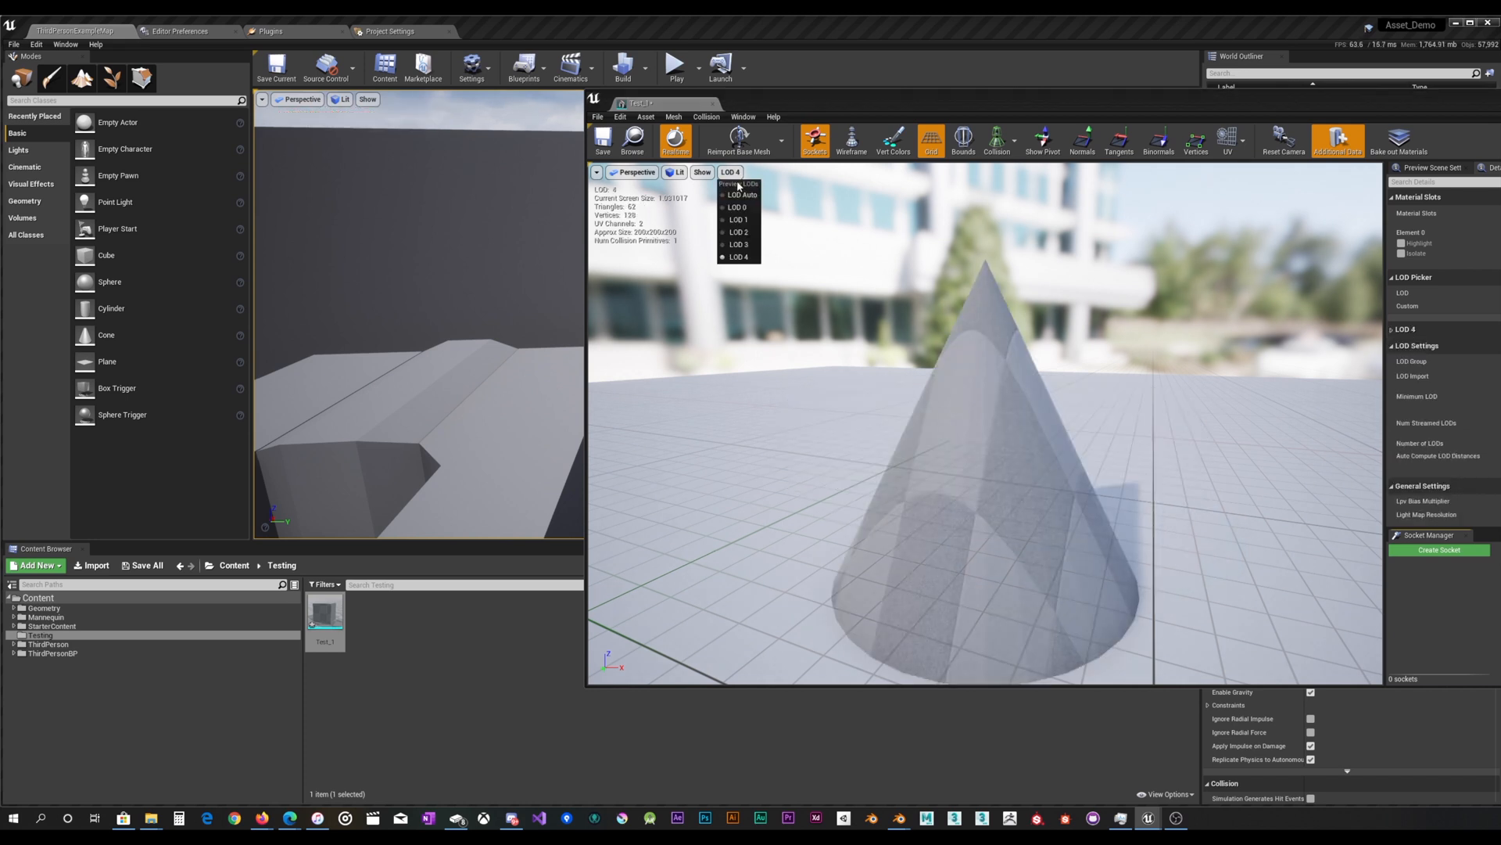
pyautogui.click(738, 206)
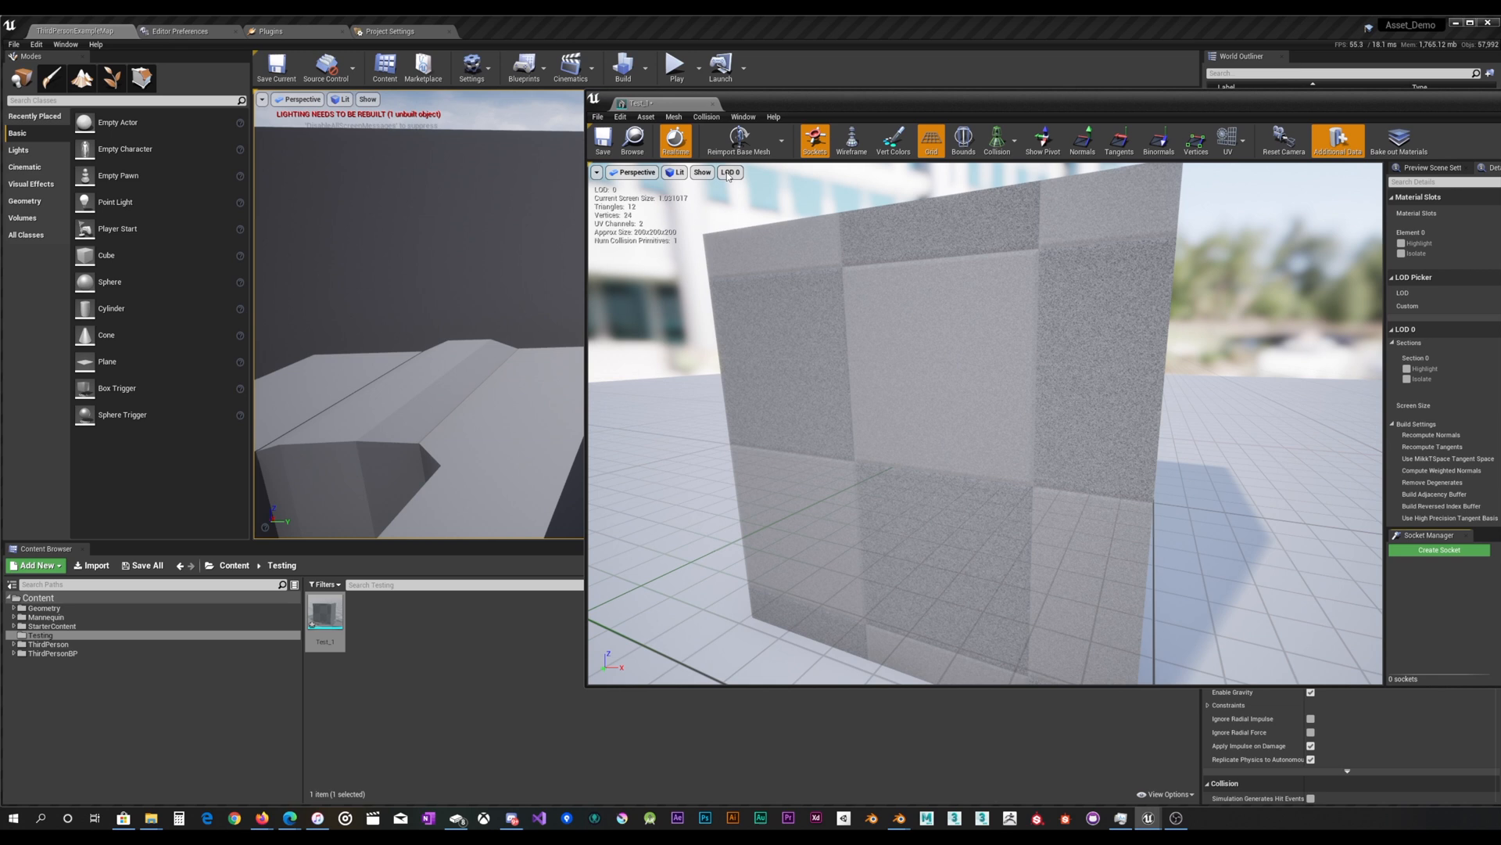
pyautogui.click(731, 172)
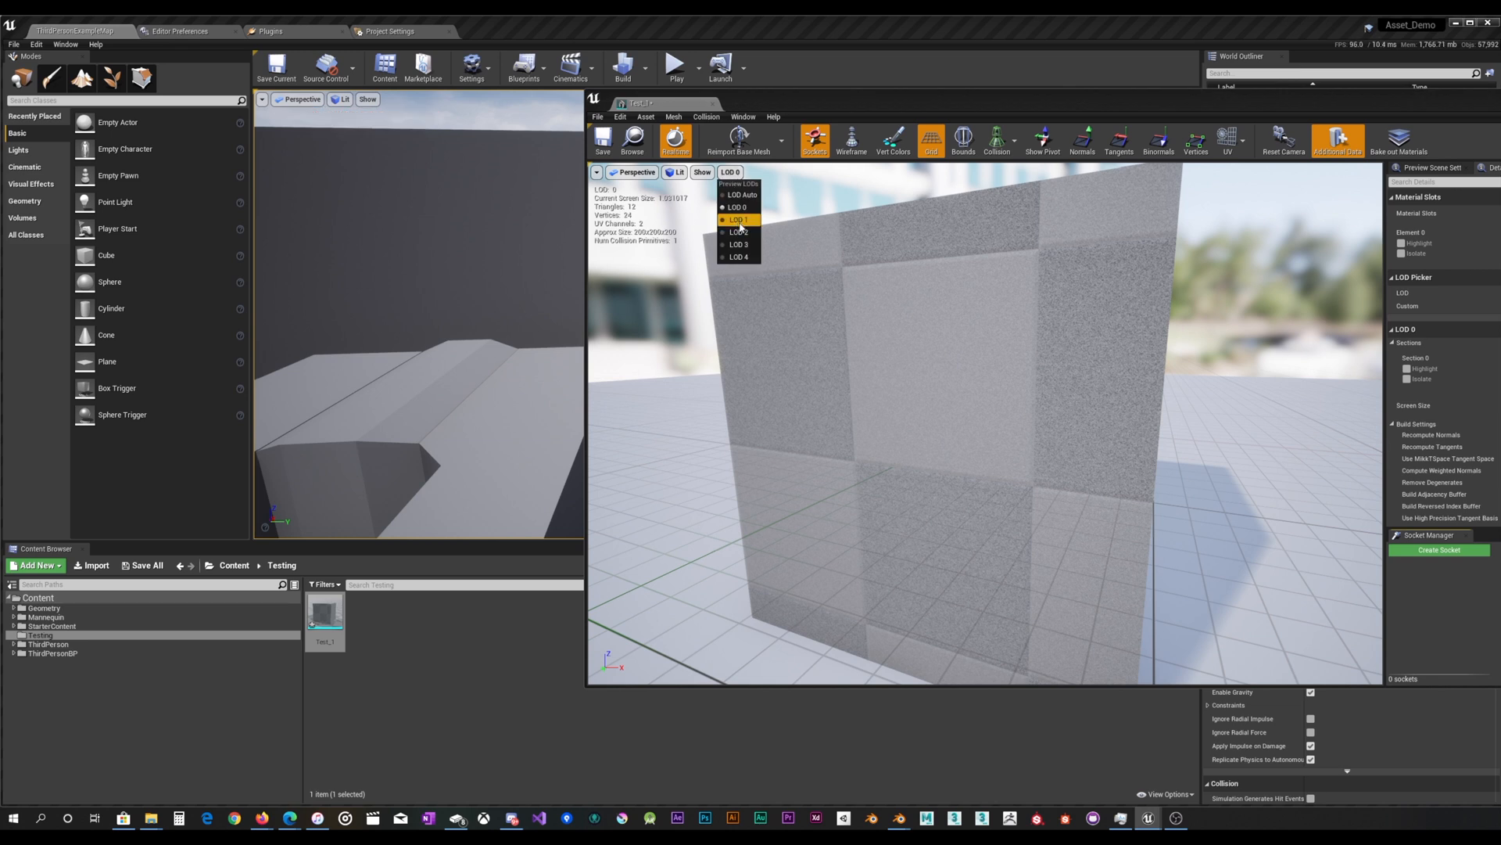
pyautogui.click(736, 206)
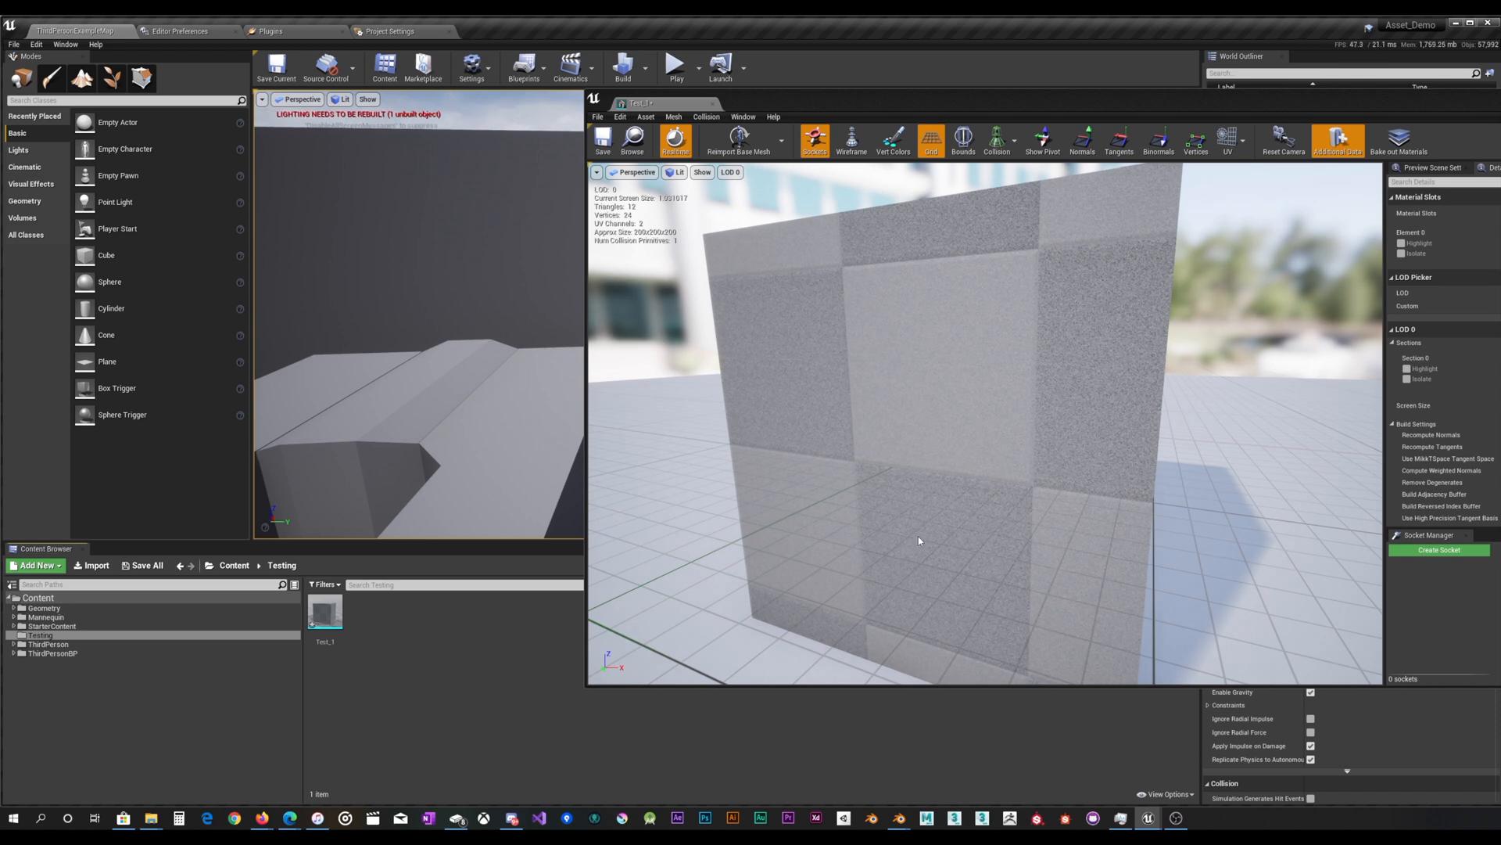
pyautogui.moveTo(898, 818)
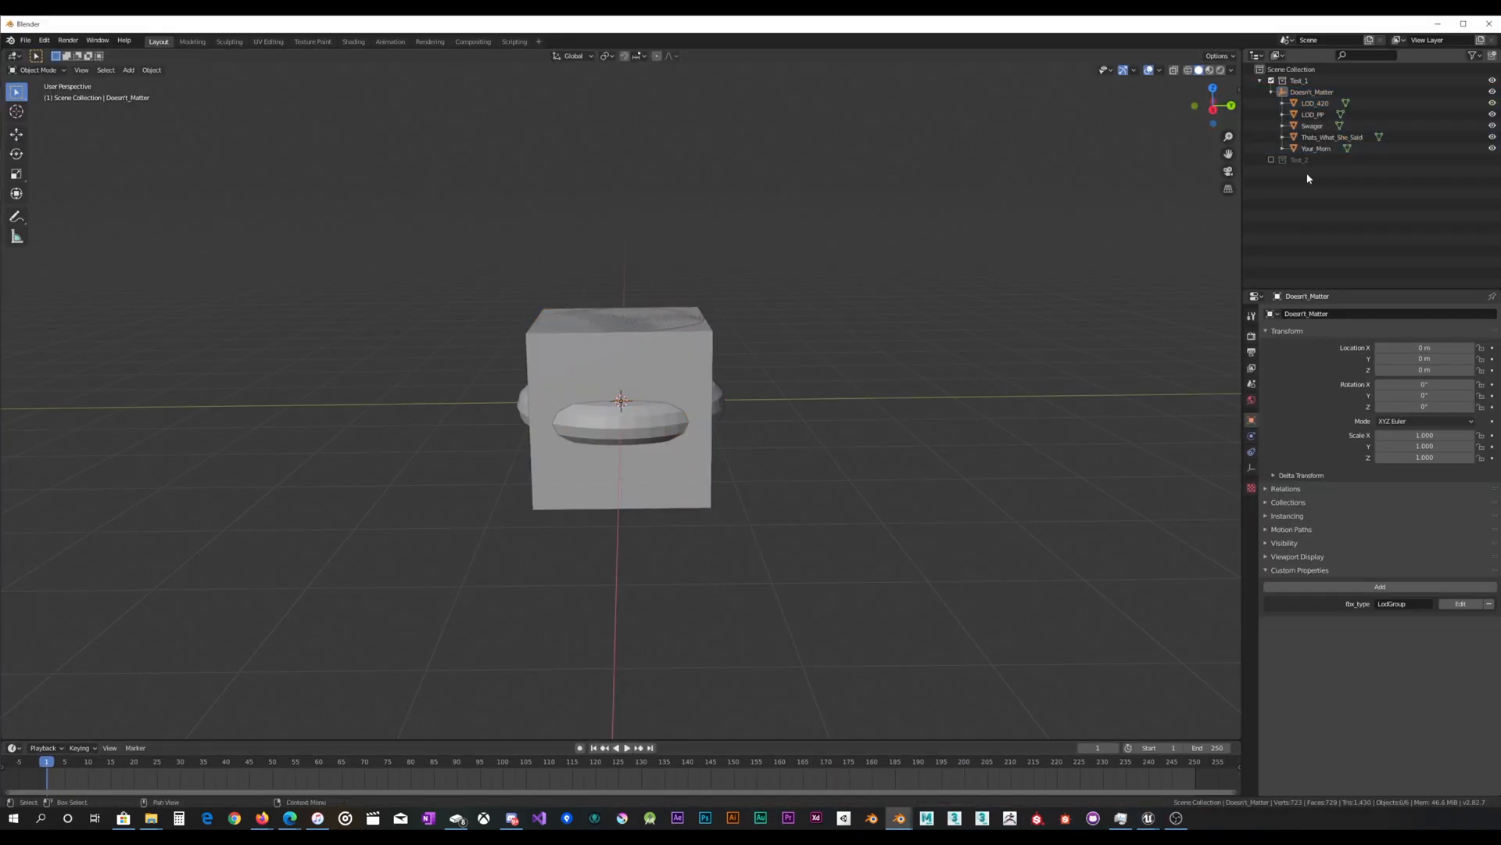
# Isolate the LOD_420 sphere under Doesn't_Matter in the Outliner and select it.
pyautogui.click(1490, 125)
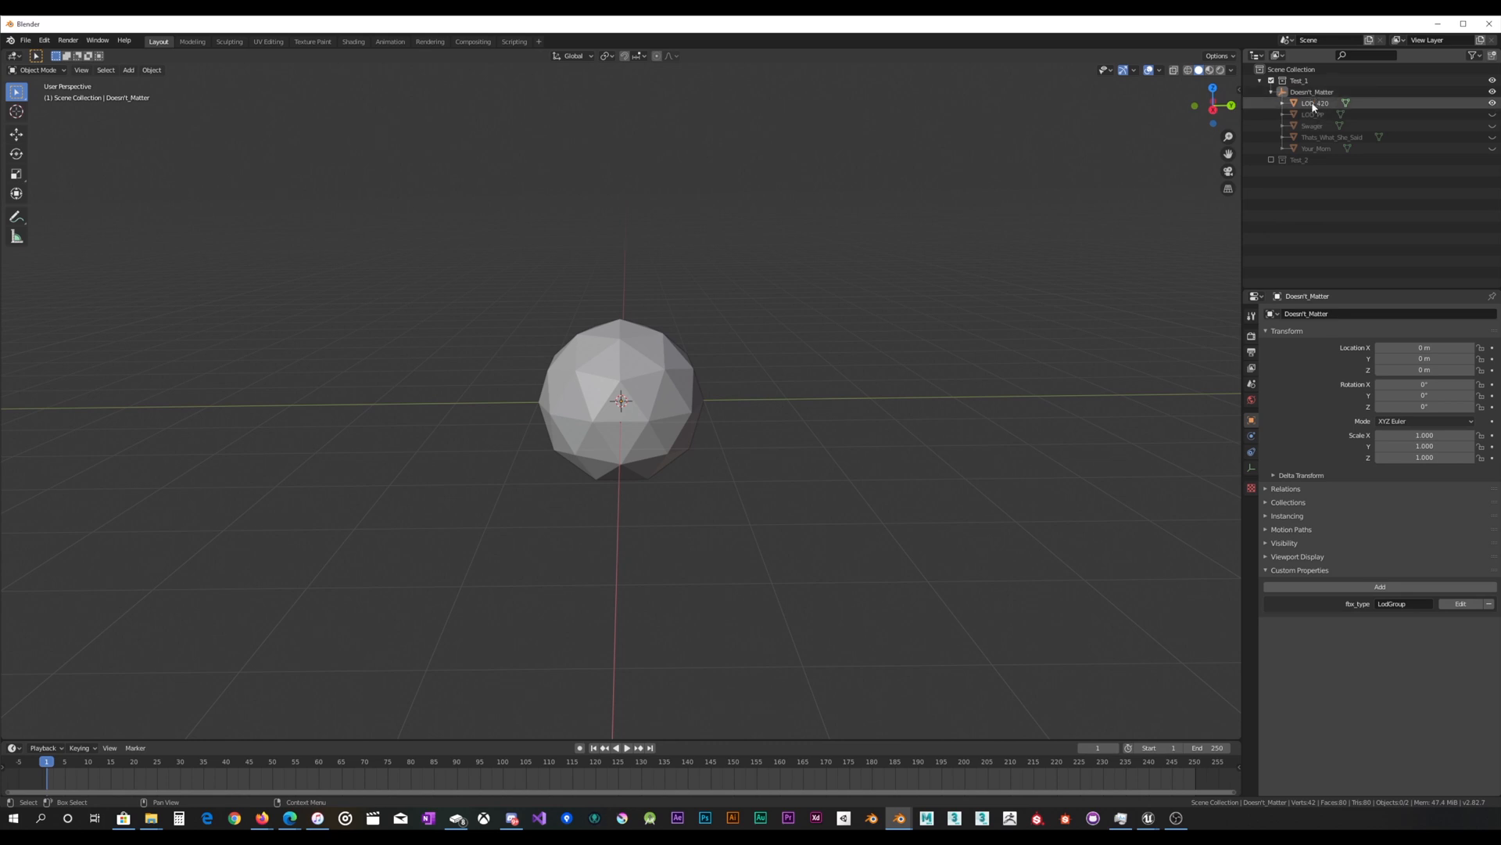
pyautogui.click(1315, 103)
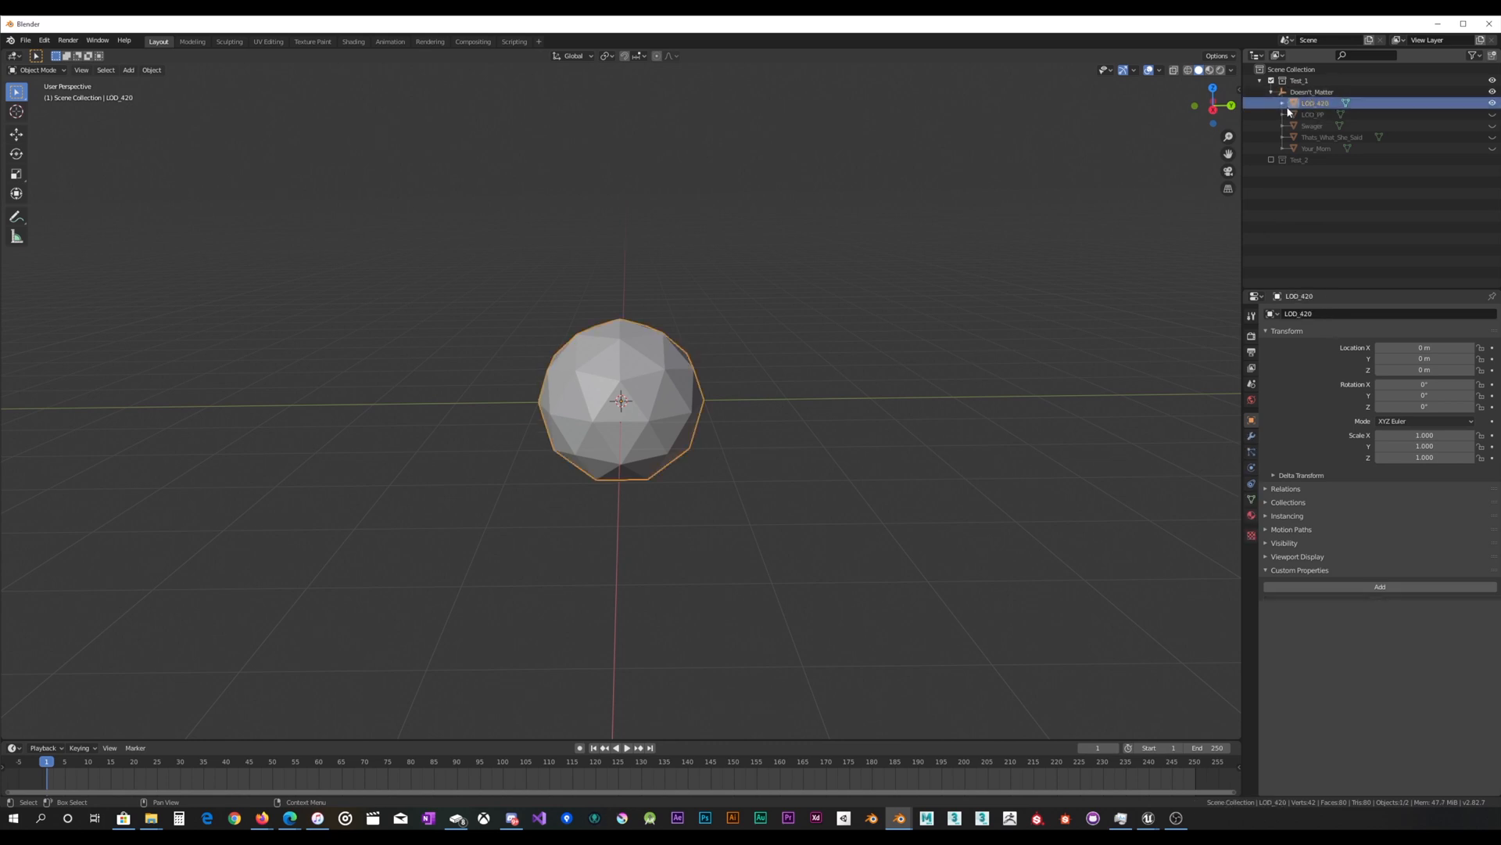
pyautogui.moveTo(1045, 753)
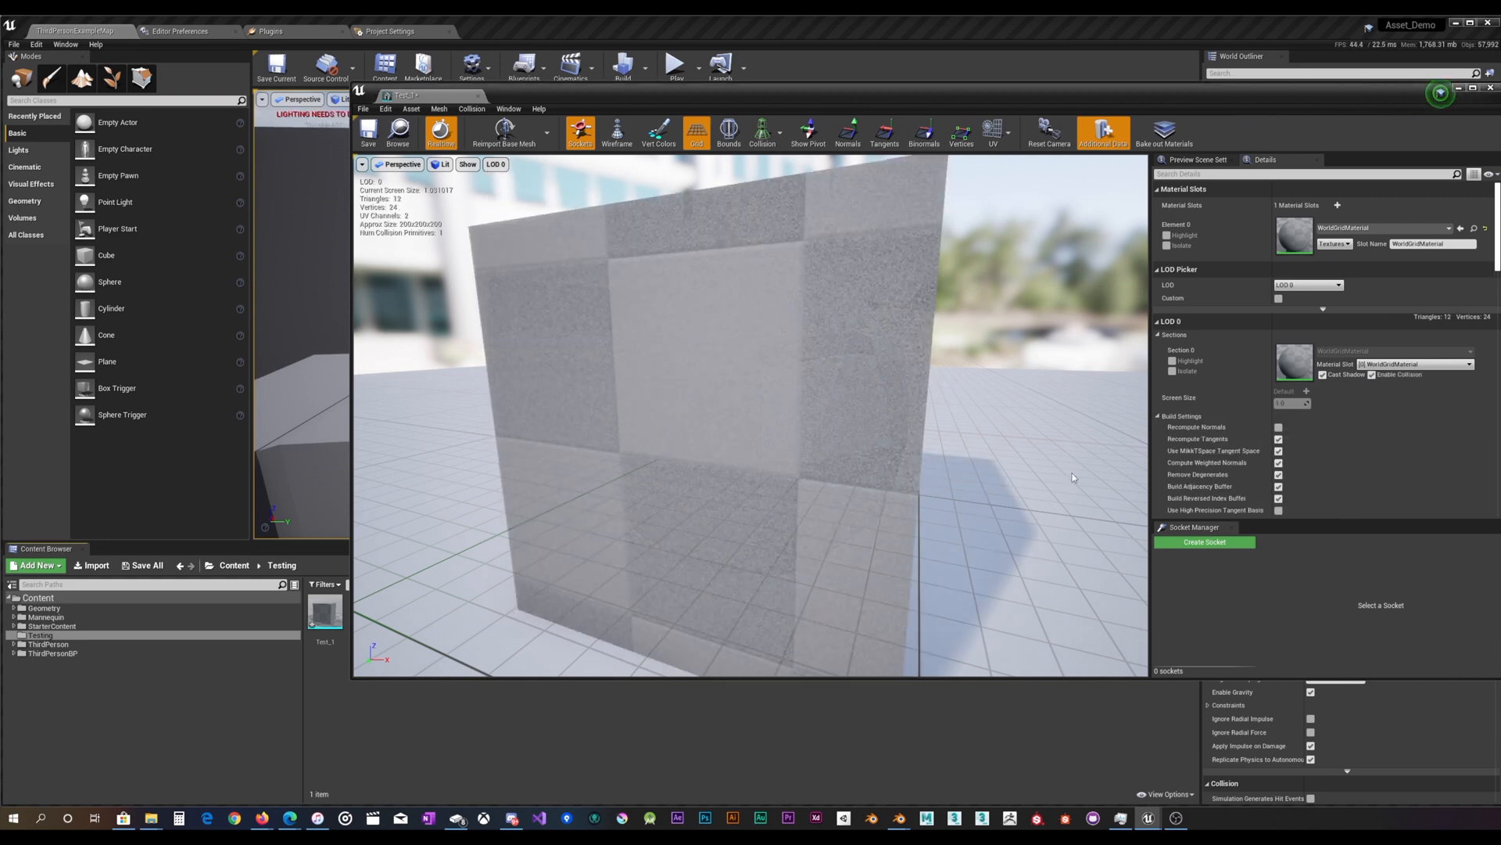
pyautogui.moveTo(898, 818)
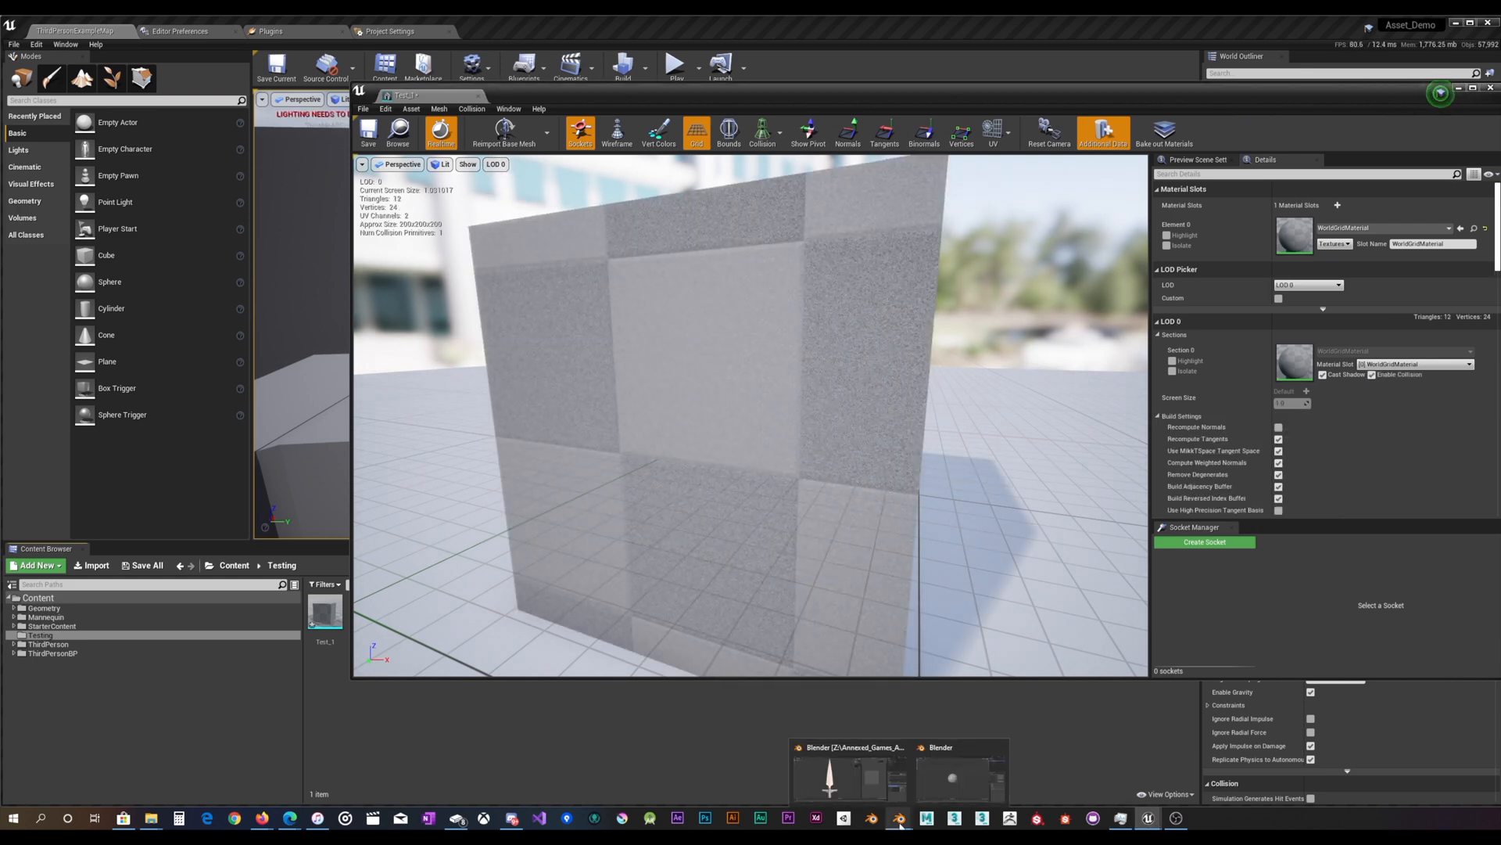
# Back in Blender, isolate and select the Swagger mesh so LOD_420 and LOD_PP are hidden.
pyautogui.click(940, 747)
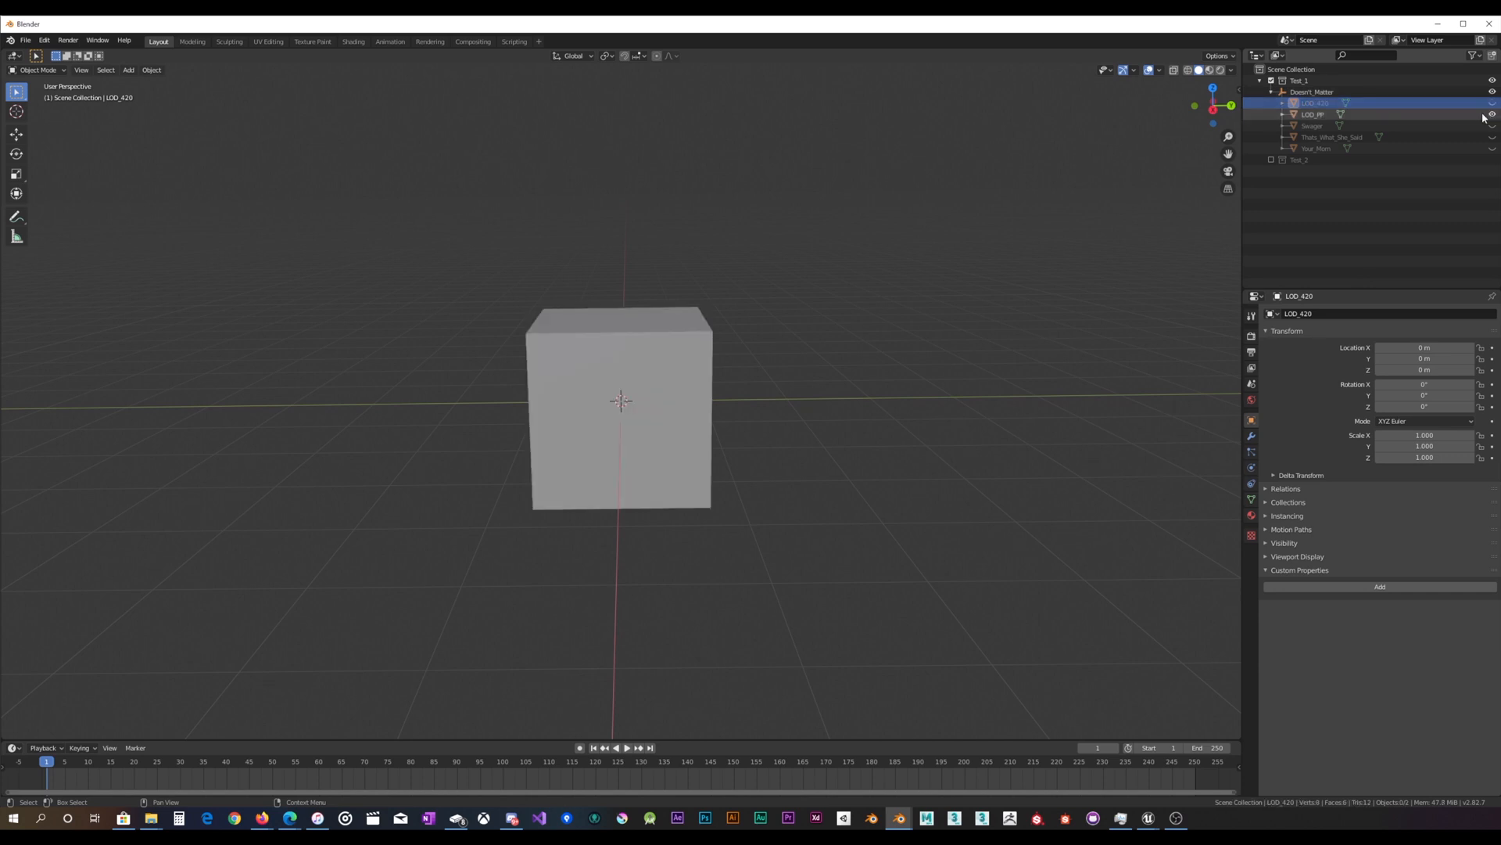
pyautogui.click(1312, 114)
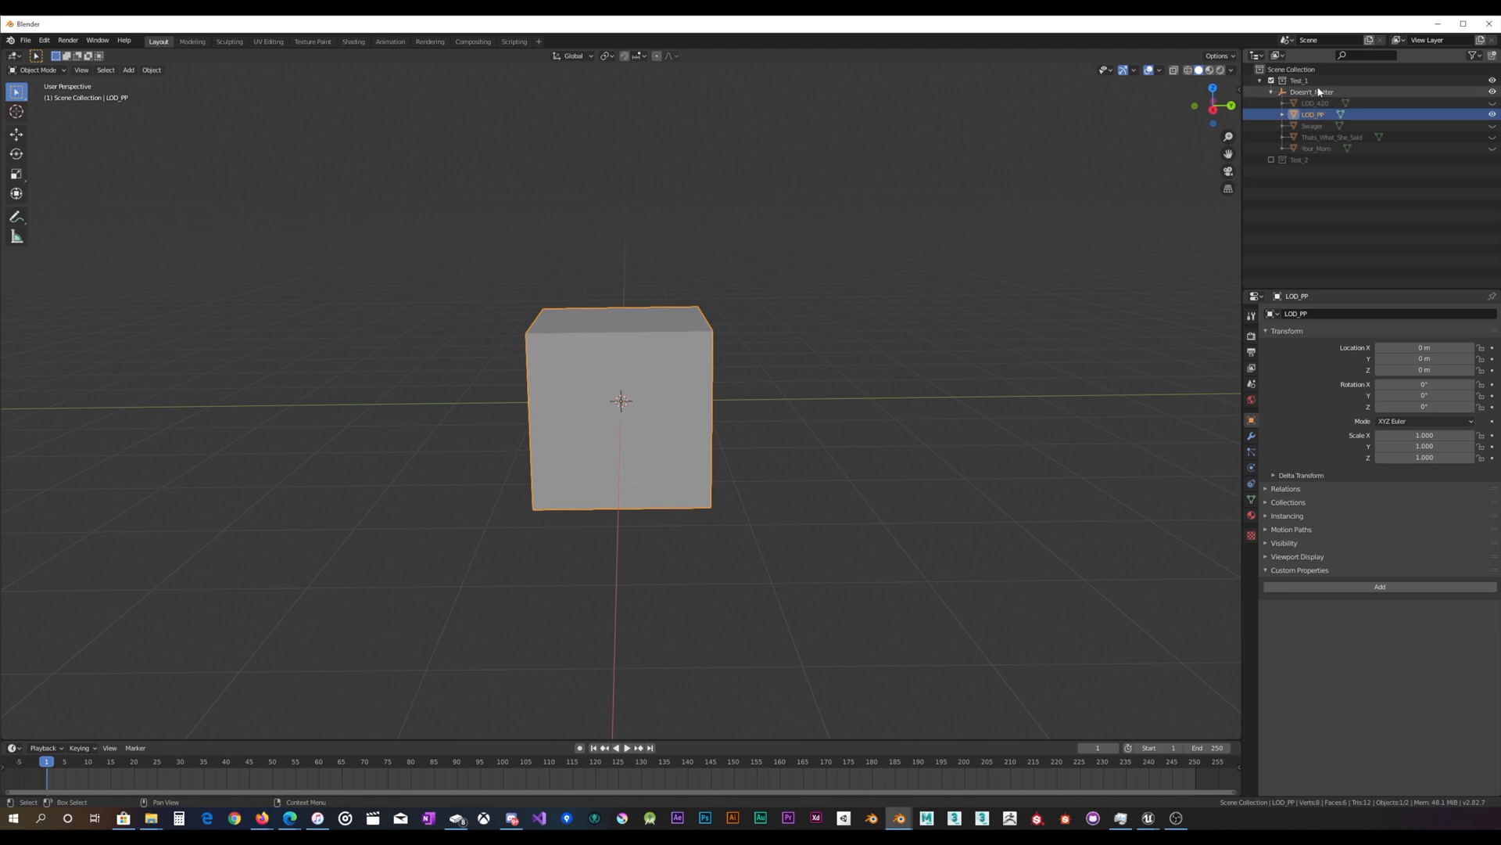
pyautogui.click(1312, 125)
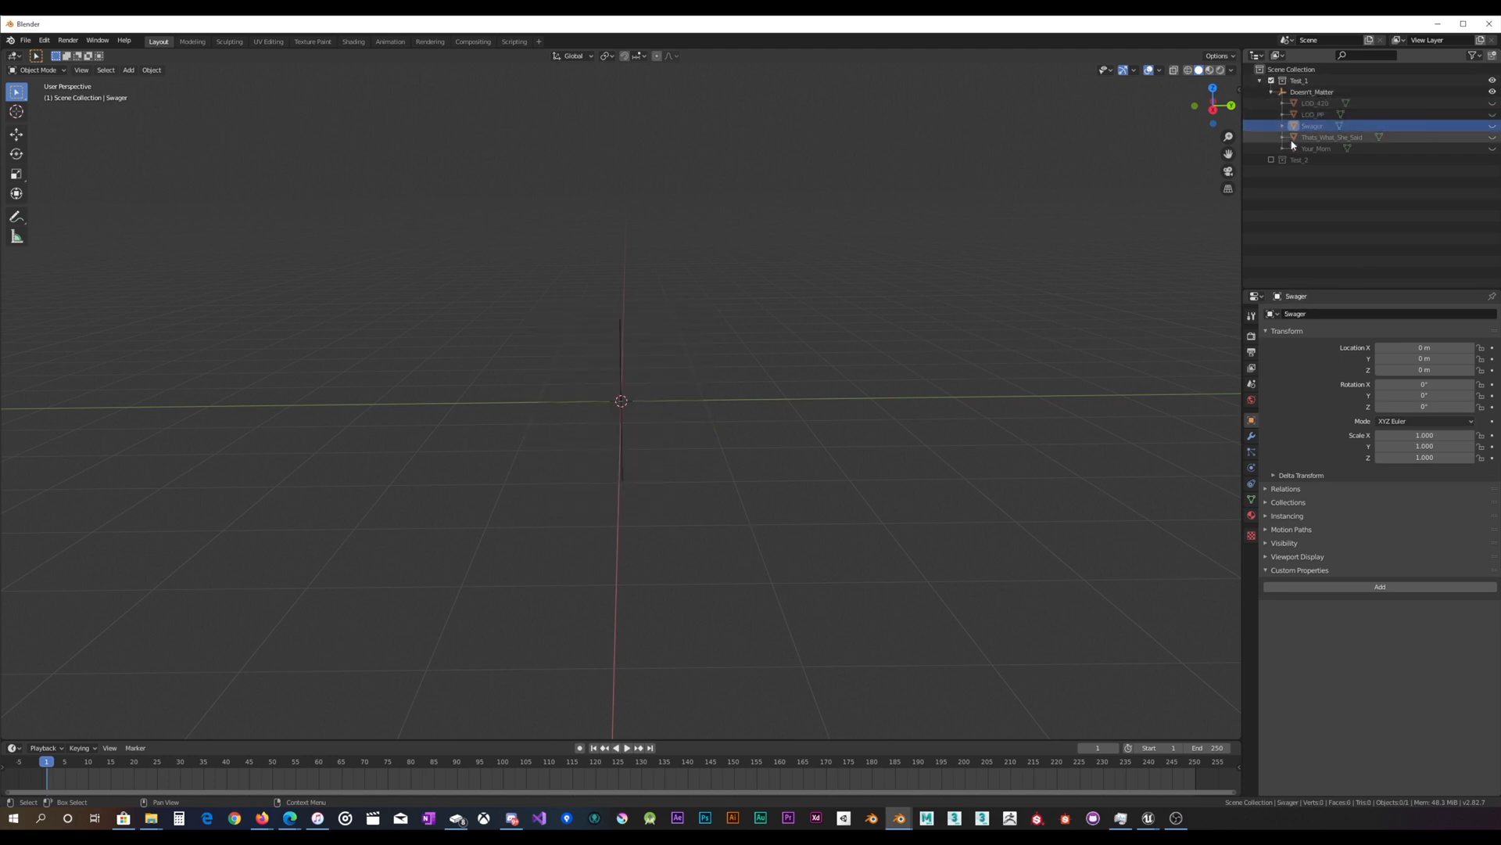
pyautogui.moveTo(801, 293)
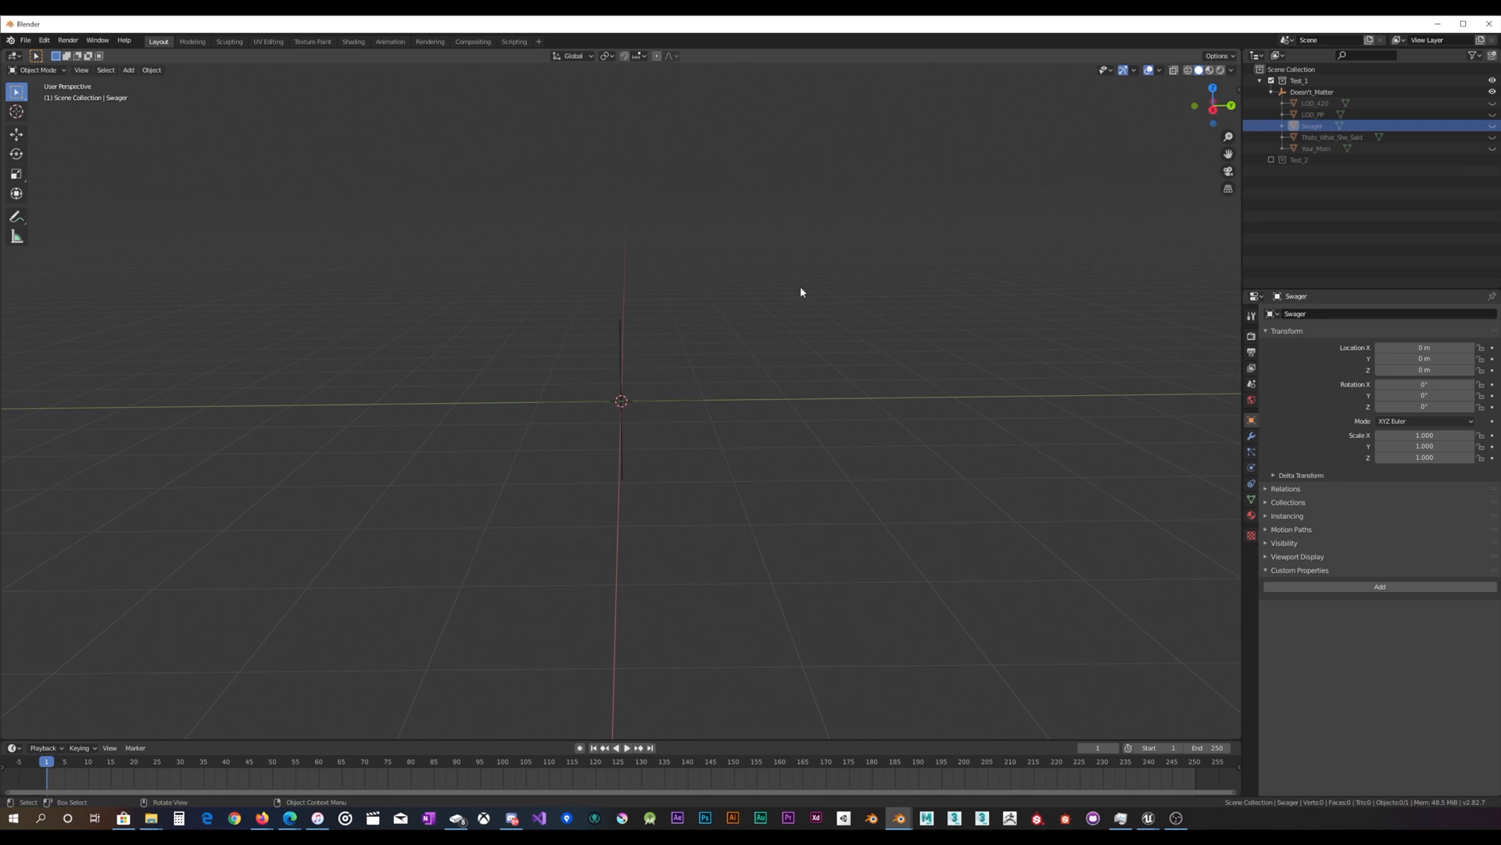
pyautogui.moveTo(823, 289)
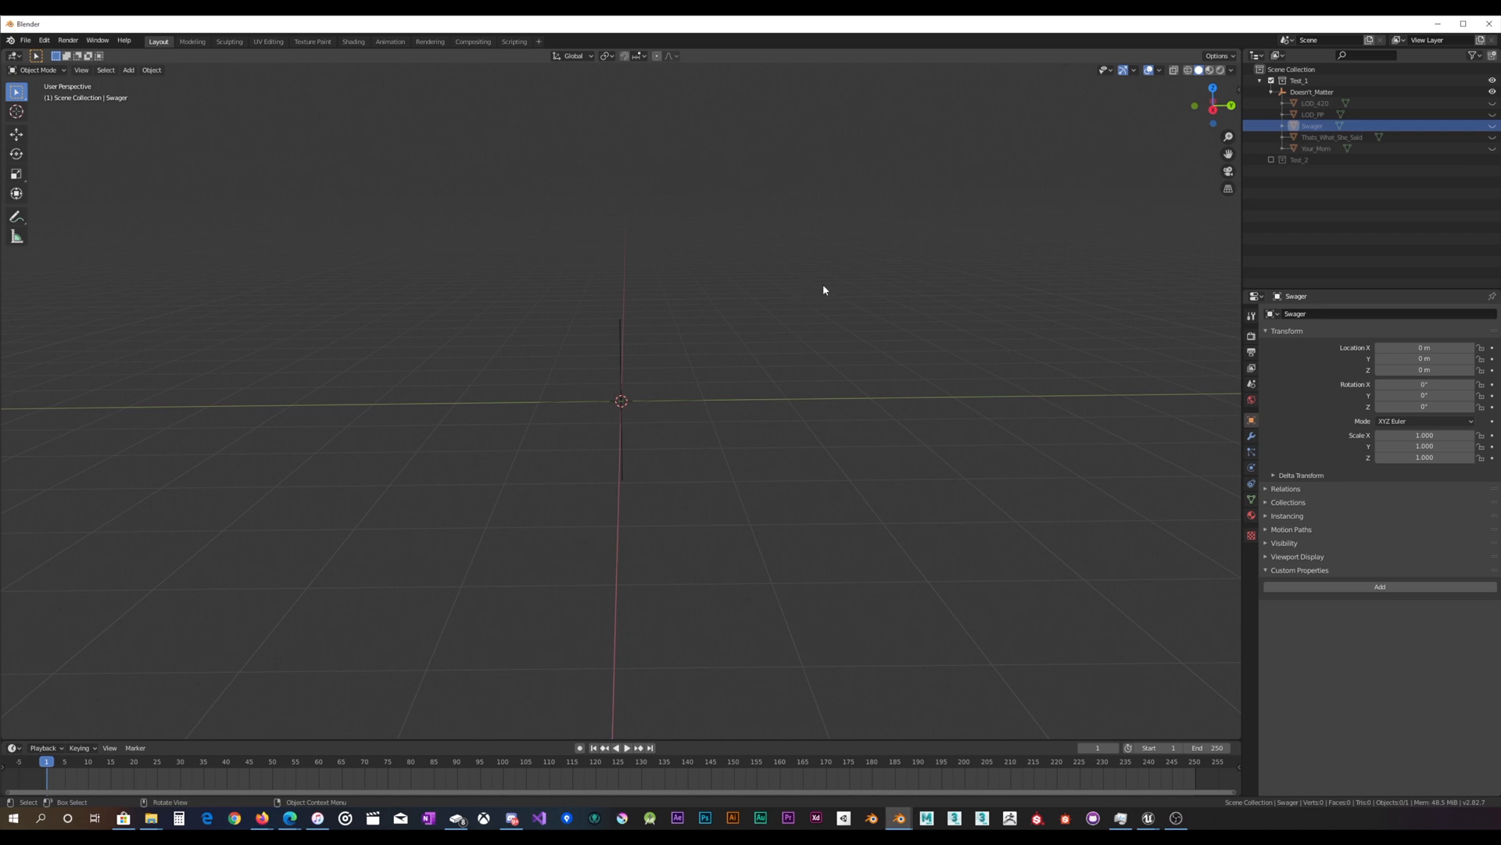
pyautogui.moveTo(588, 557)
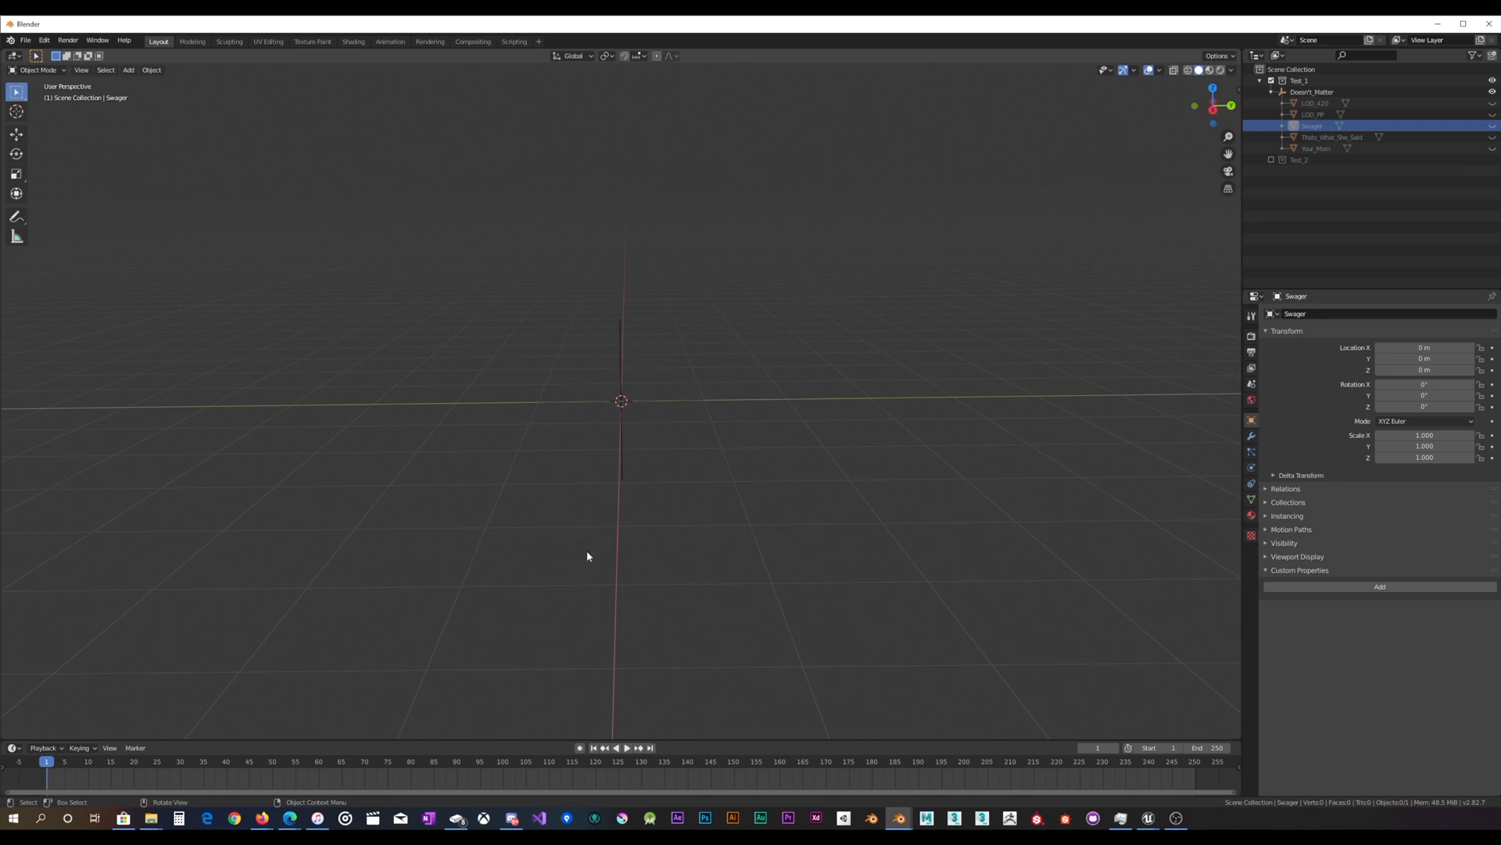
pyautogui.moveTo(1401, 176)
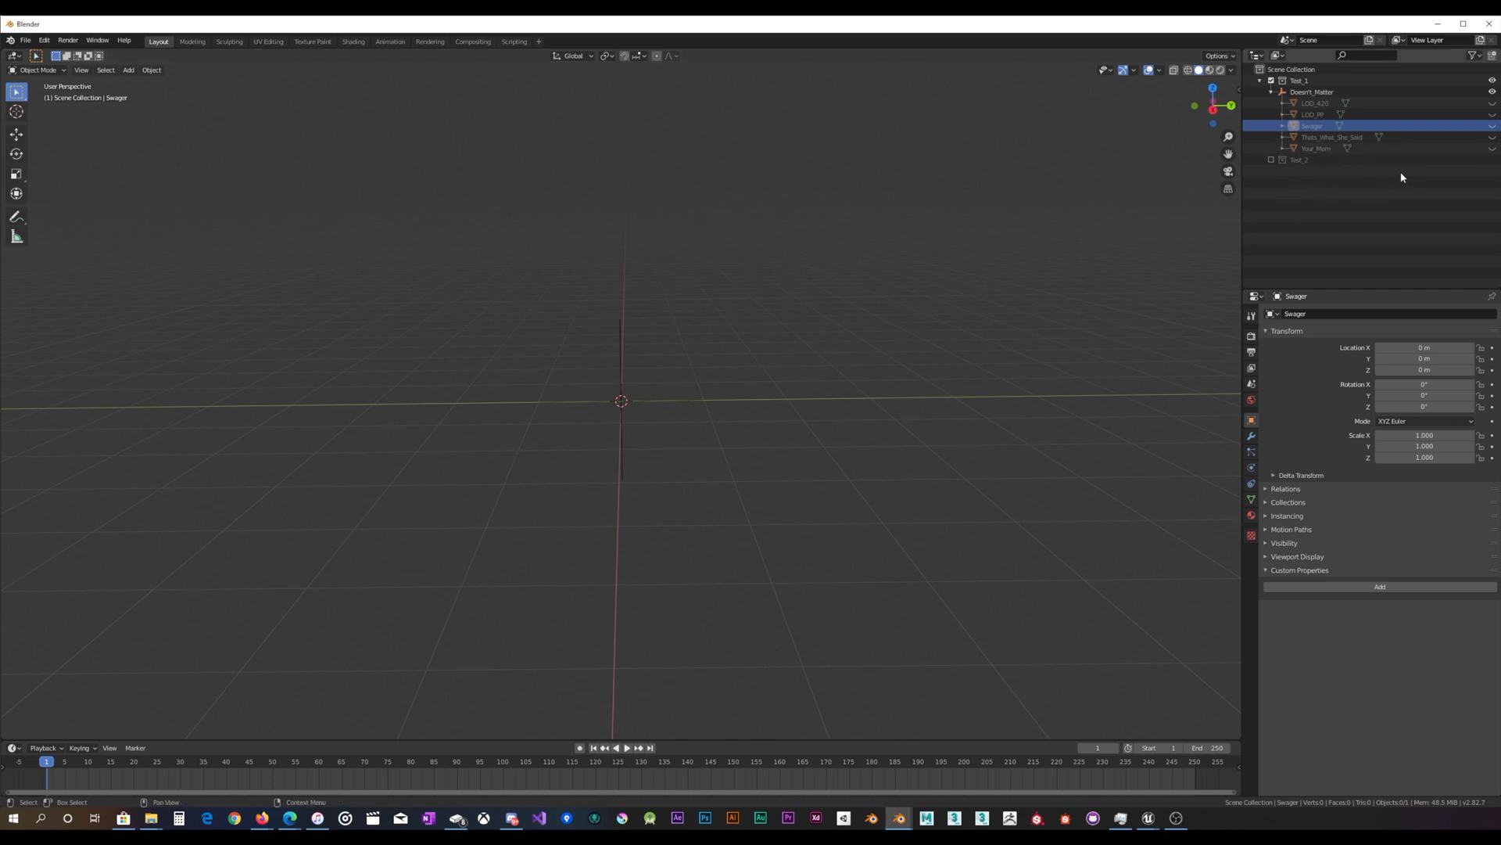
pyautogui.click(1491, 137)
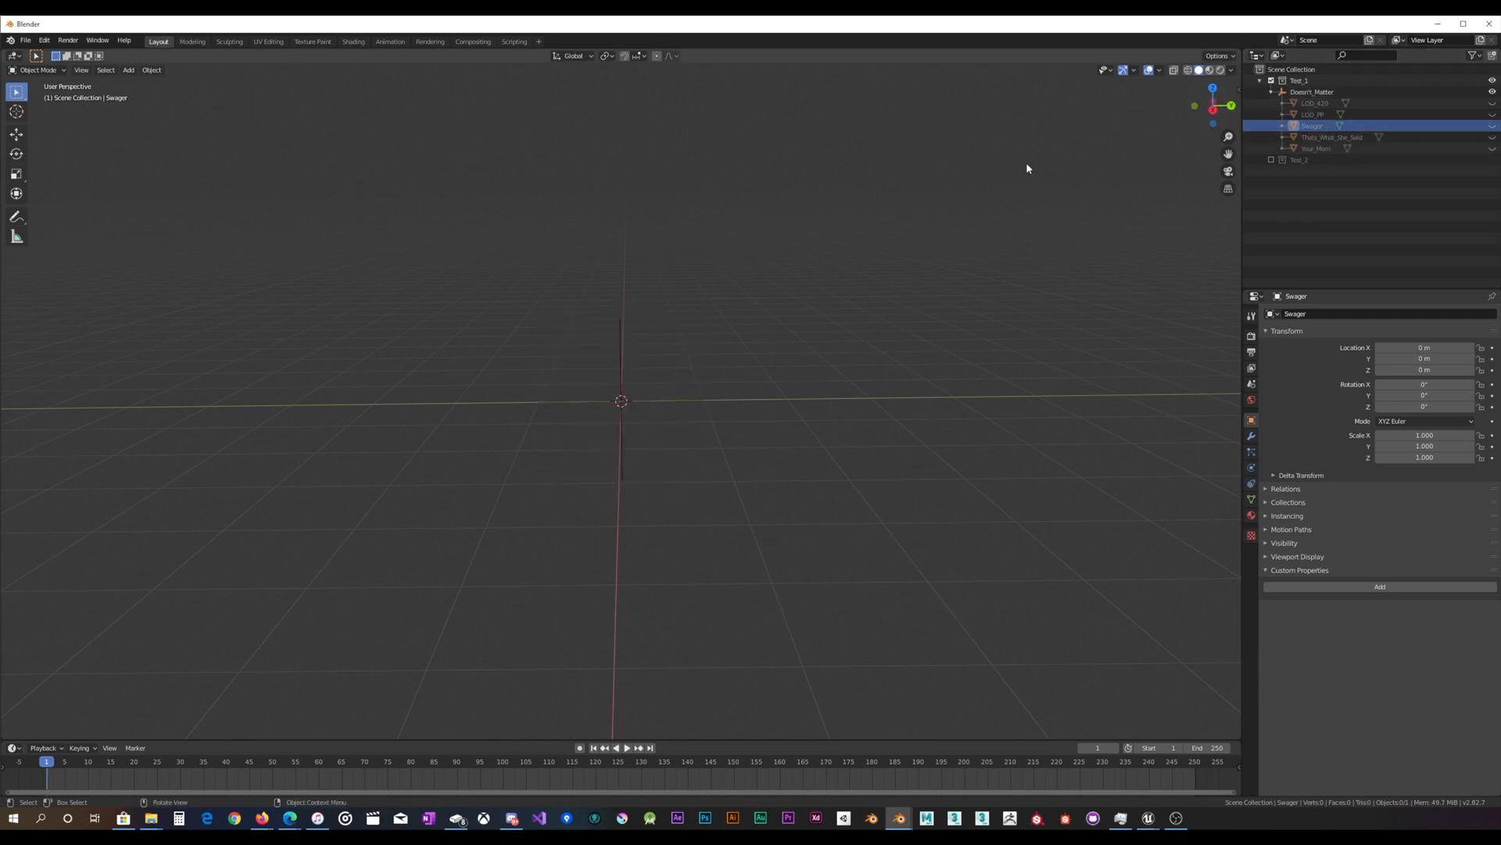
pyautogui.moveTo(640, 604)
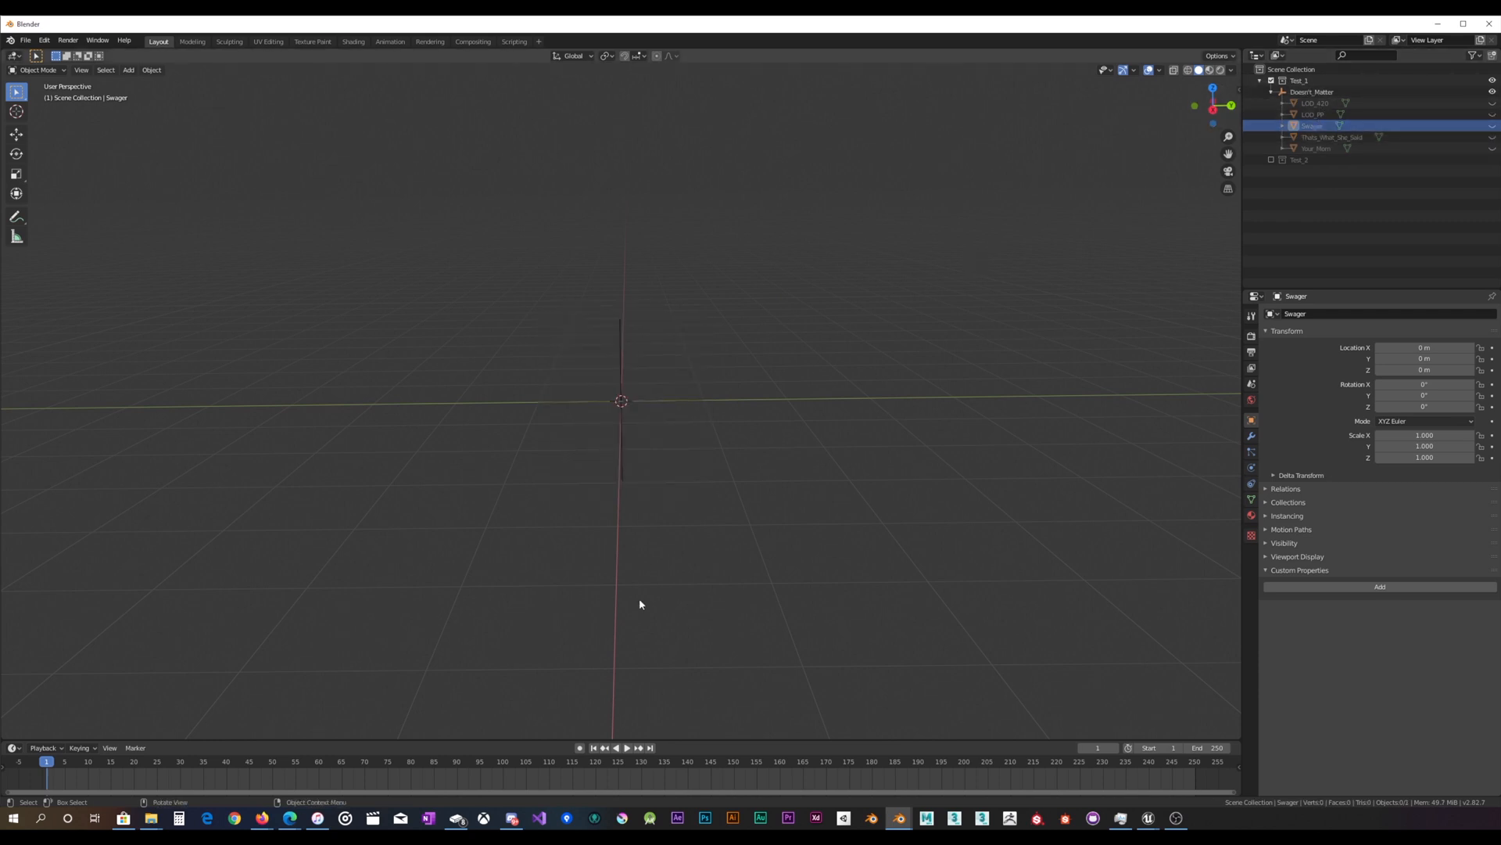
pyautogui.moveTo(1148, 818)
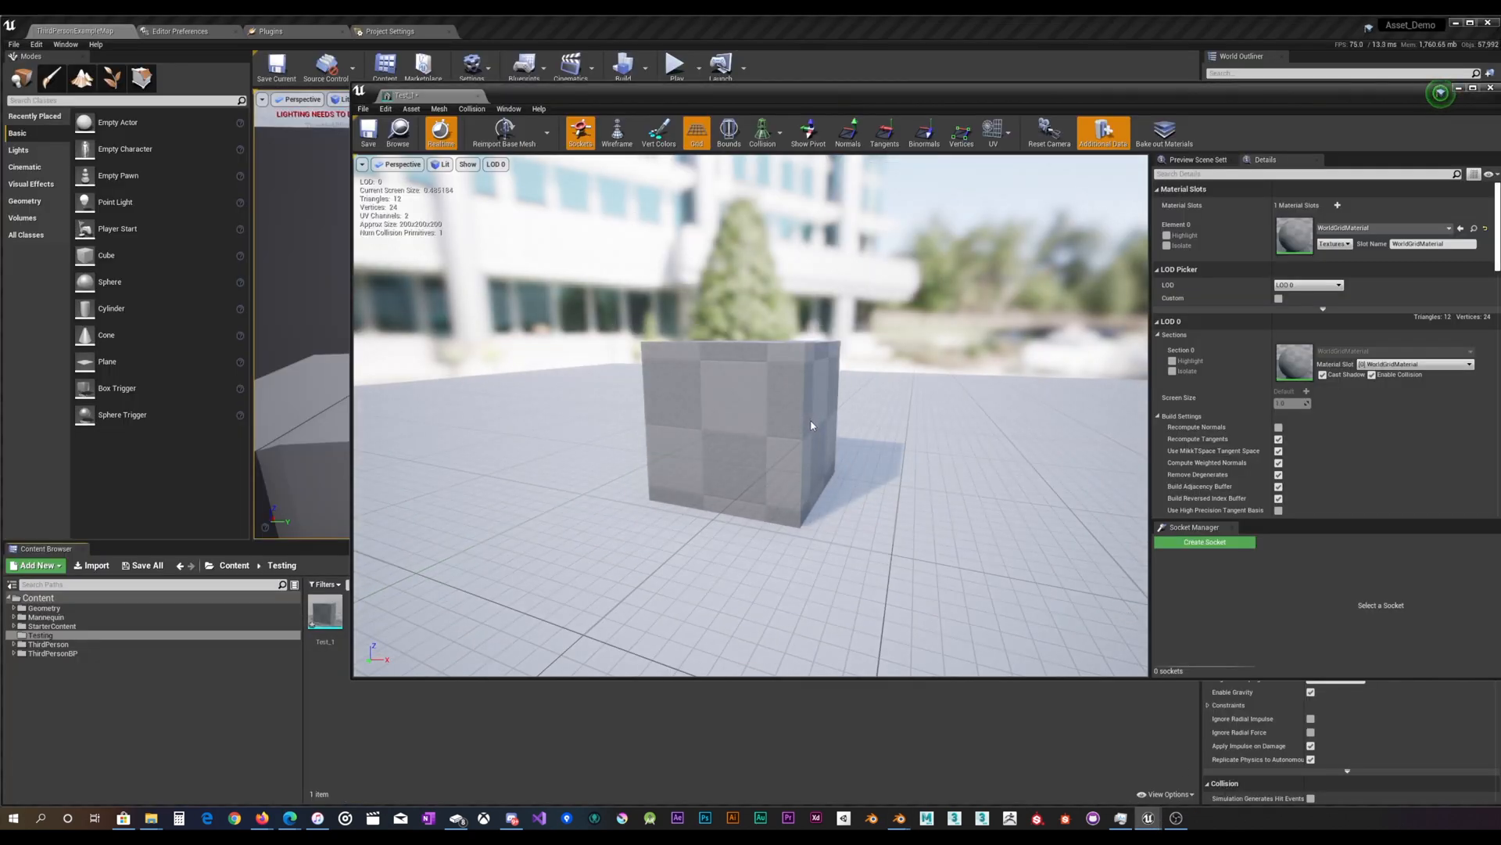
pyautogui.scroll(3)
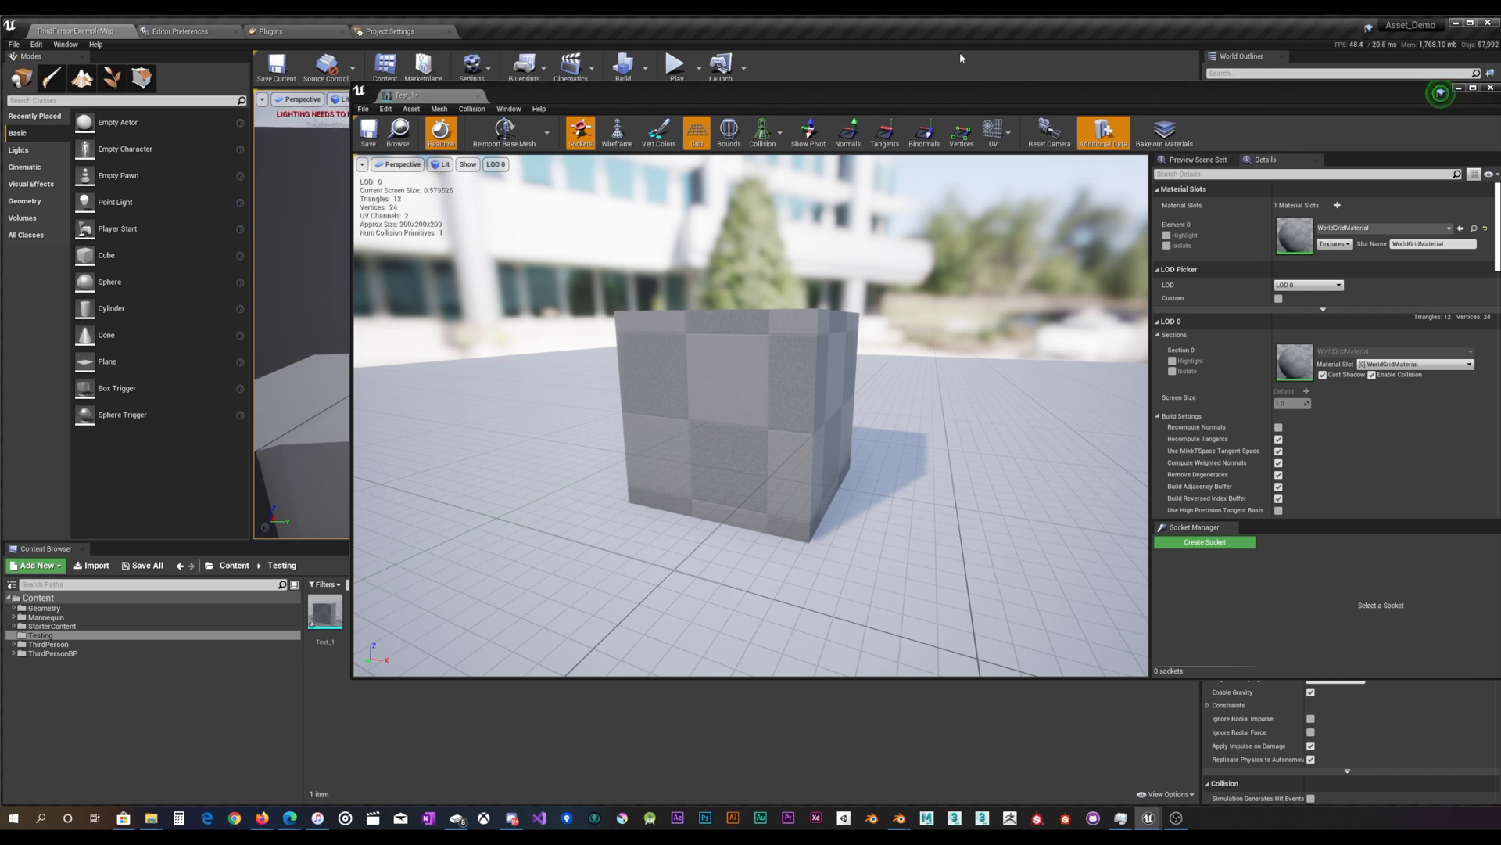
pyautogui.moveTo(835, 418)
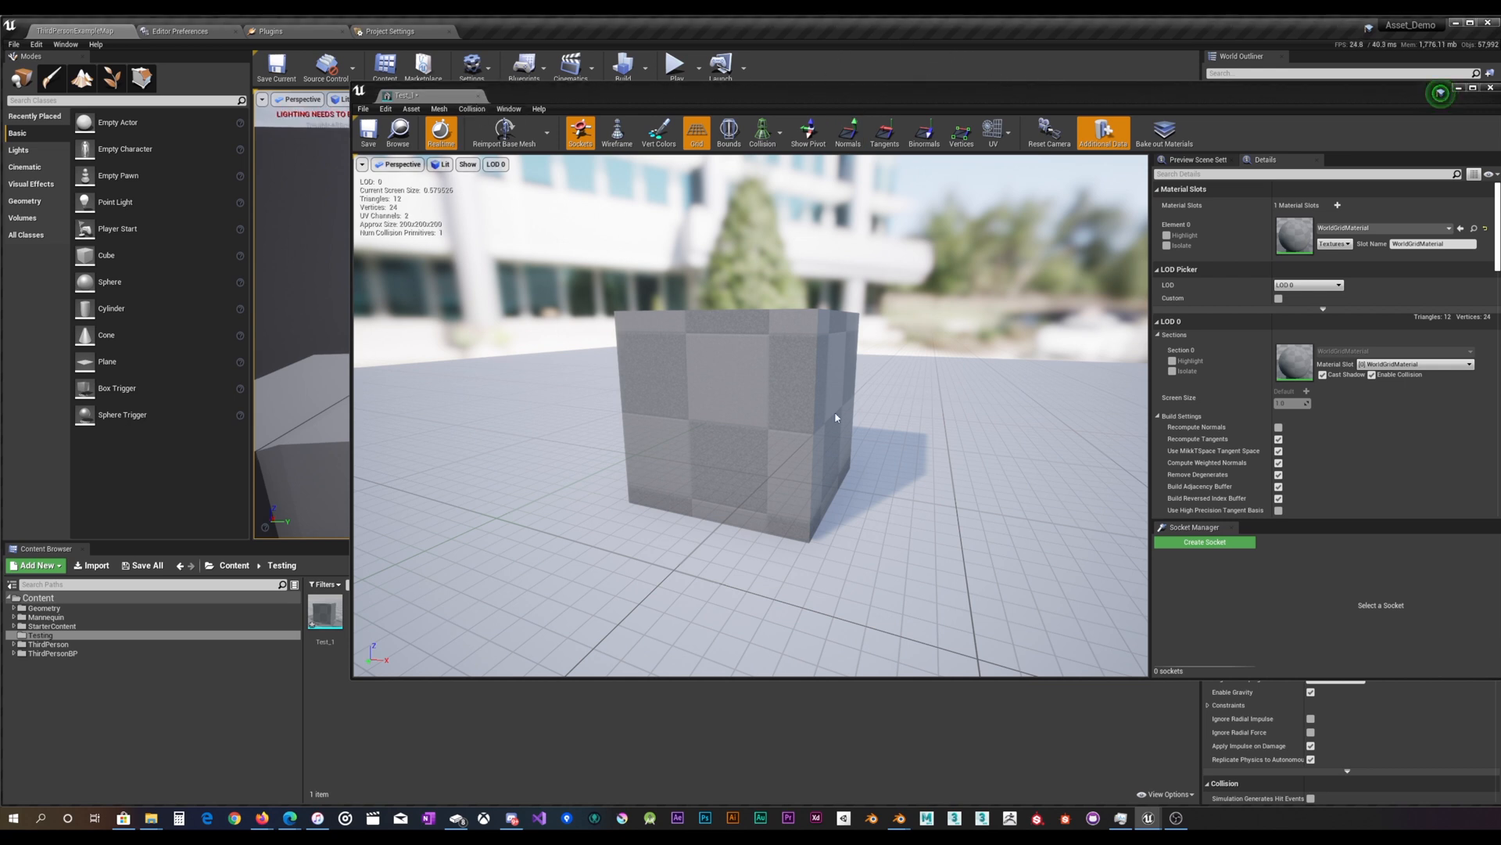
pyautogui.moveTo(898, 818)
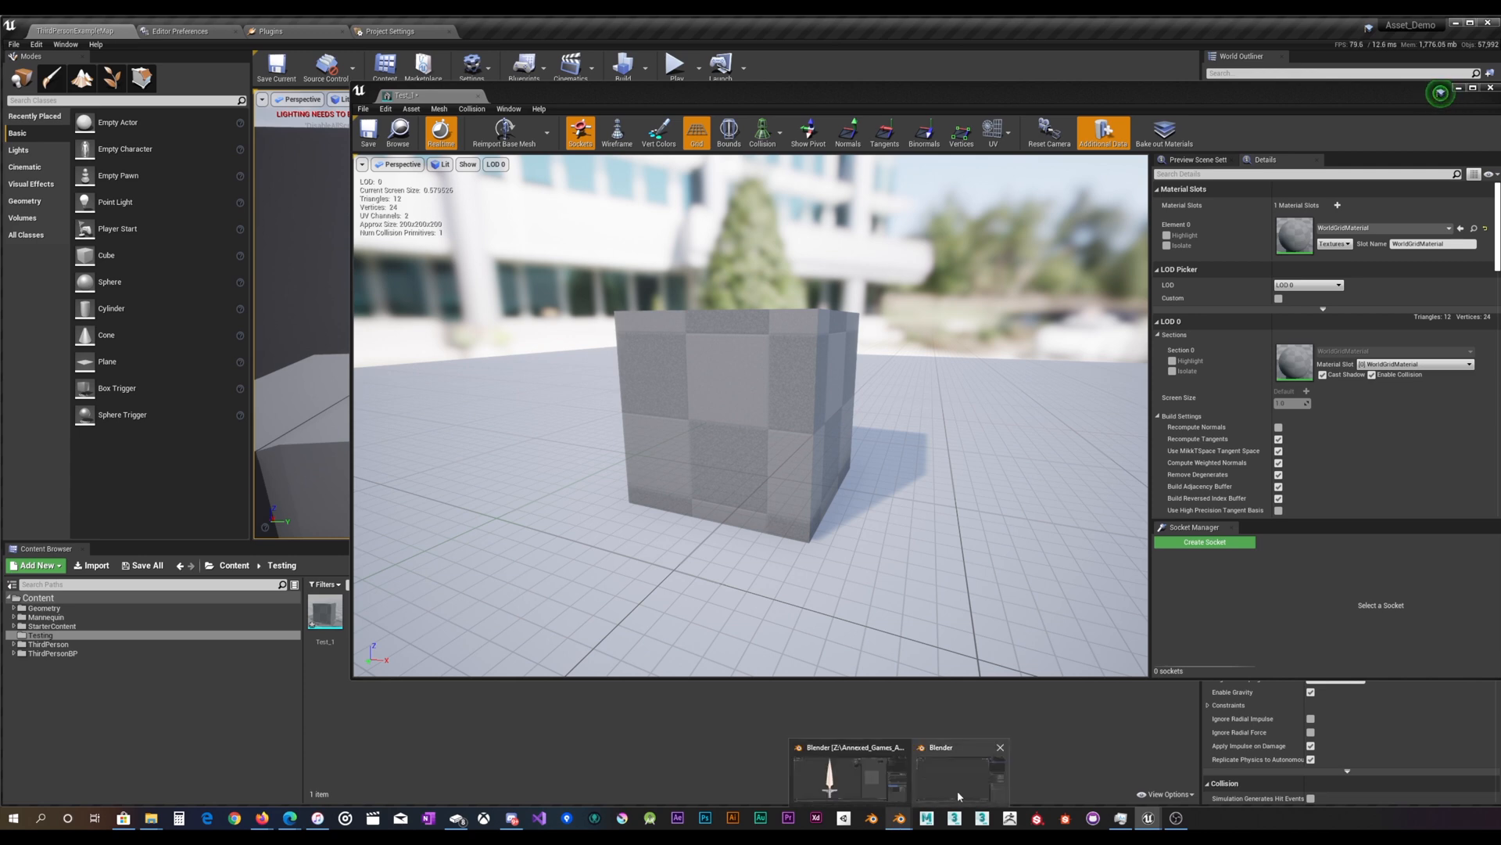
# Return to Blender and select Doesn't_Matter to show its fbx_type custom property set to LodGroup.
pyautogui.click(957, 767)
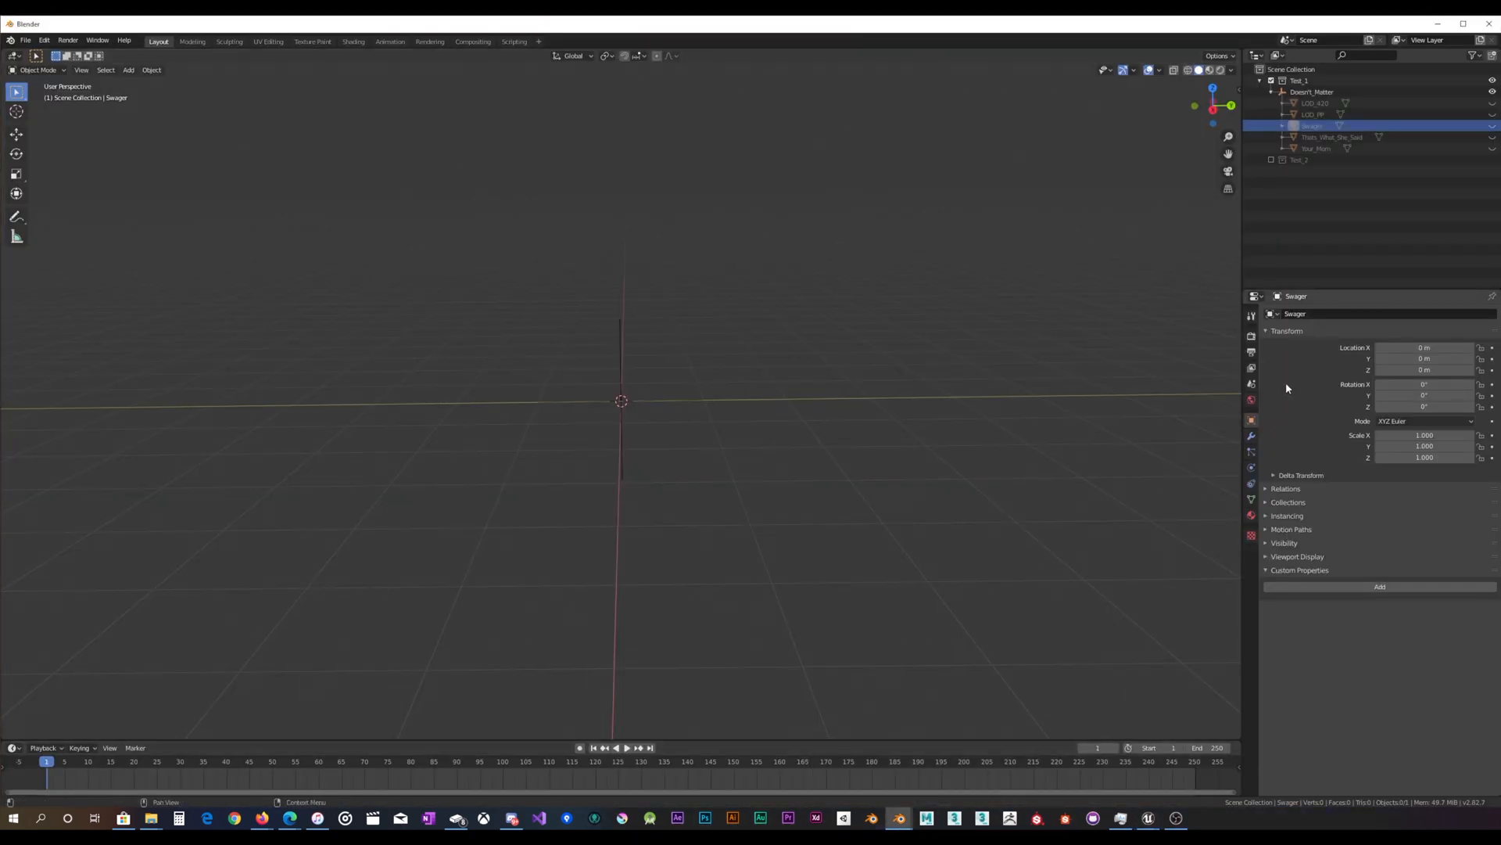
pyautogui.moveTo(1246, 533)
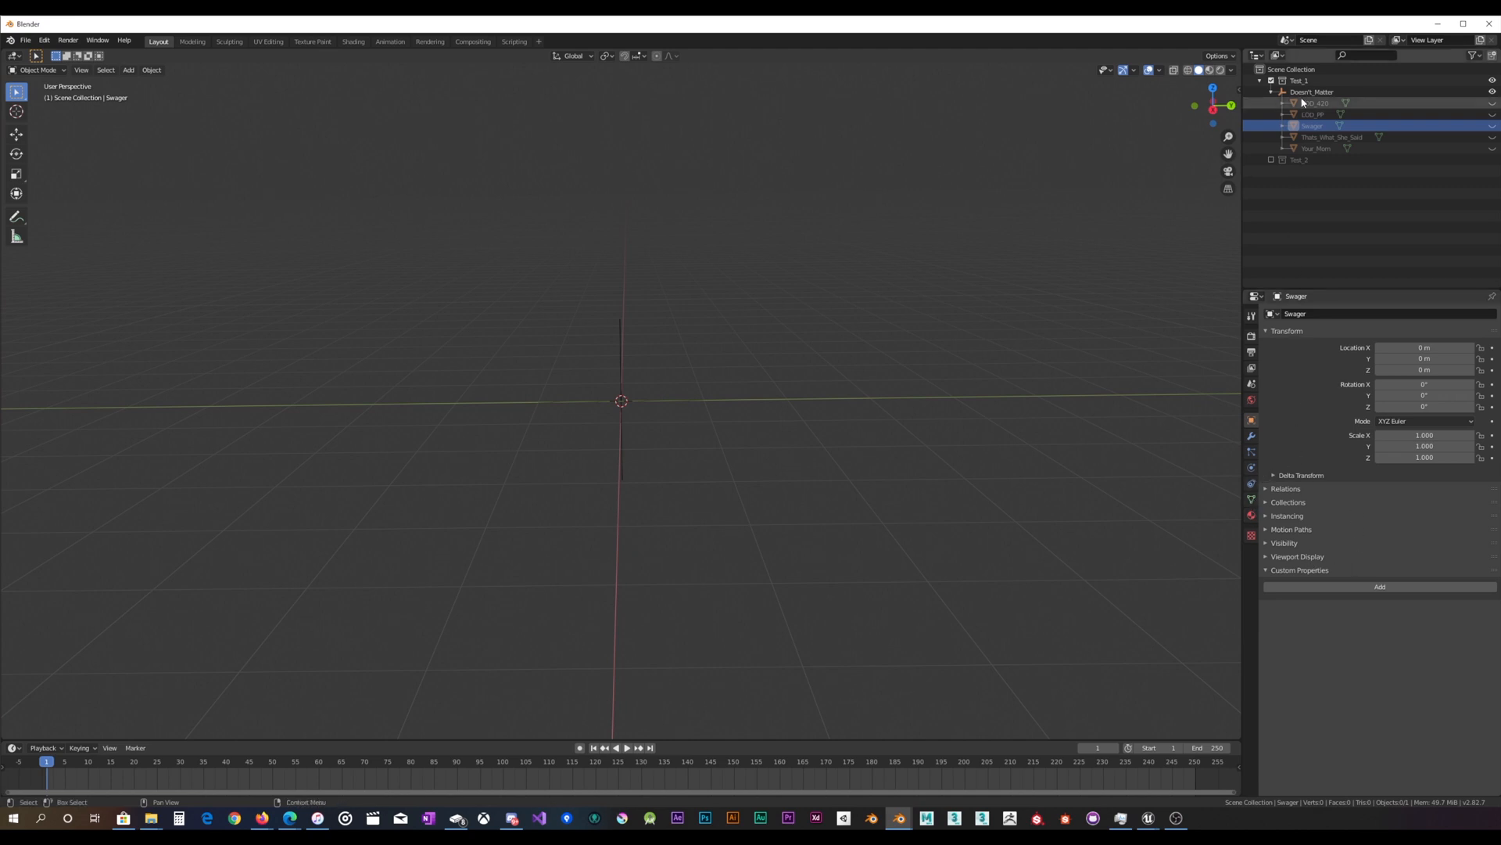
pyautogui.click(1313, 90)
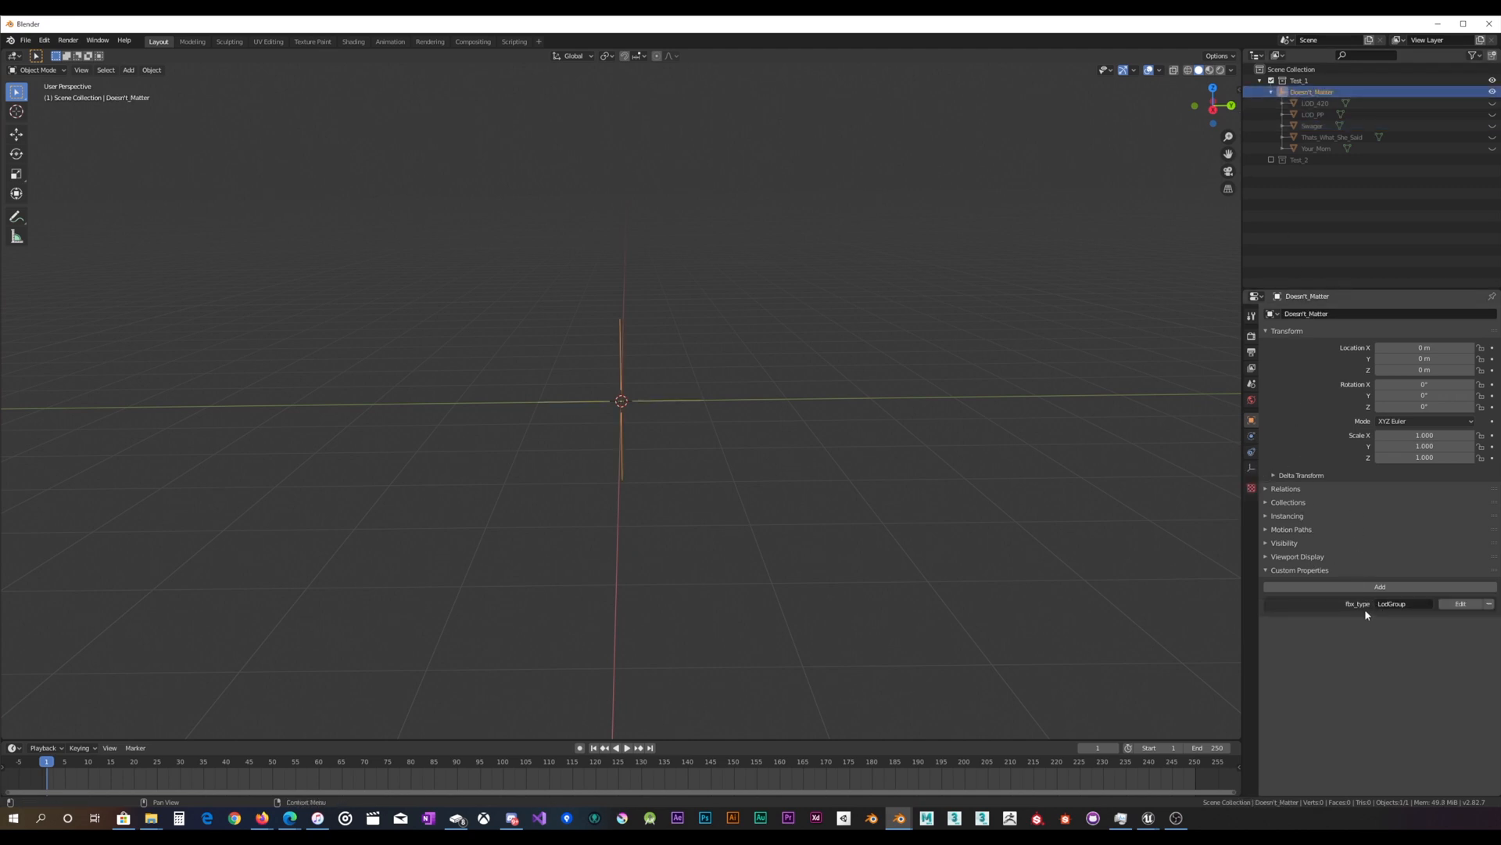